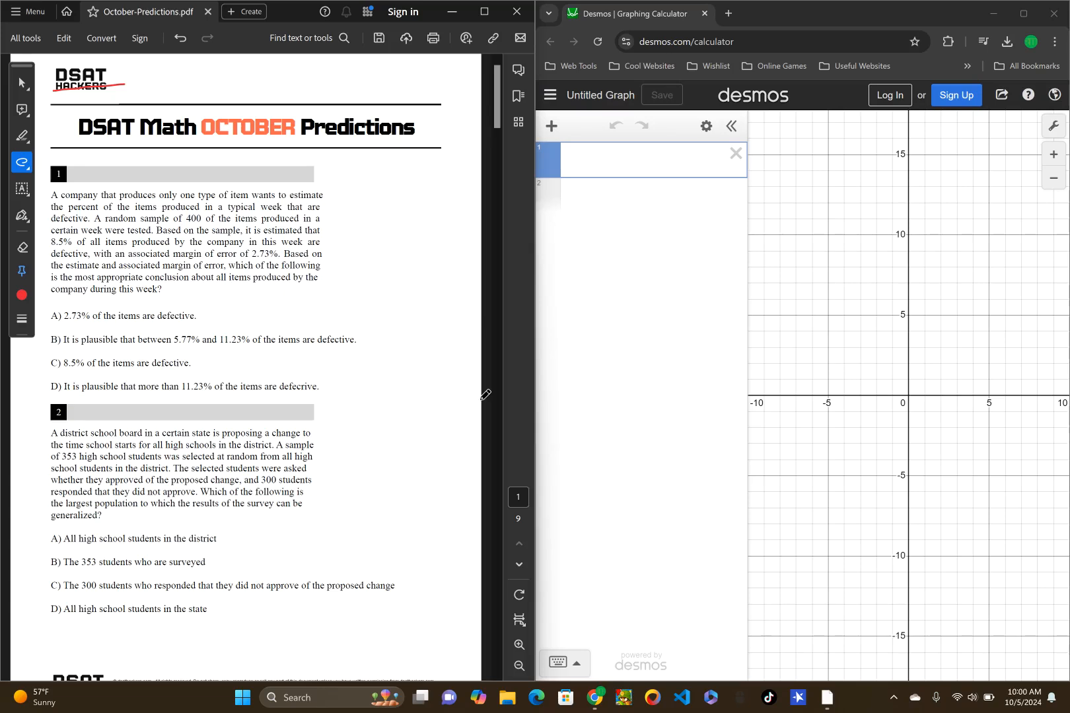
mouse_move(257, 74)
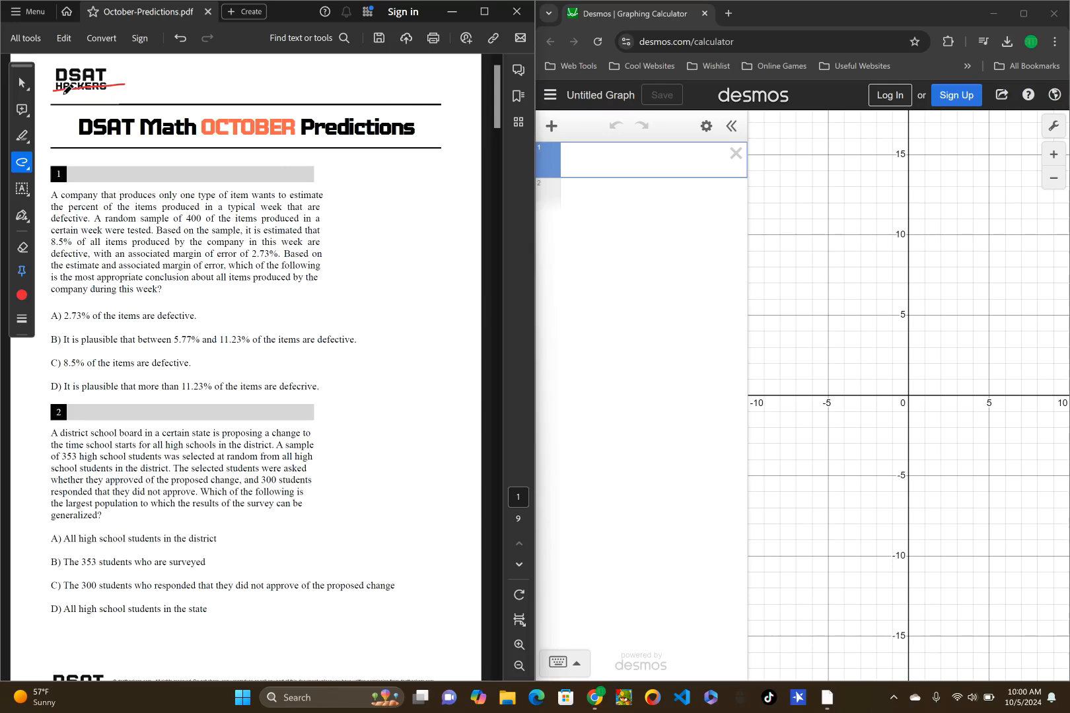
Step: Scroll the PDF to bring question 1 fully into view
scroll(down, 3)
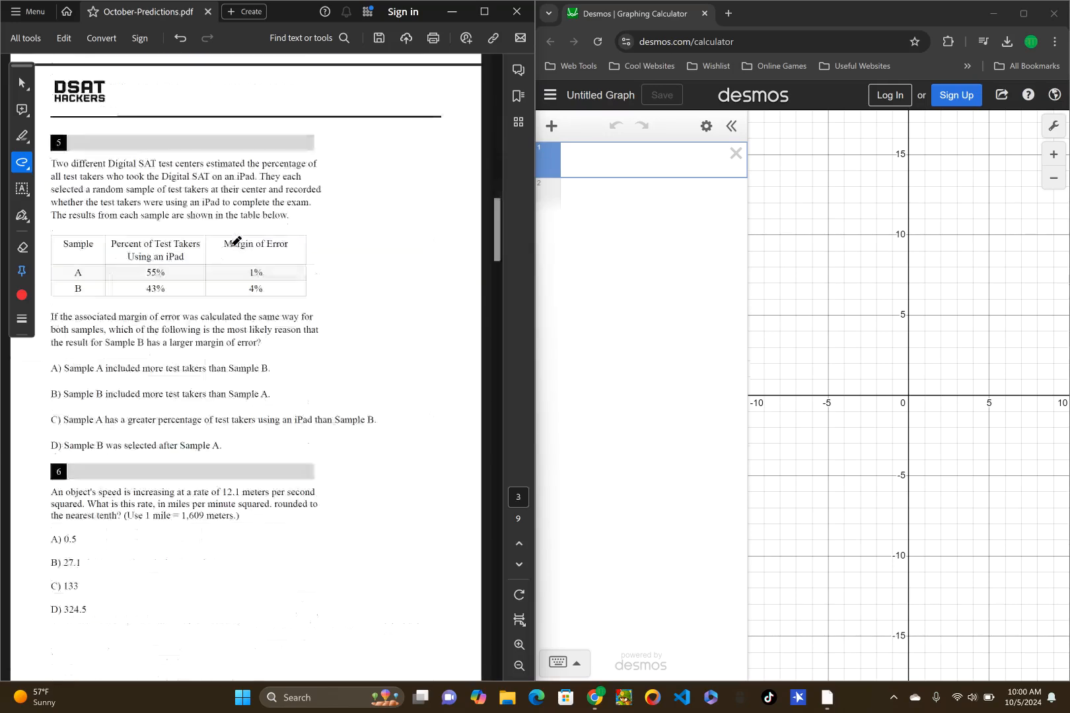
scroll(up, 3)
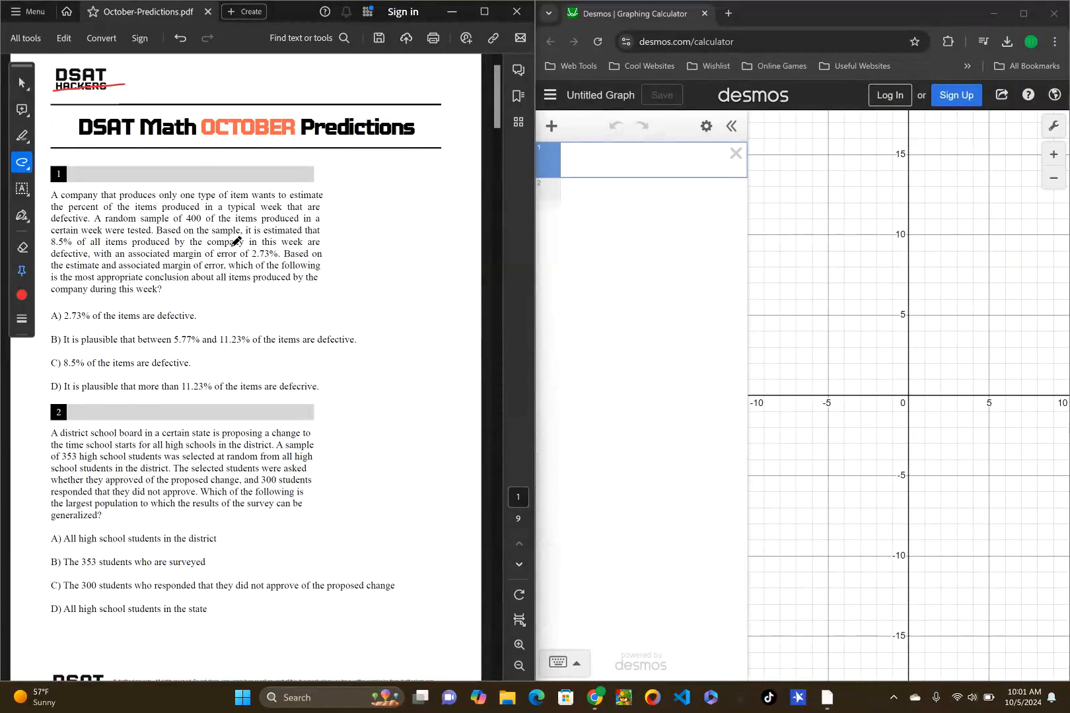
mouse_move(143, 342)
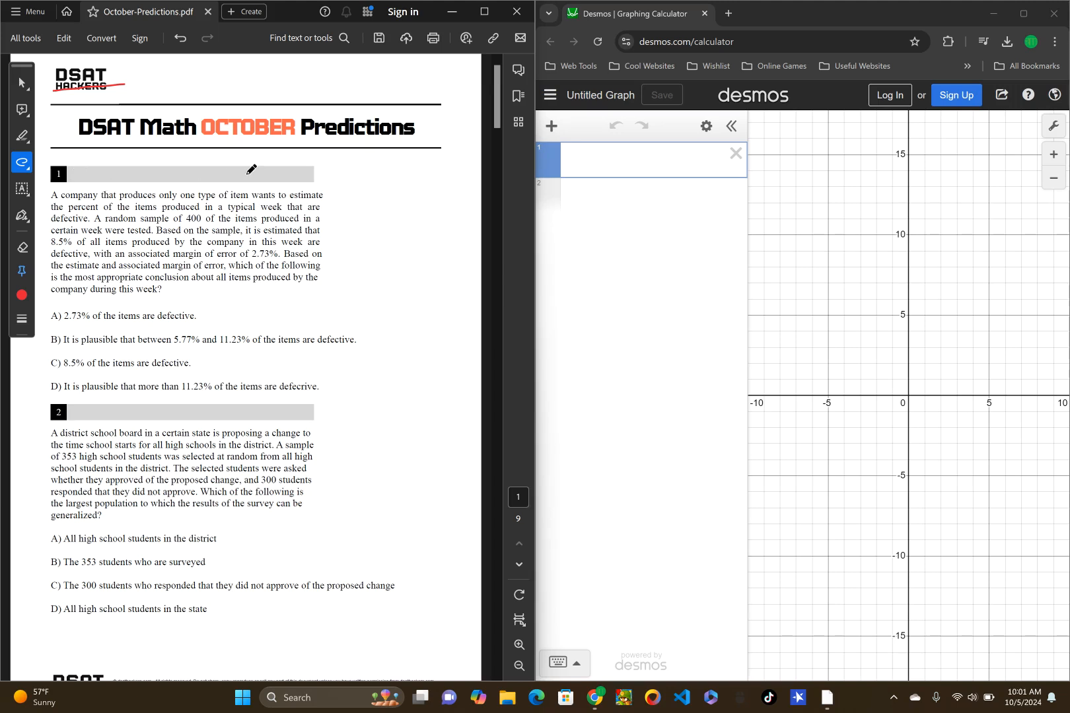
mouse_move(126, 198)
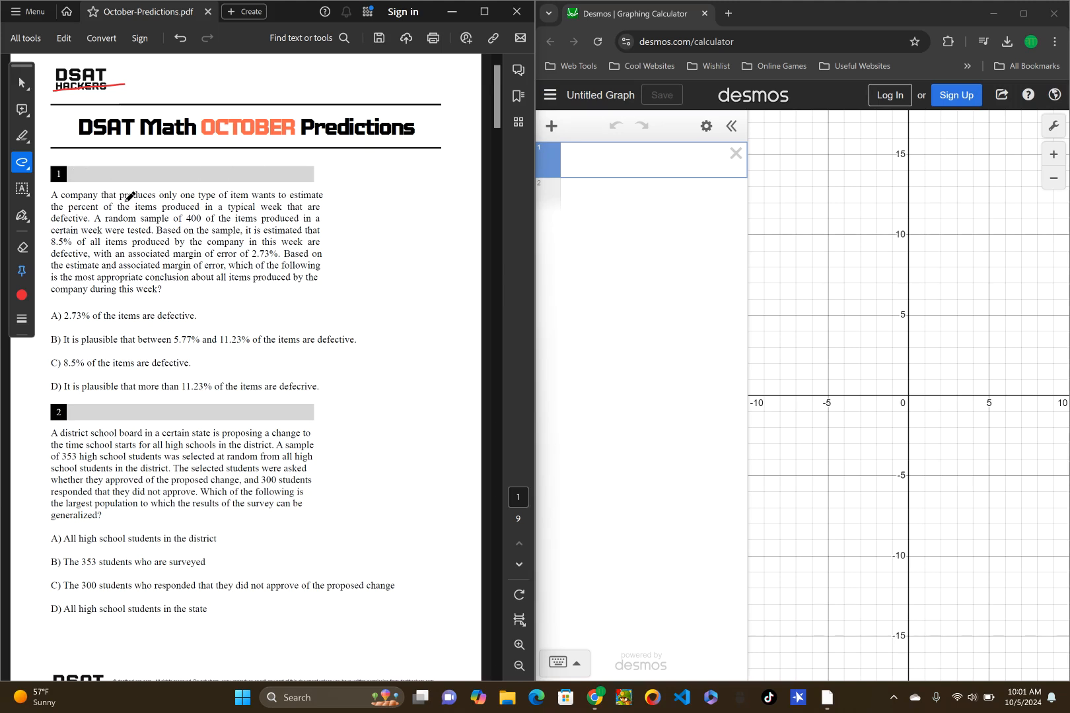
mouse_move(250, 195)
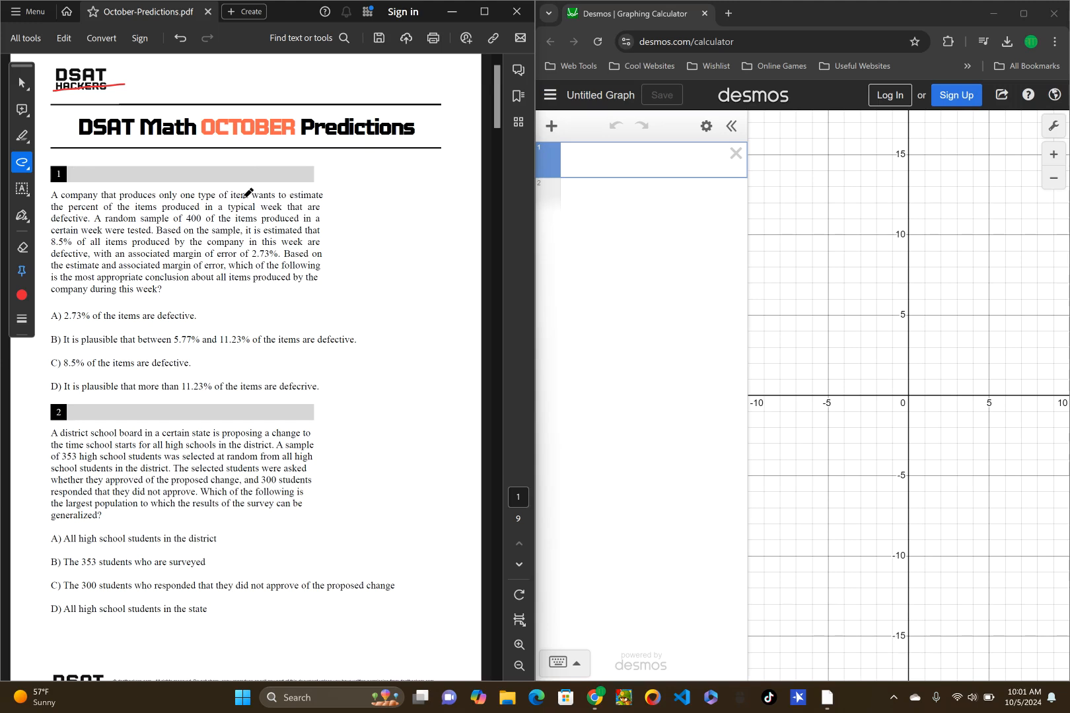
mouse_move(193, 218)
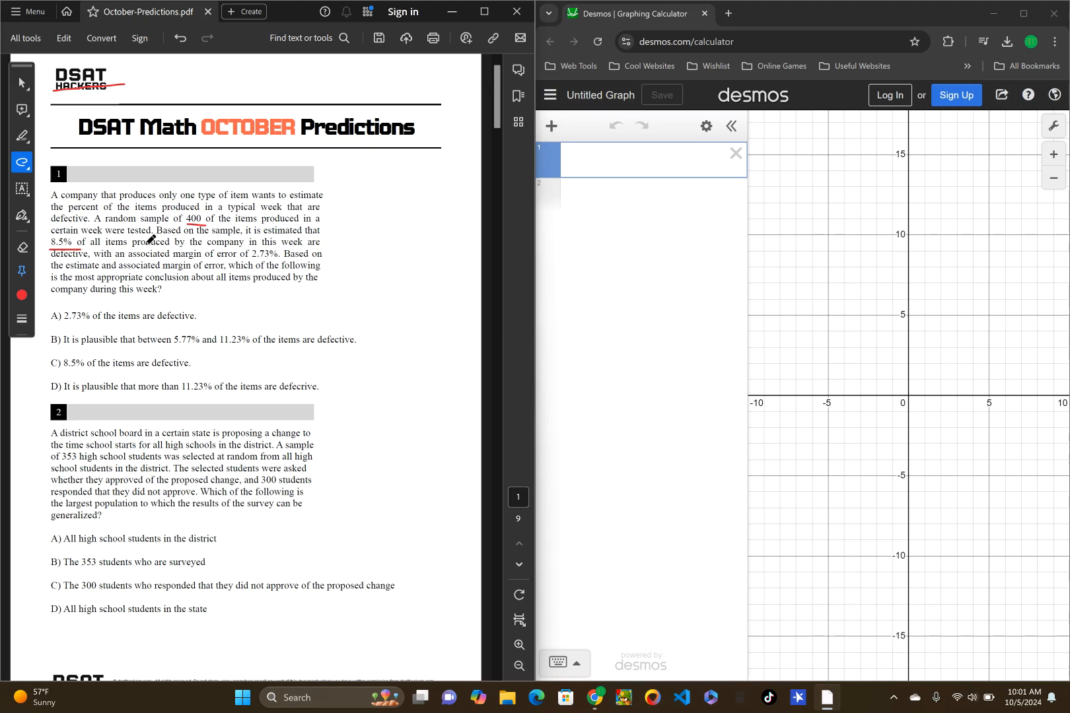
mouse_move(287, 237)
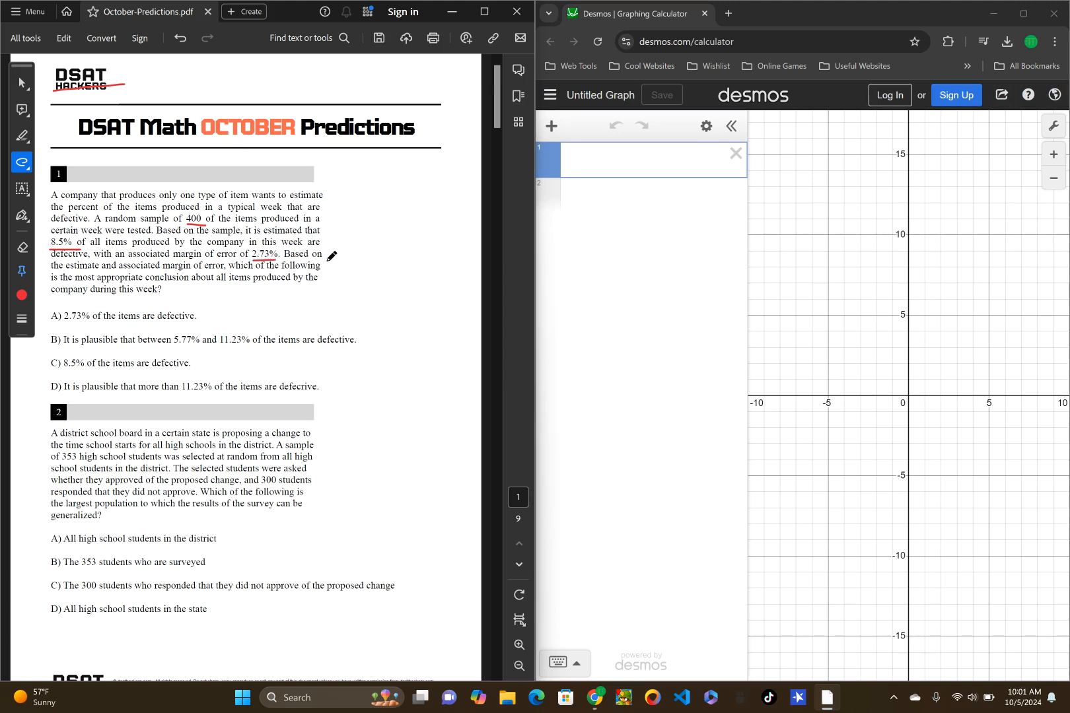
mouse_move(132, 254)
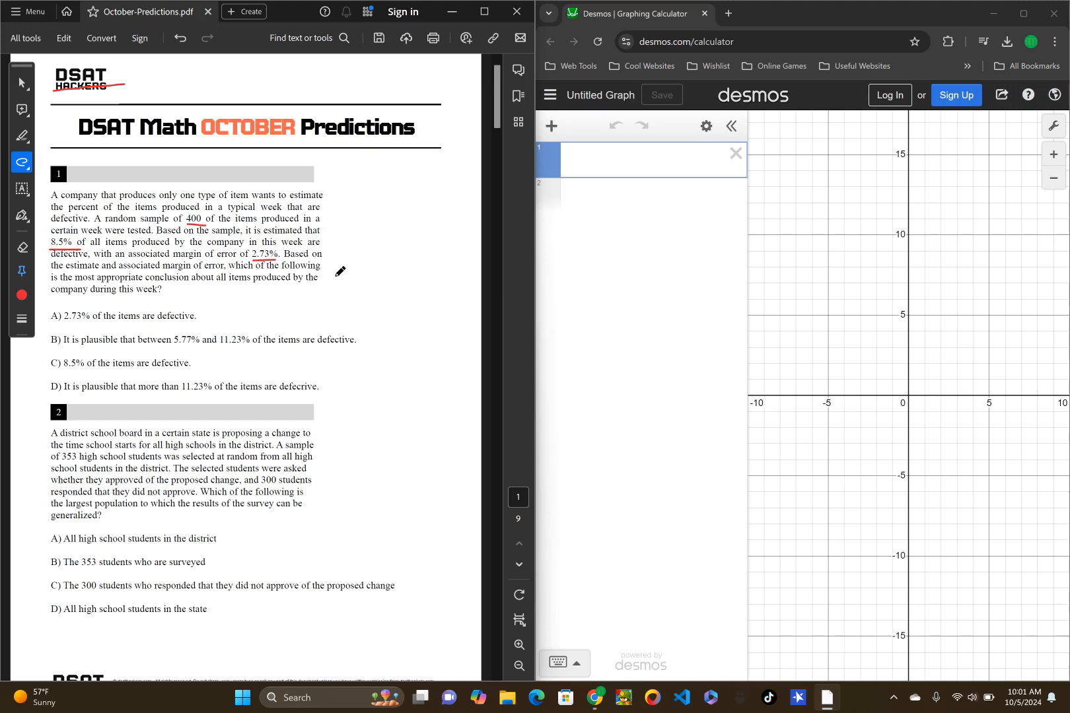
mouse_move(217, 283)
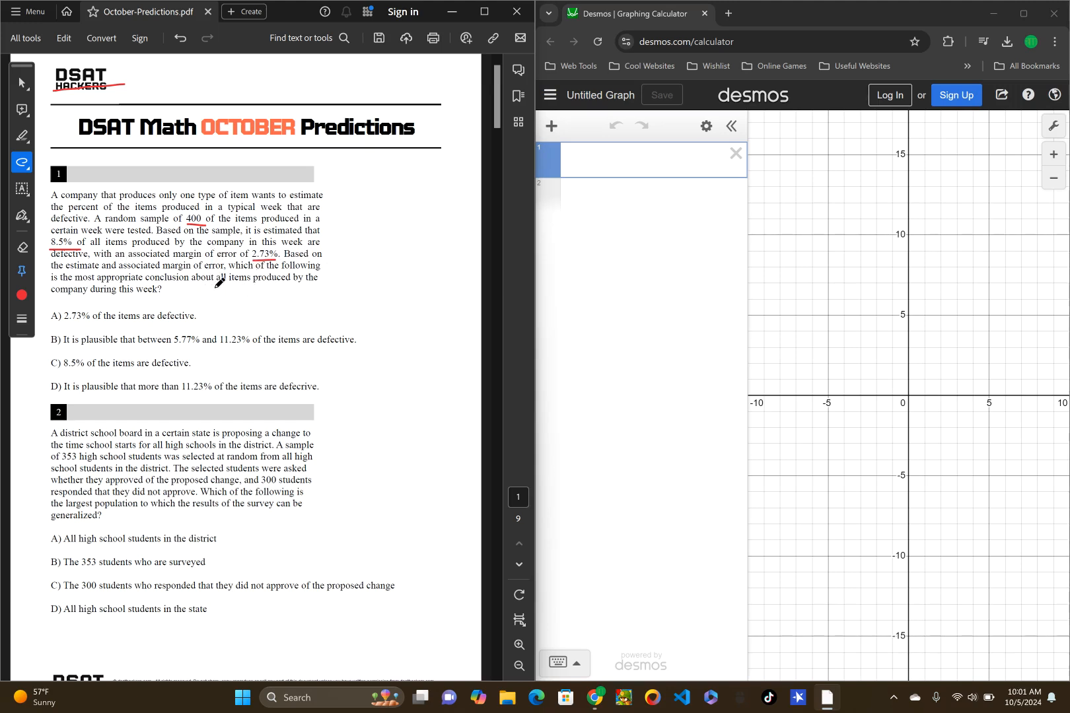
mouse_move(198, 280)
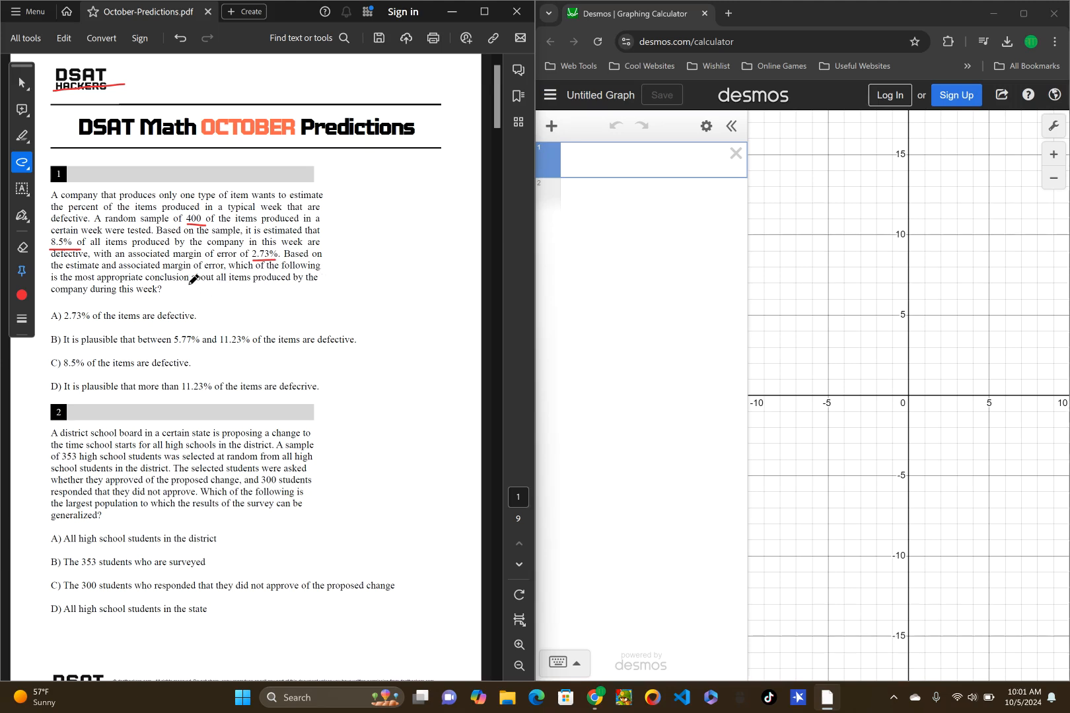
mouse_move(204, 170)
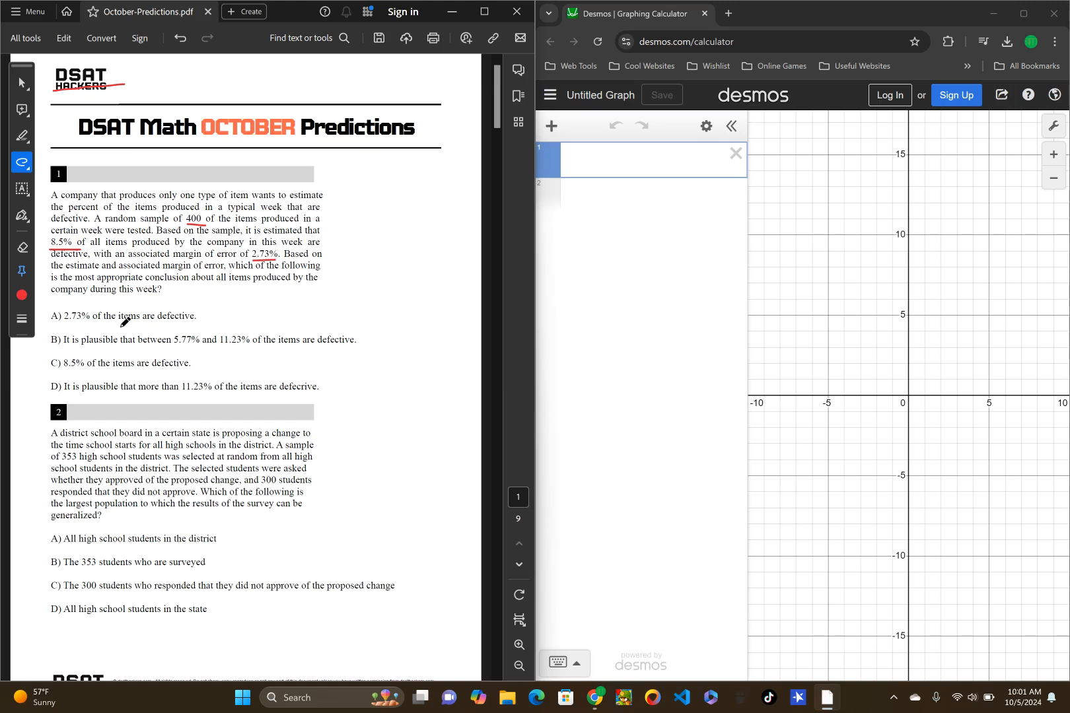
mouse_move(116, 295)
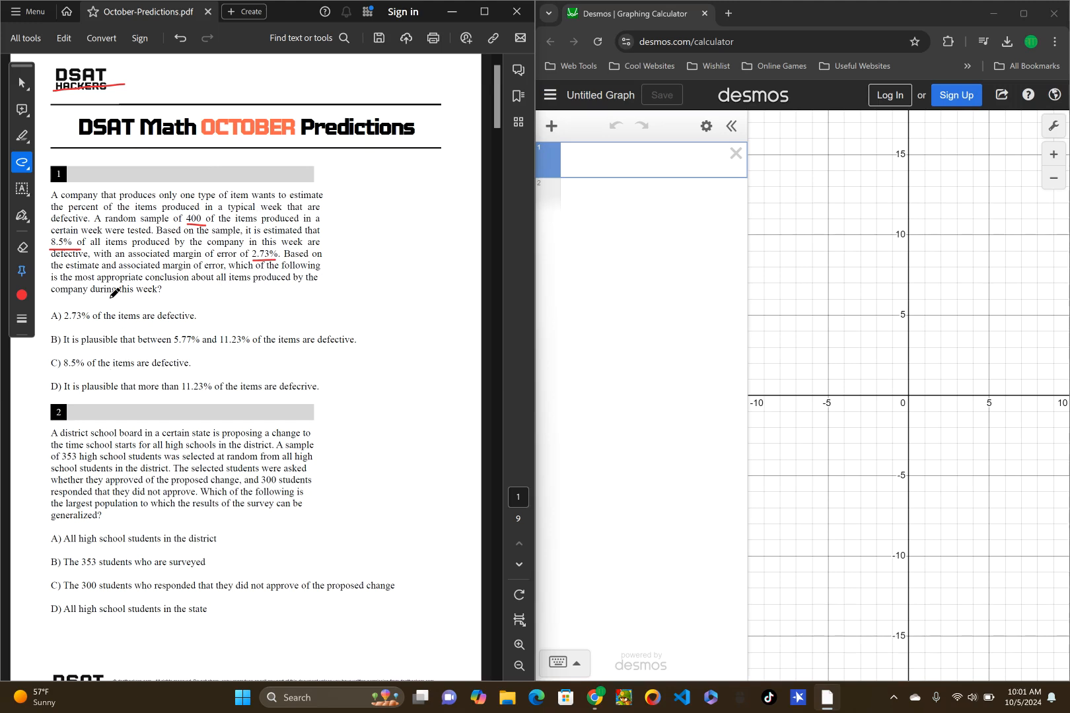
mouse_move(105, 314)
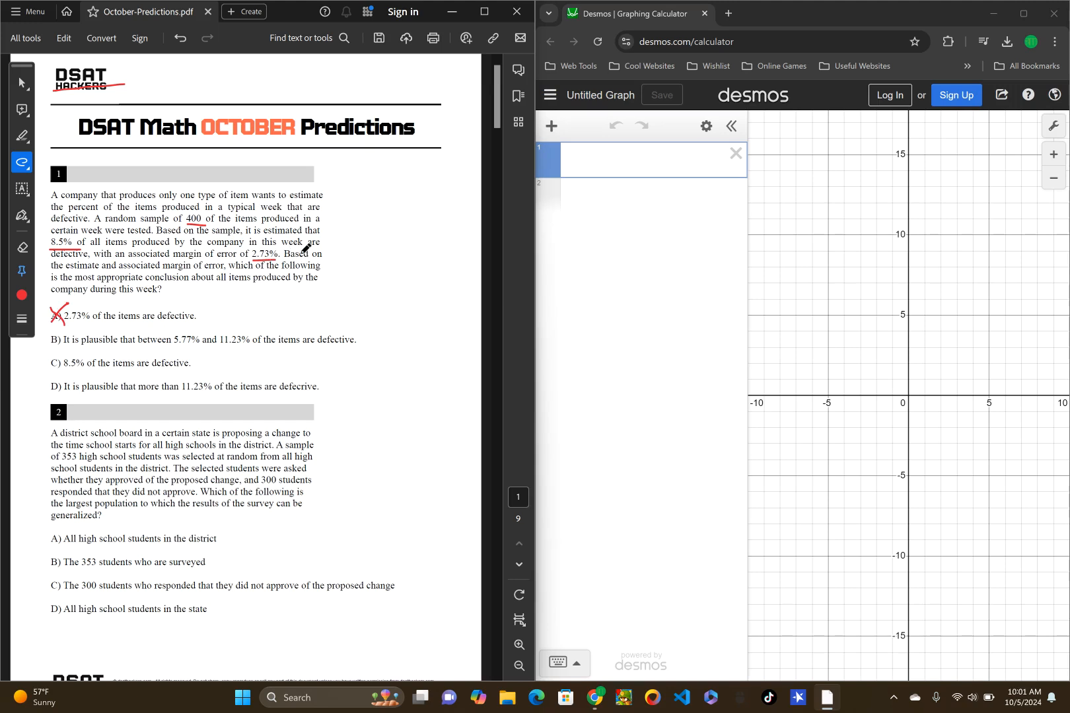
mouse_move(102, 267)
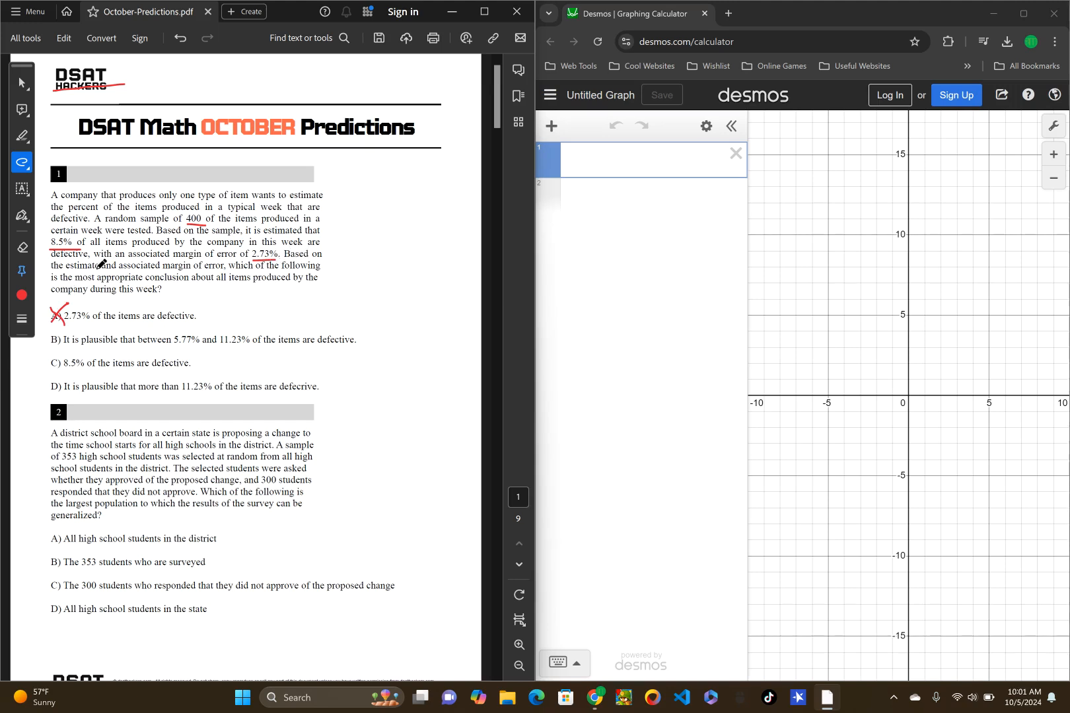
mouse_move(132, 280)
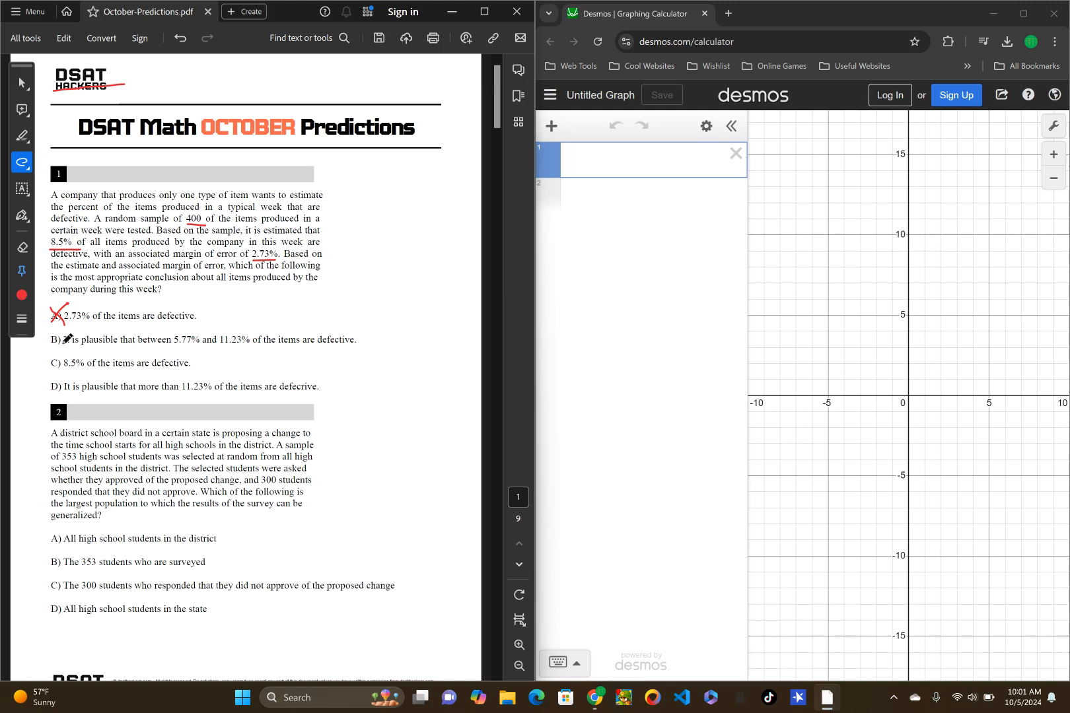
mouse_move(198, 324)
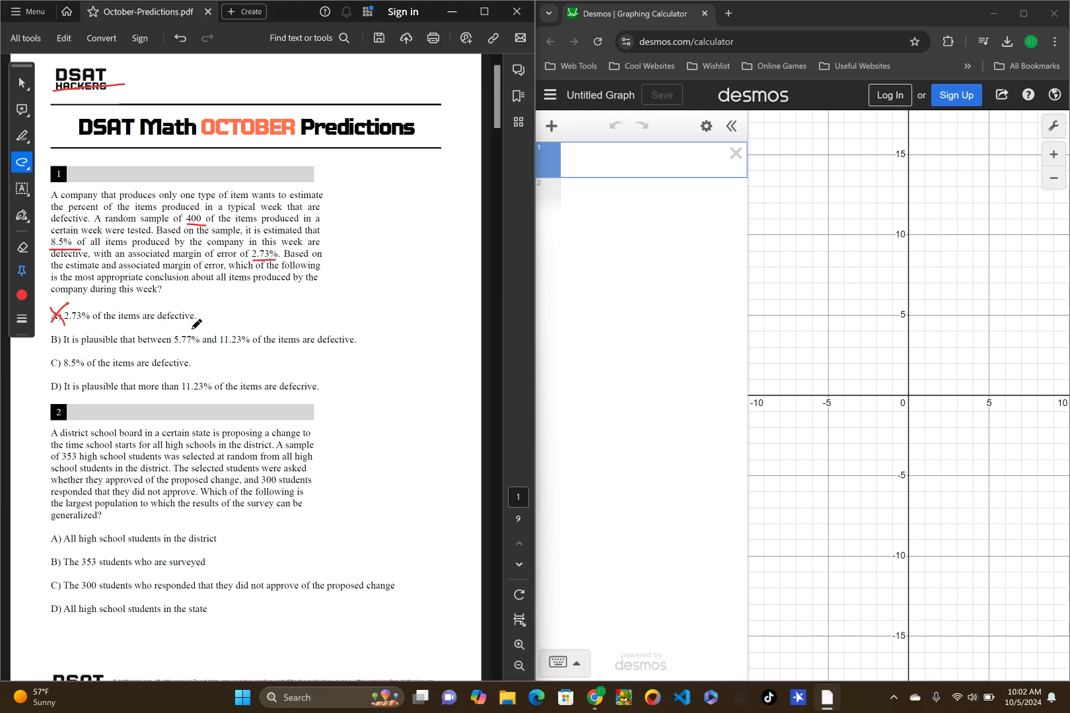
mouse_move(242, 322)
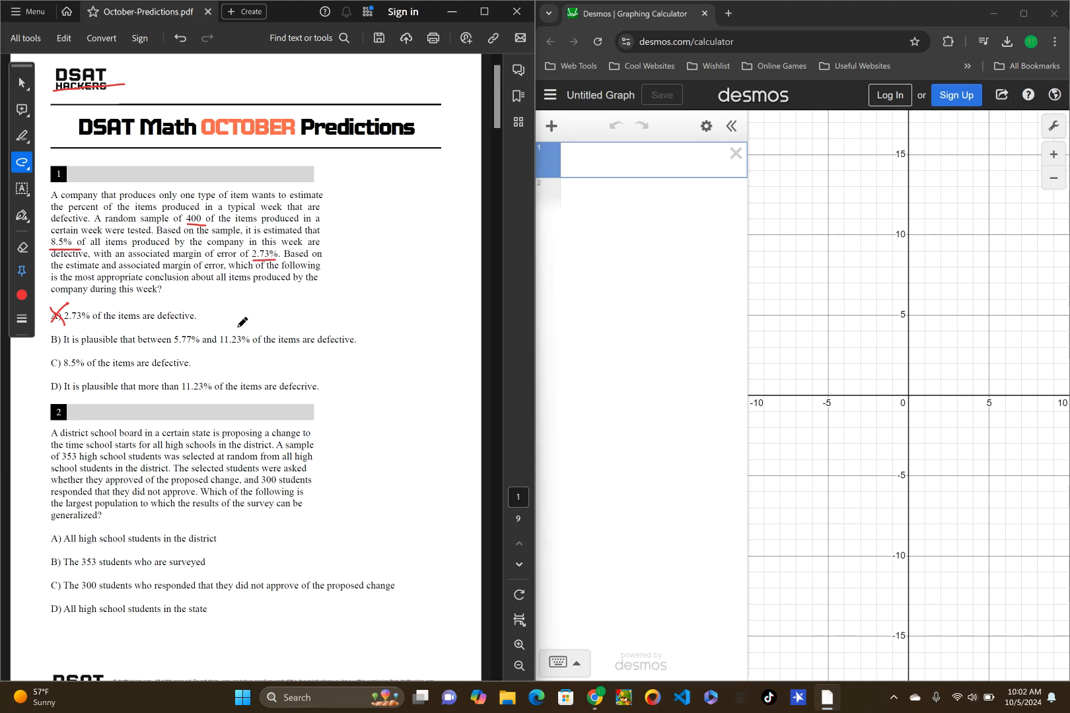
mouse_move(341, 331)
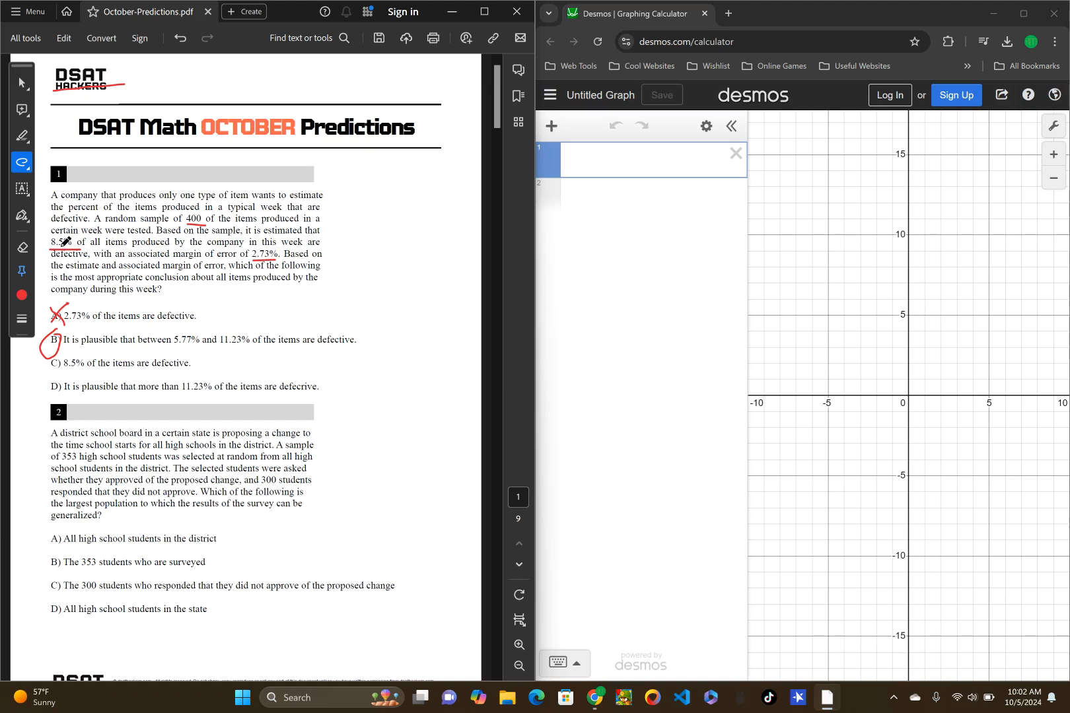
mouse_move(175, 343)
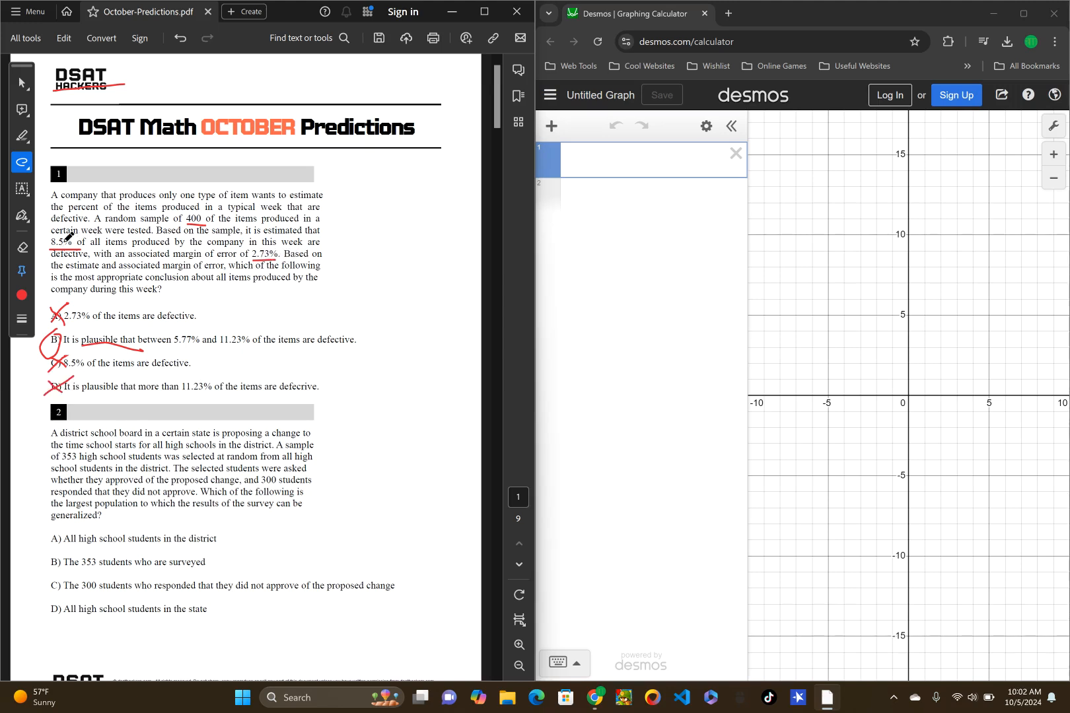
mouse_move(240, 401)
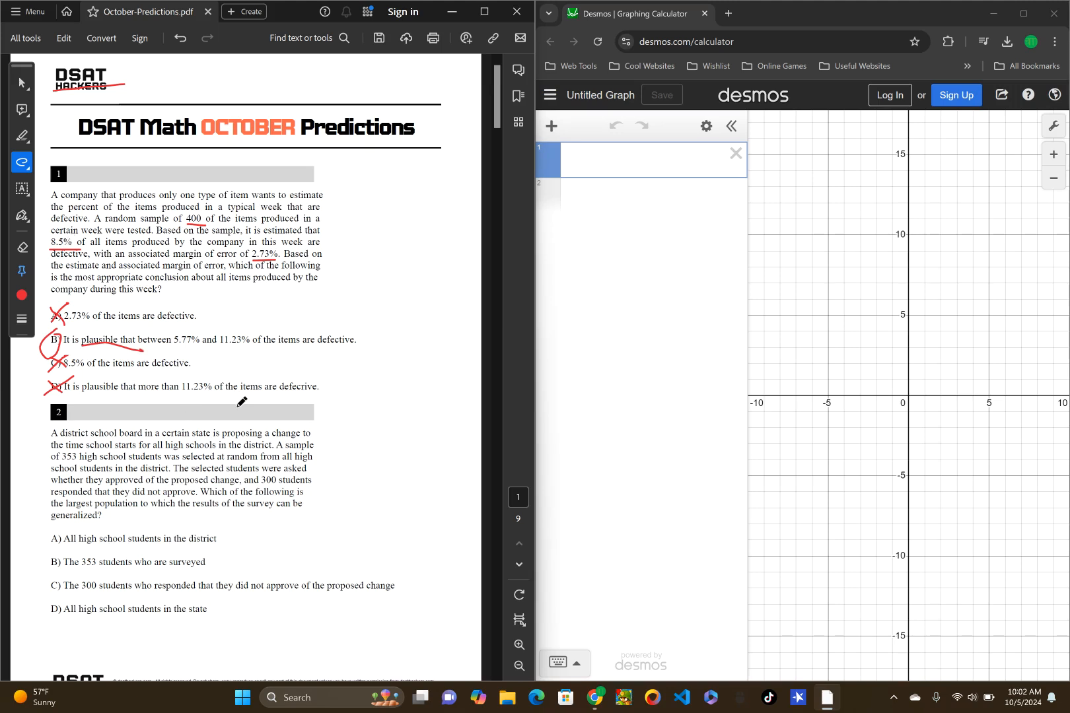
mouse_move(193, 392)
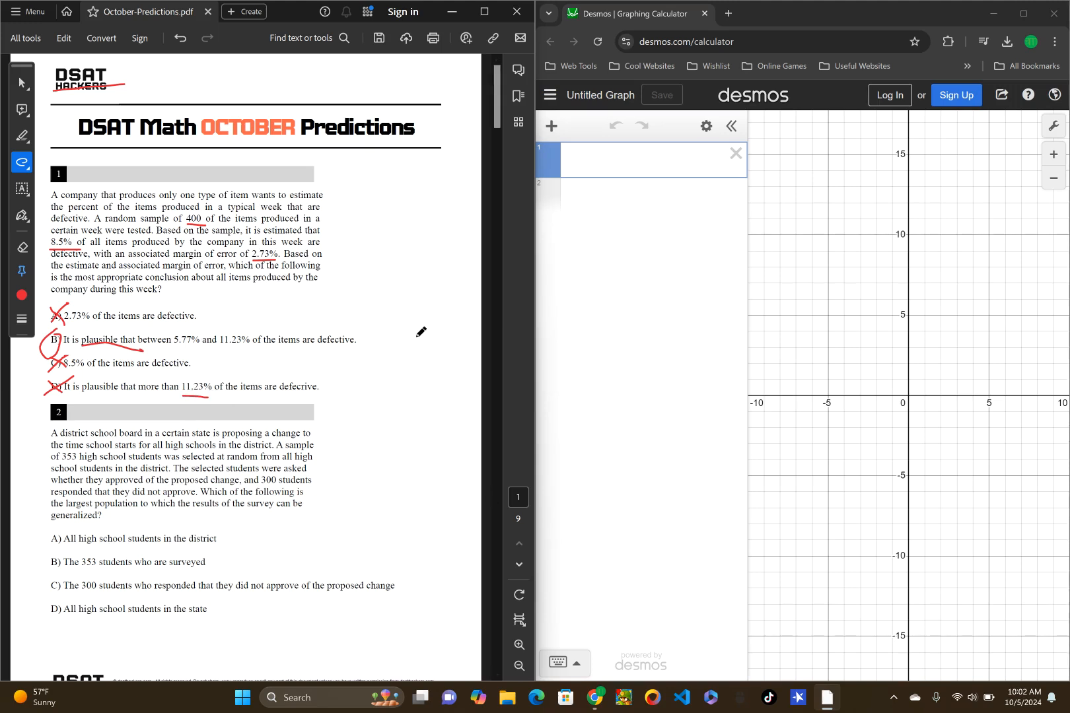
mouse_move(260, 355)
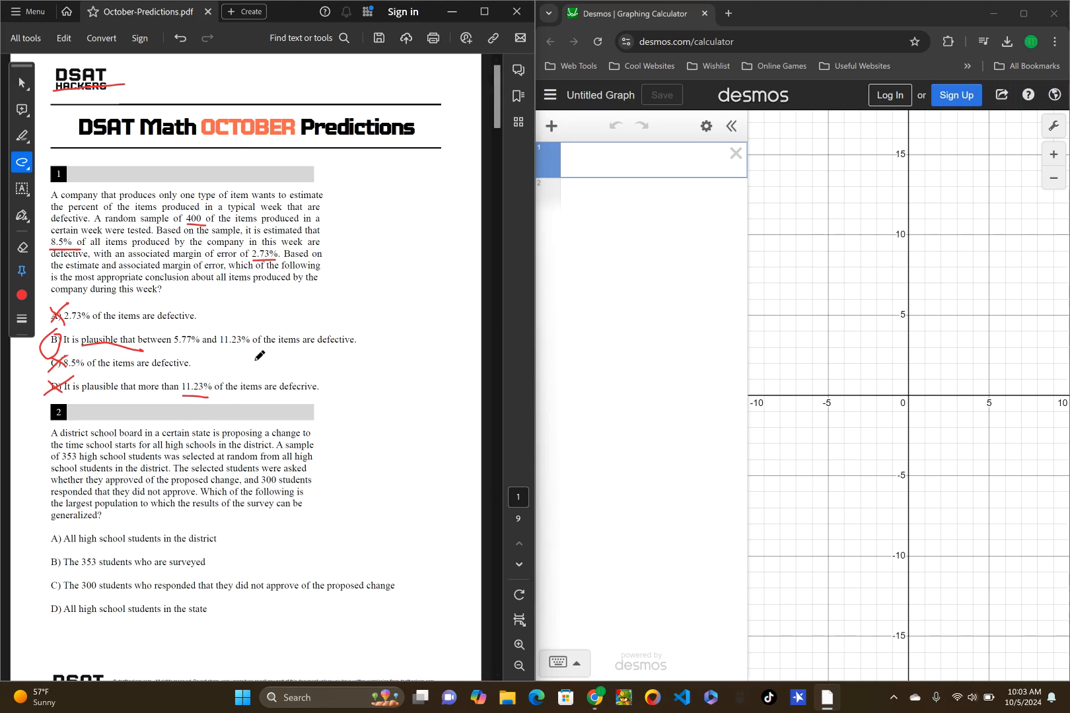
Step: Scroll down to question 2, the school survey question
scroll(down, 3)
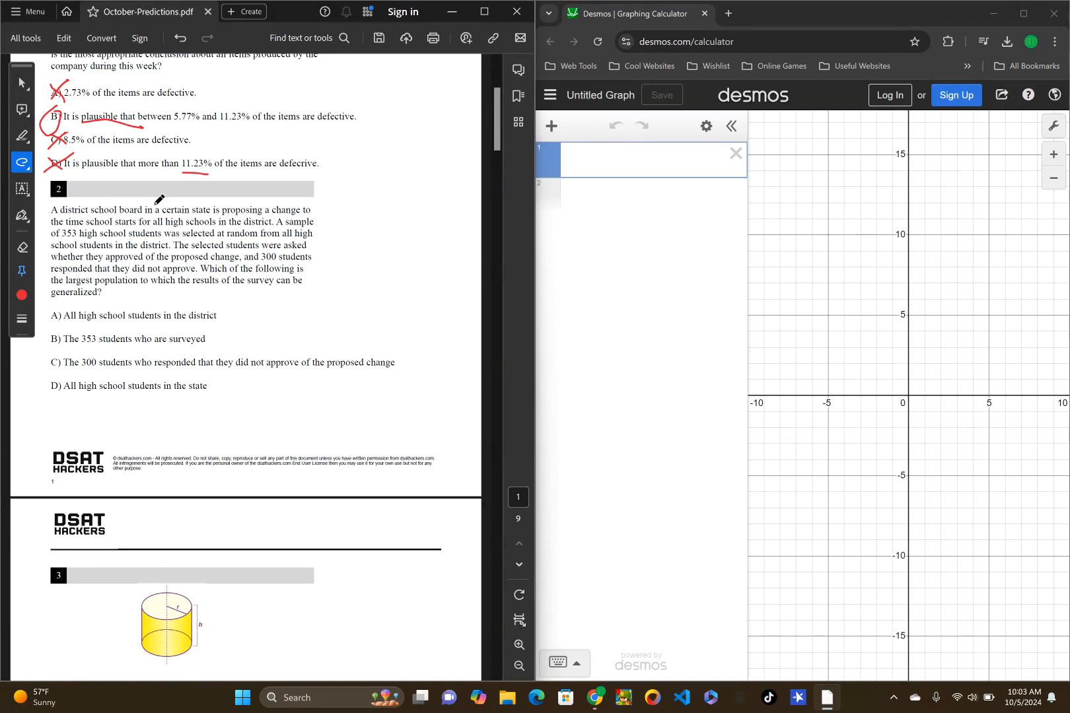
mouse_move(98, 206)
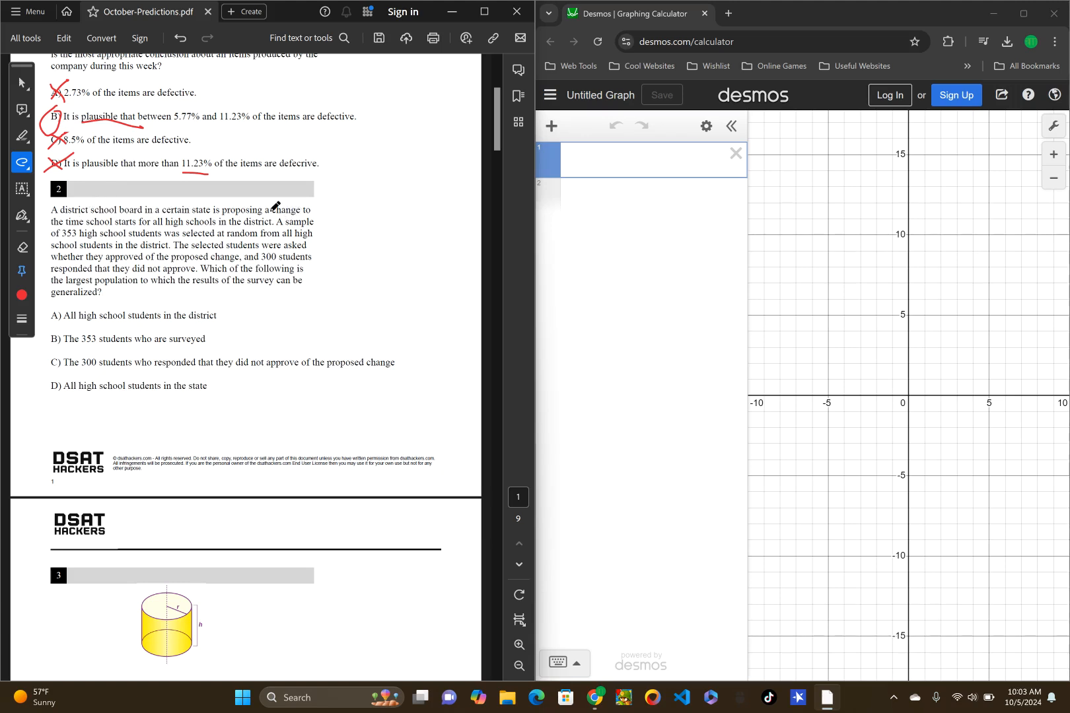
mouse_move(77, 235)
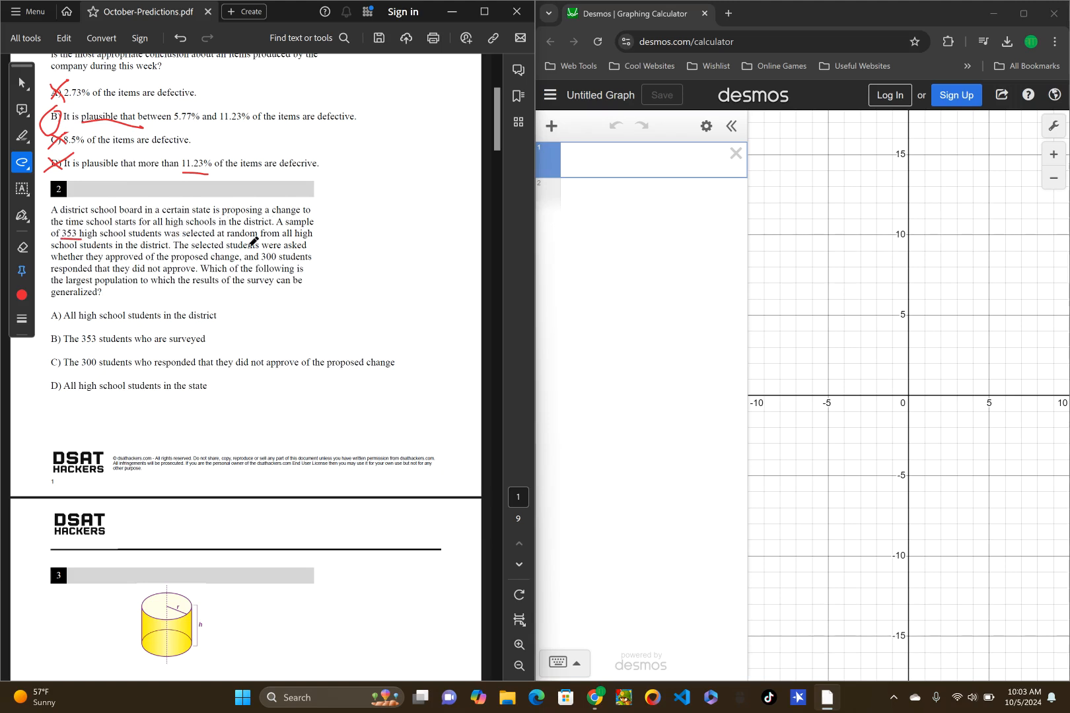
mouse_move(123, 250)
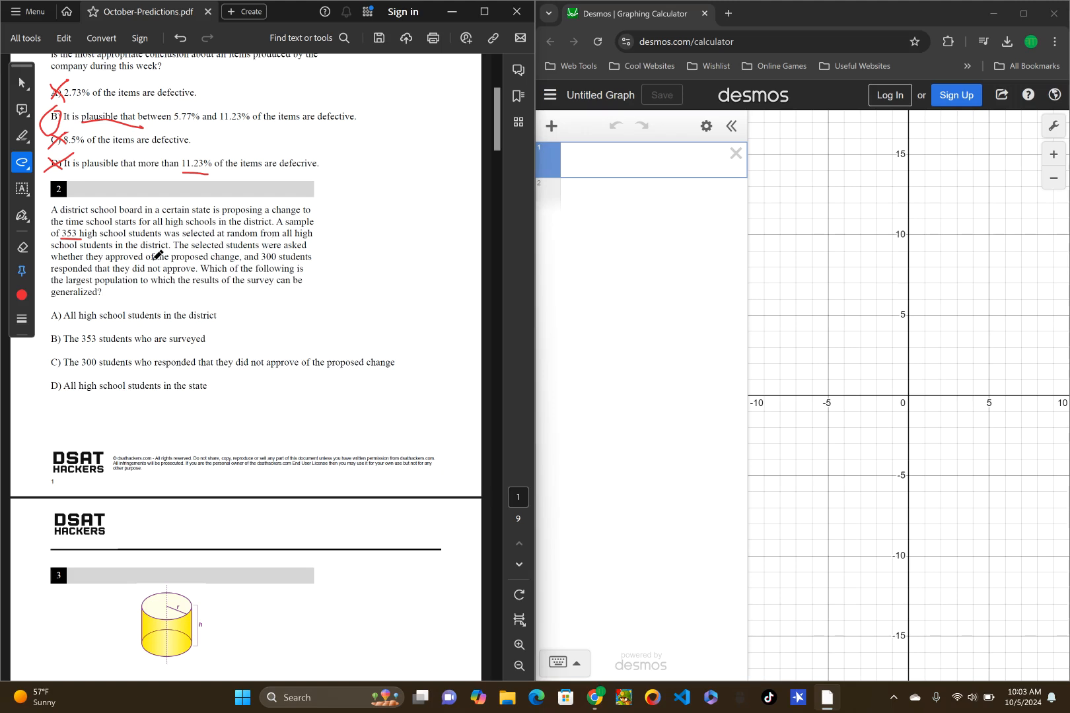
mouse_move(228, 260)
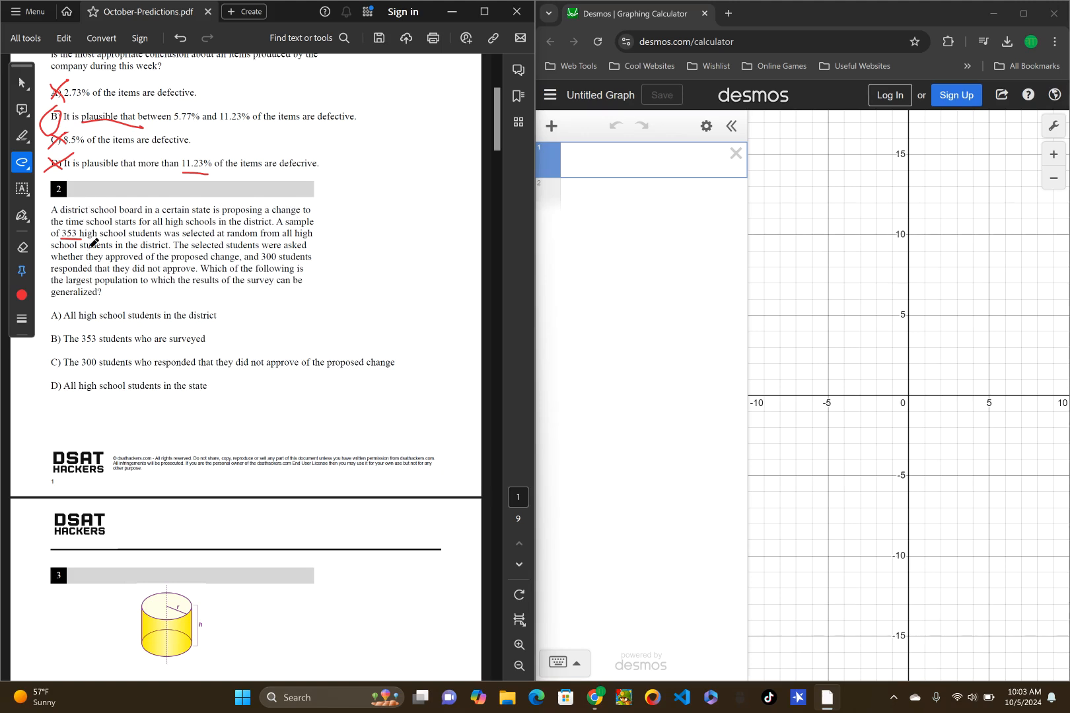
mouse_move(85, 232)
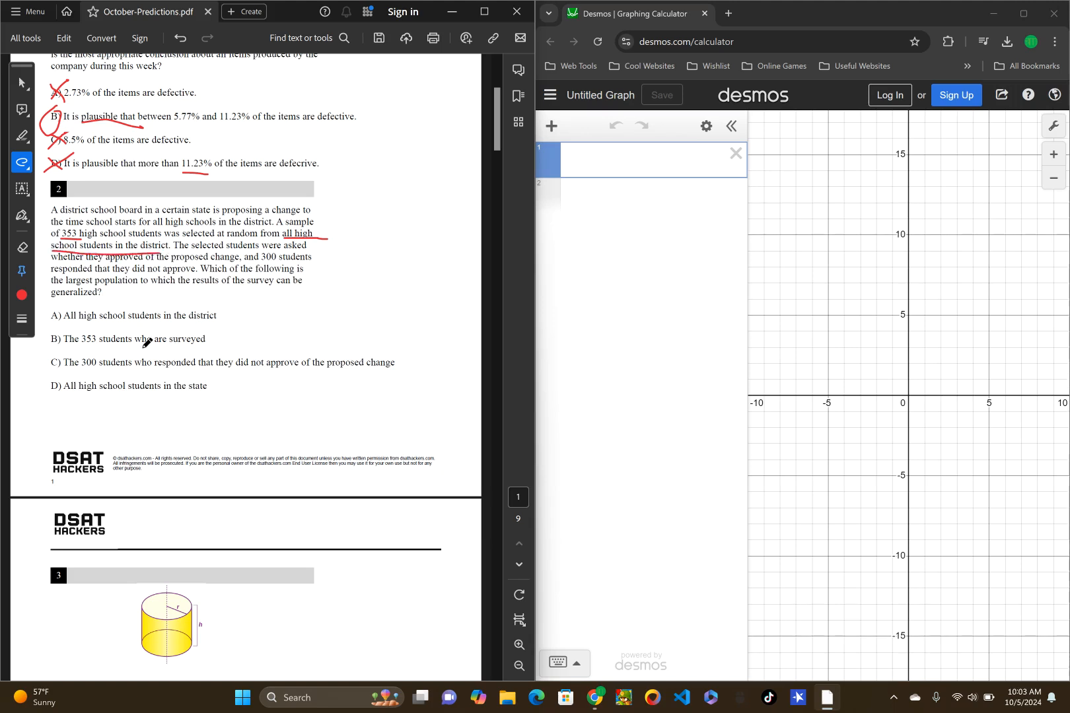
mouse_move(76, 314)
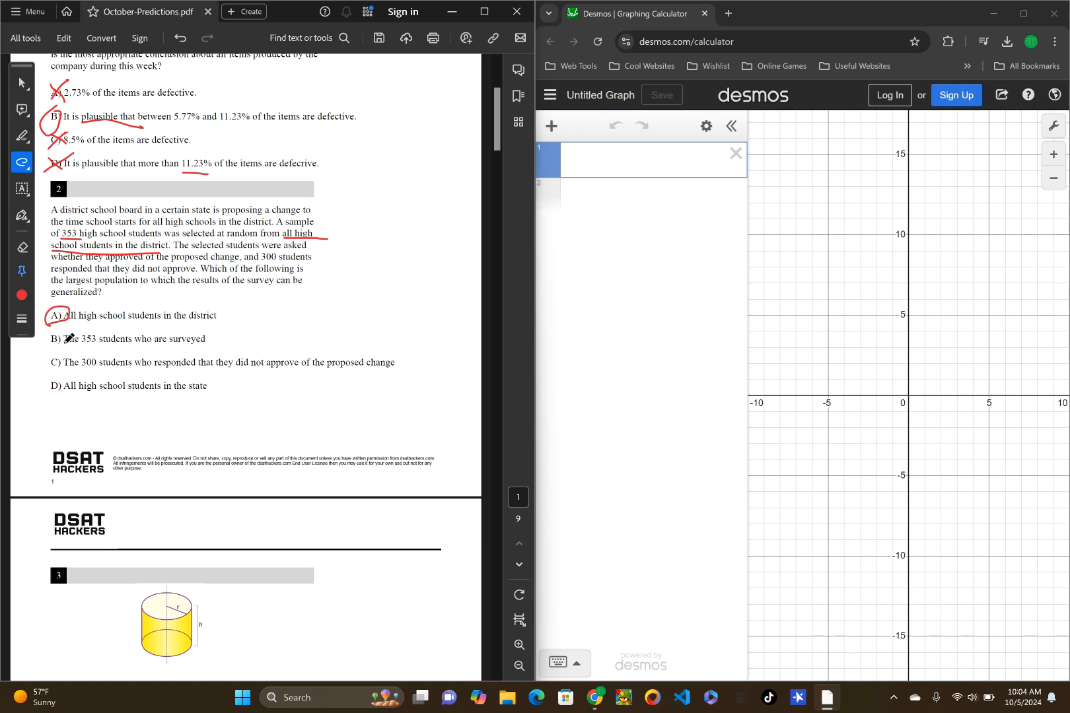
mouse_move(246, 352)
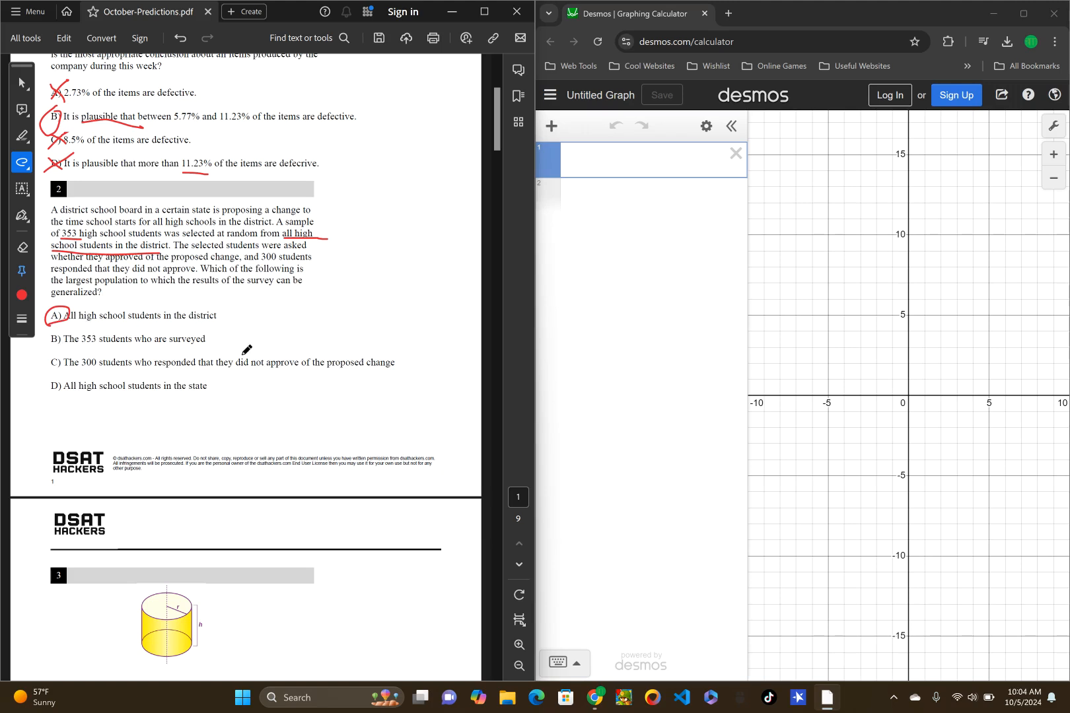
mouse_move(126, 292)
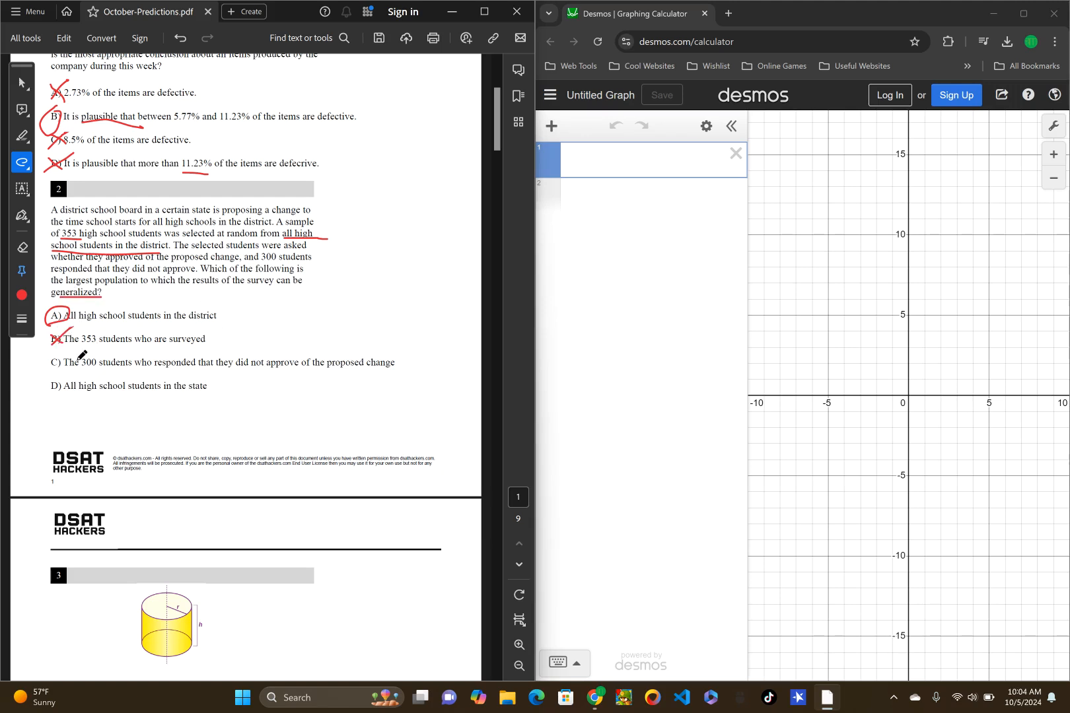
mouse_move(136, 359)
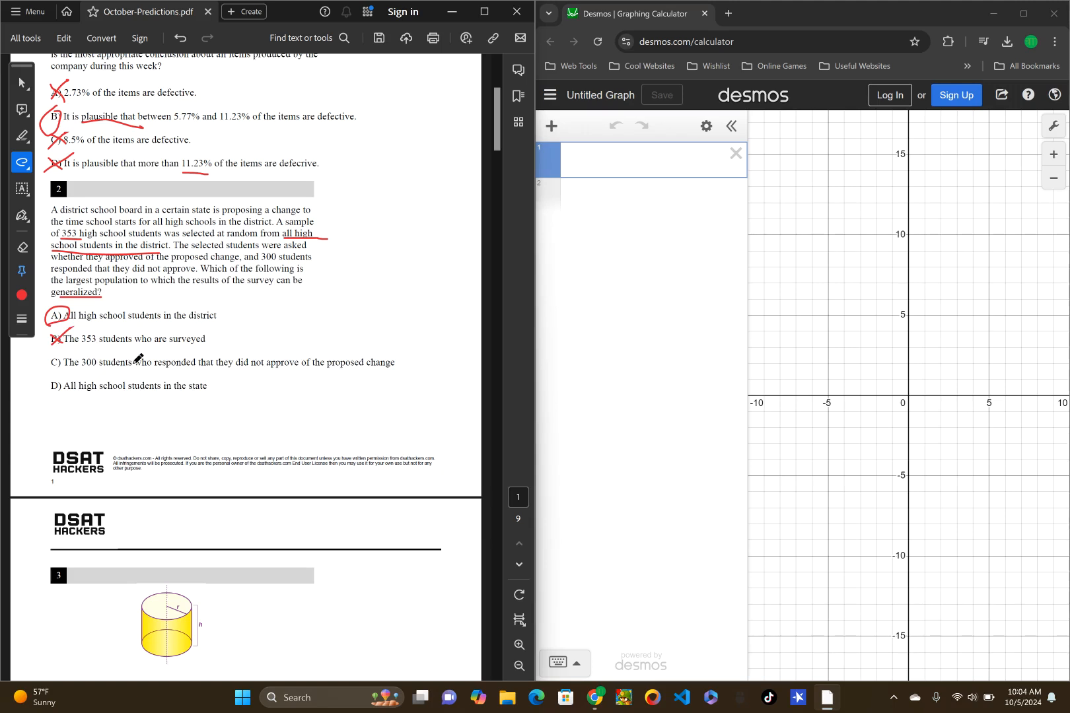
mouse_move(426, 357)
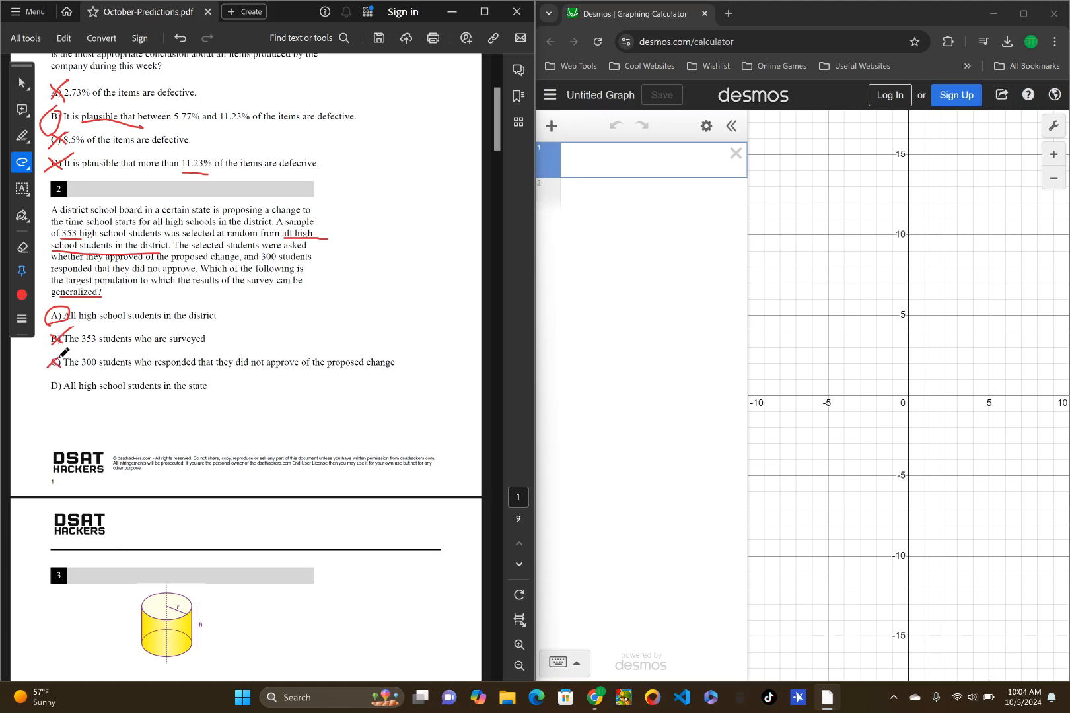
mouse_move(75, 390)
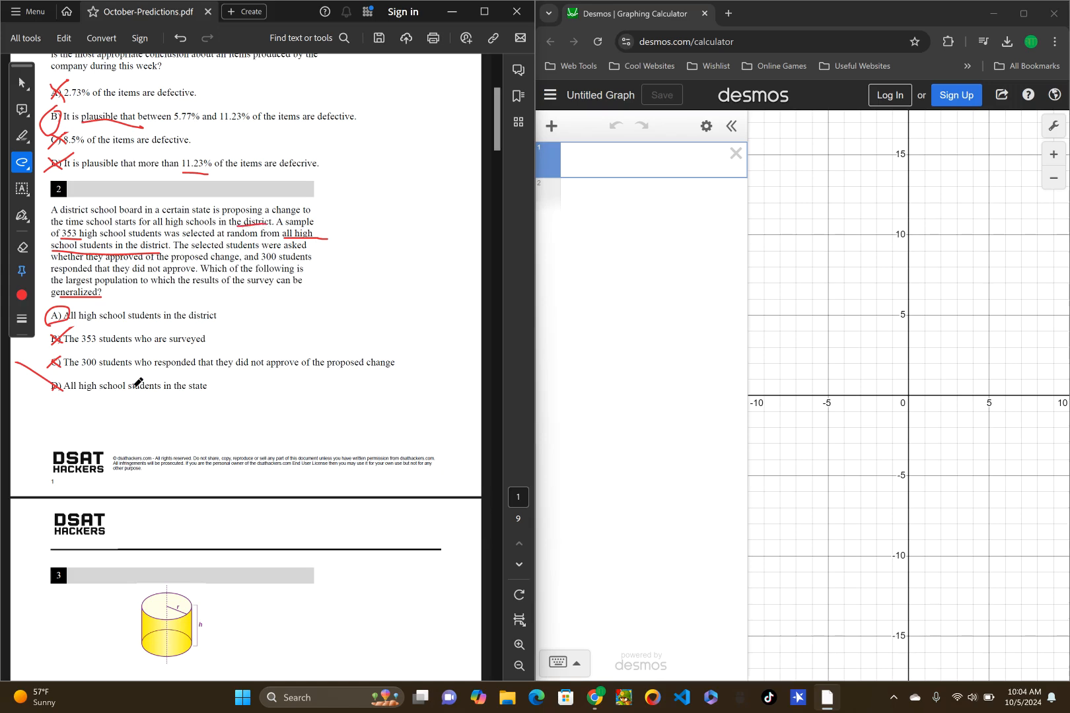
Step: Scroll to question 3, the cylinder volume problem, and place the cursor in Desmos
scroll(down, 3)
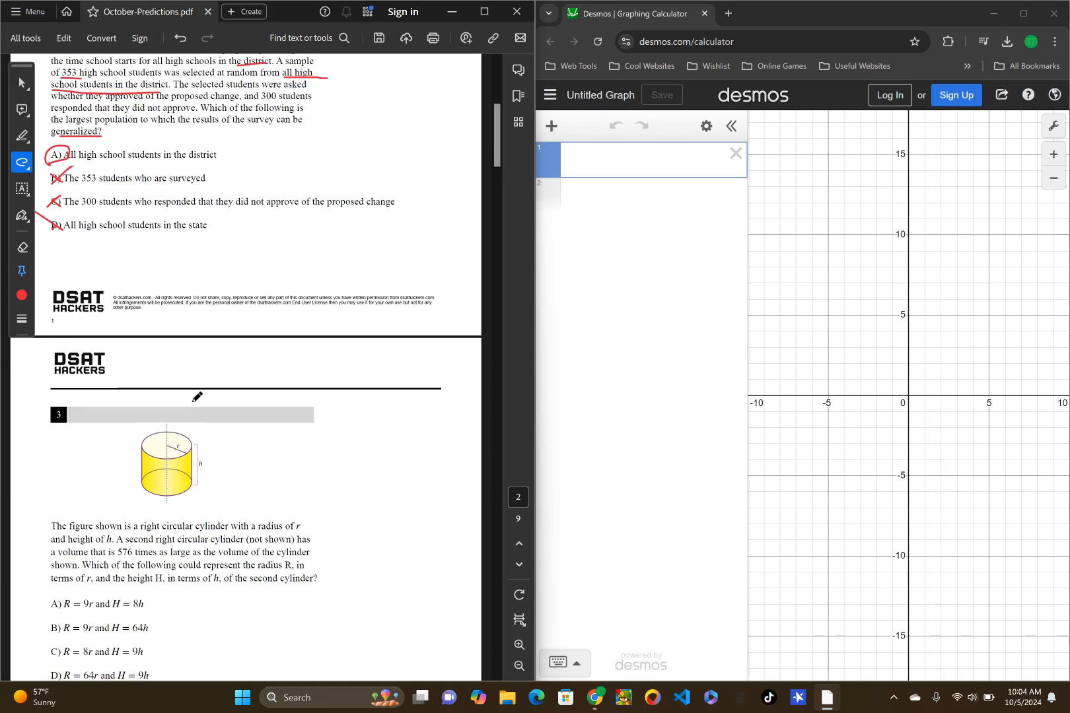
scroll(down, 3)
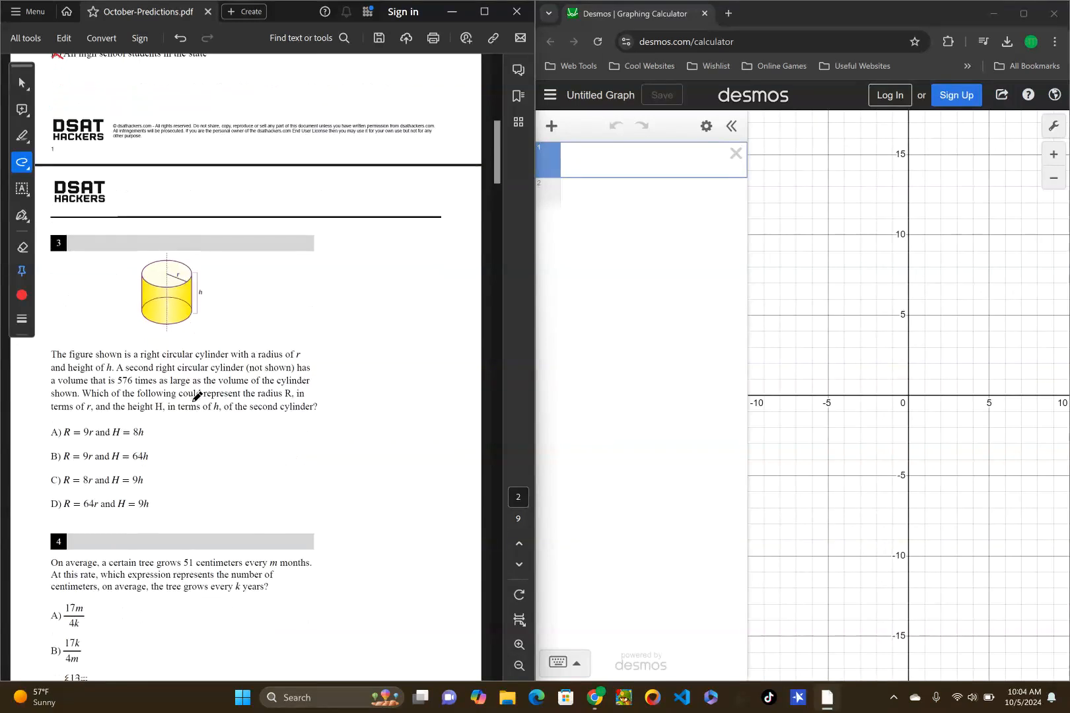
click(557, 663)
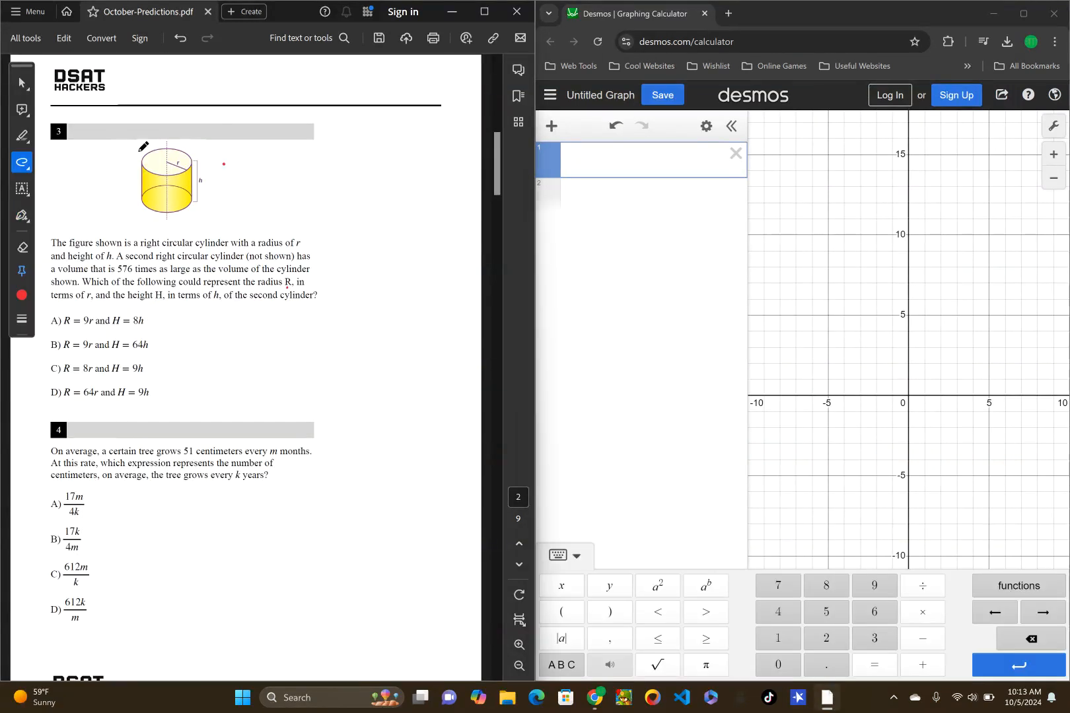
mouse_move(93, 188)
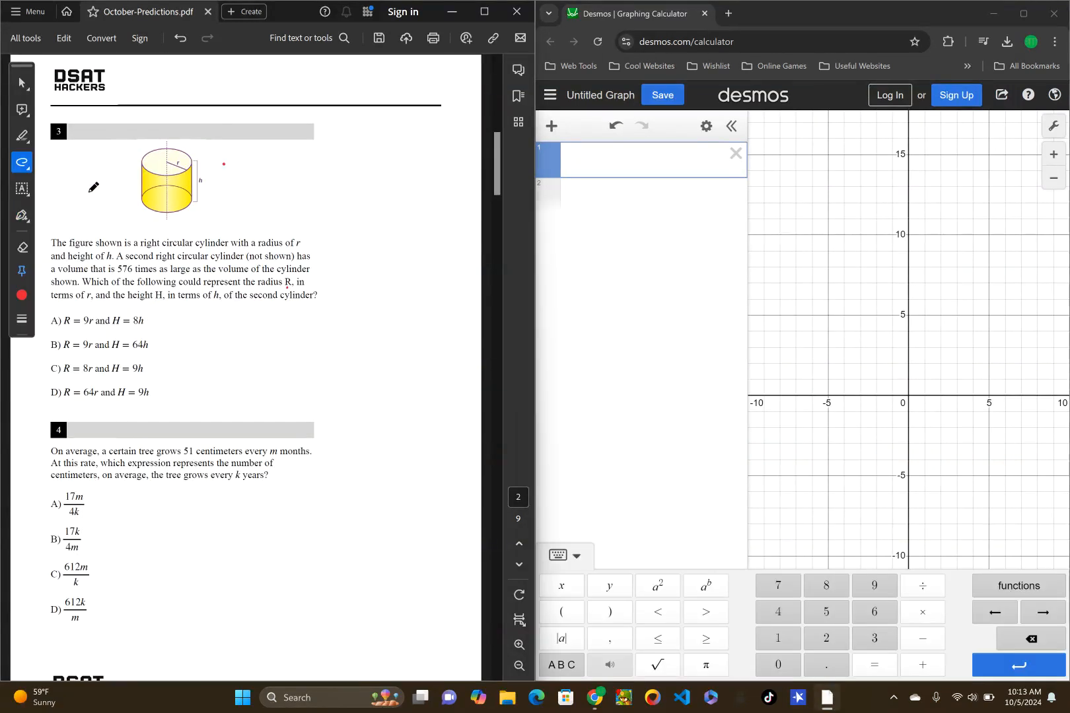
mouse_move(126, 226)
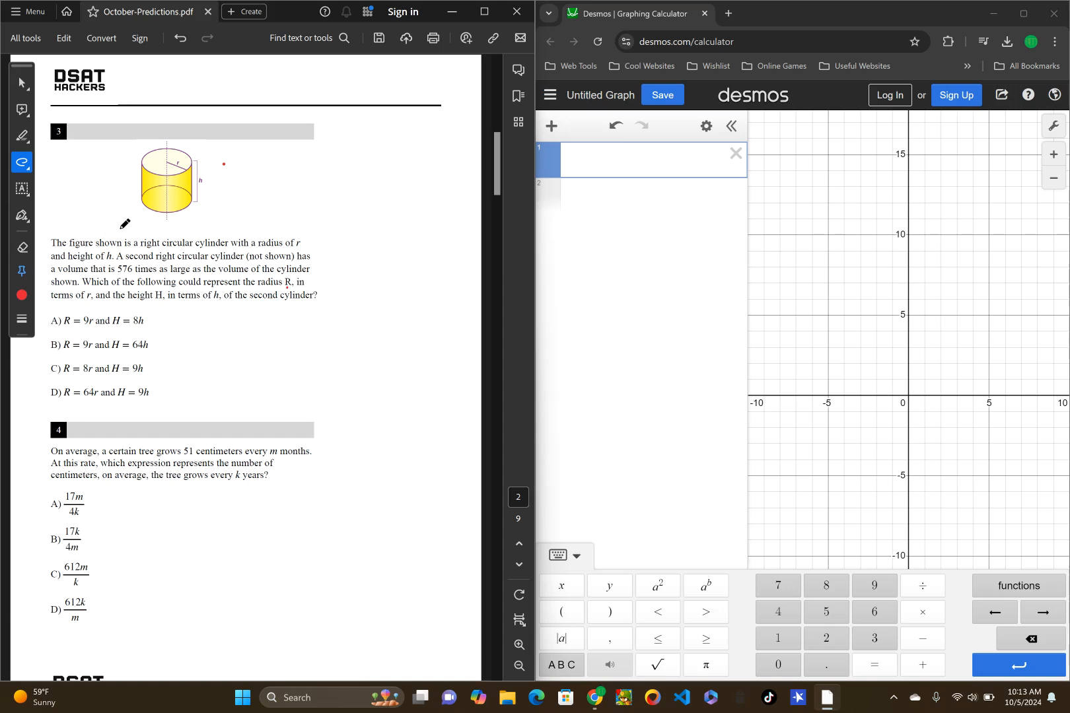
mouse_move(217, 226)
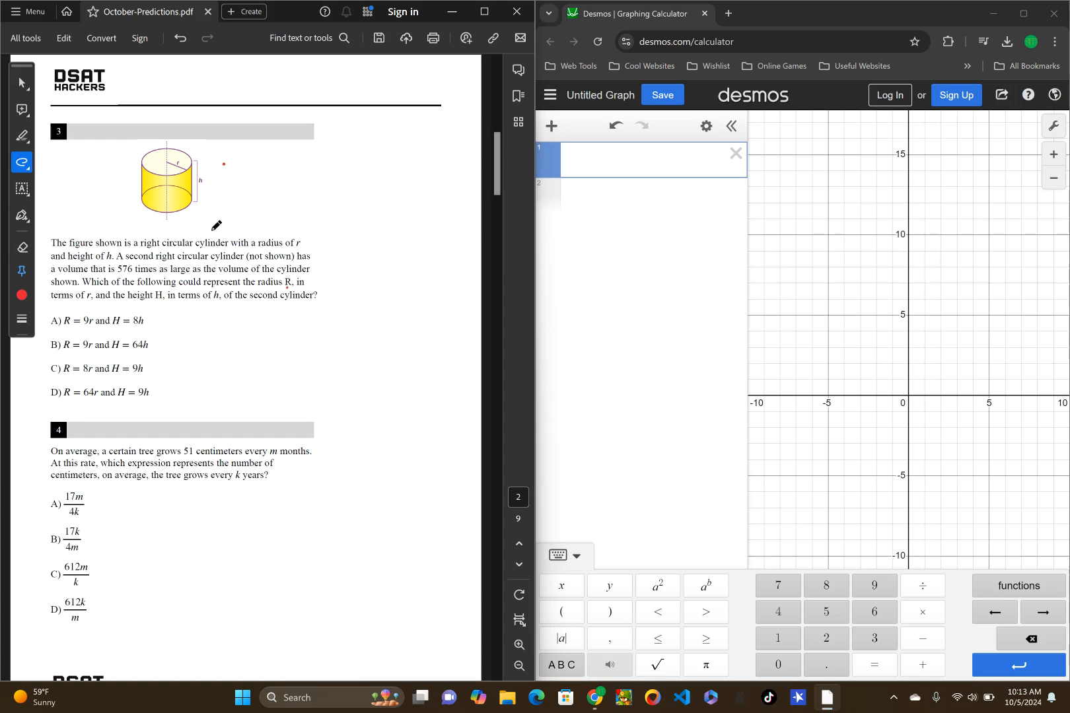
mouse_move(206, 246)
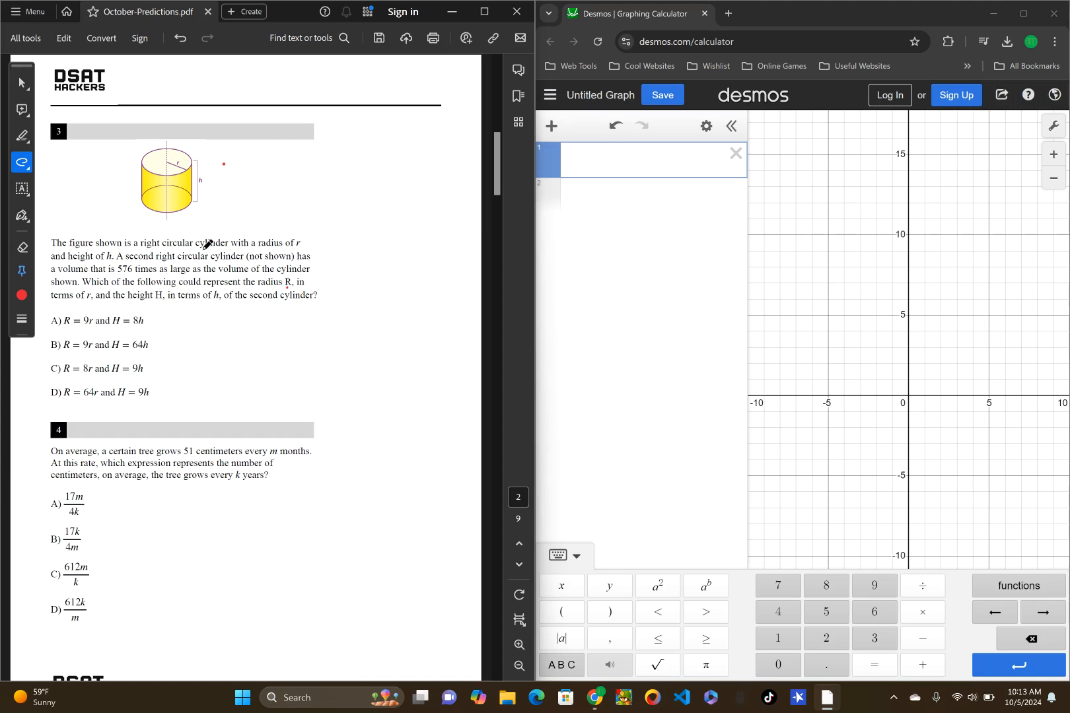
mouse_move(294, 228)
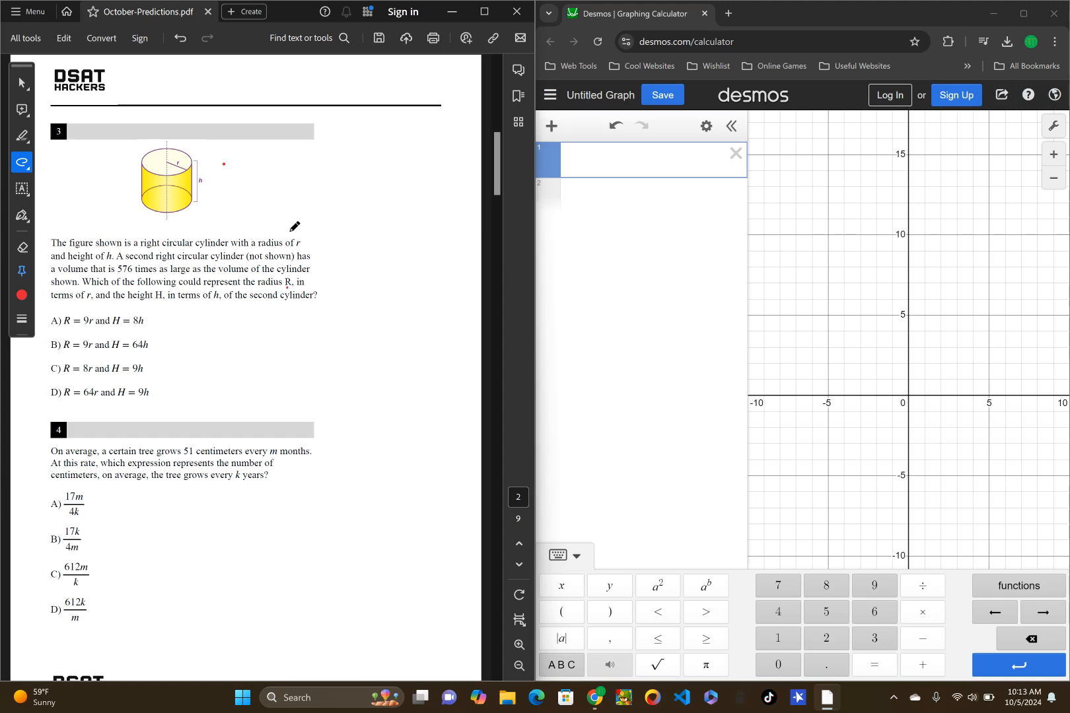
mouse_move(192, 243)
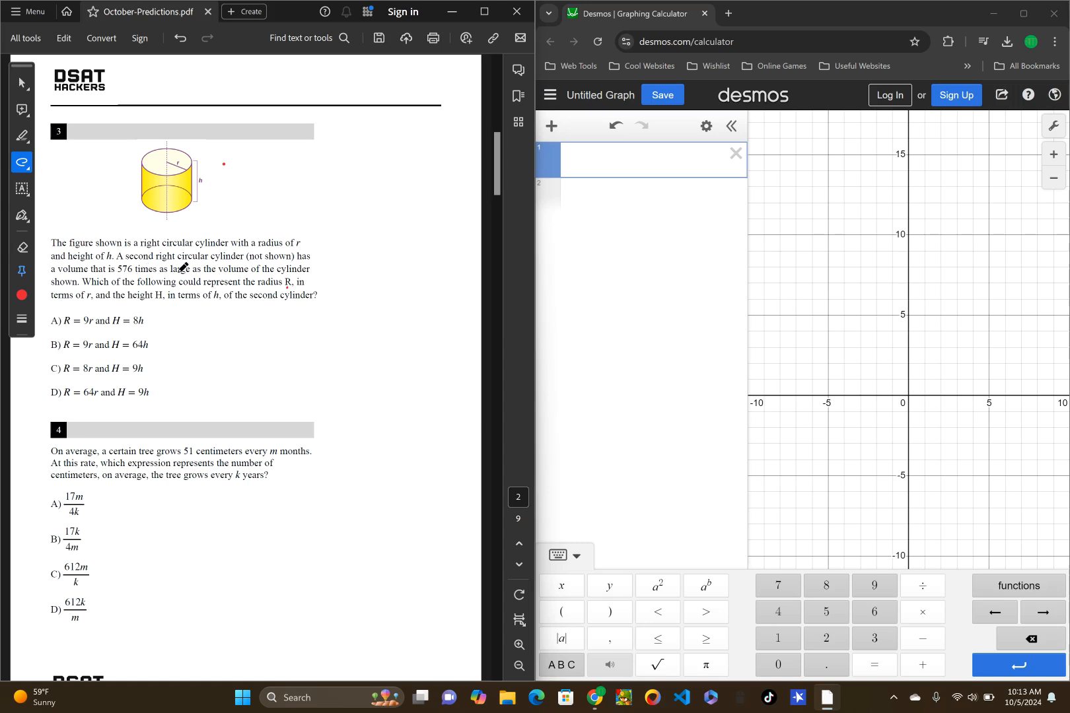
mouse_move(205, 260)
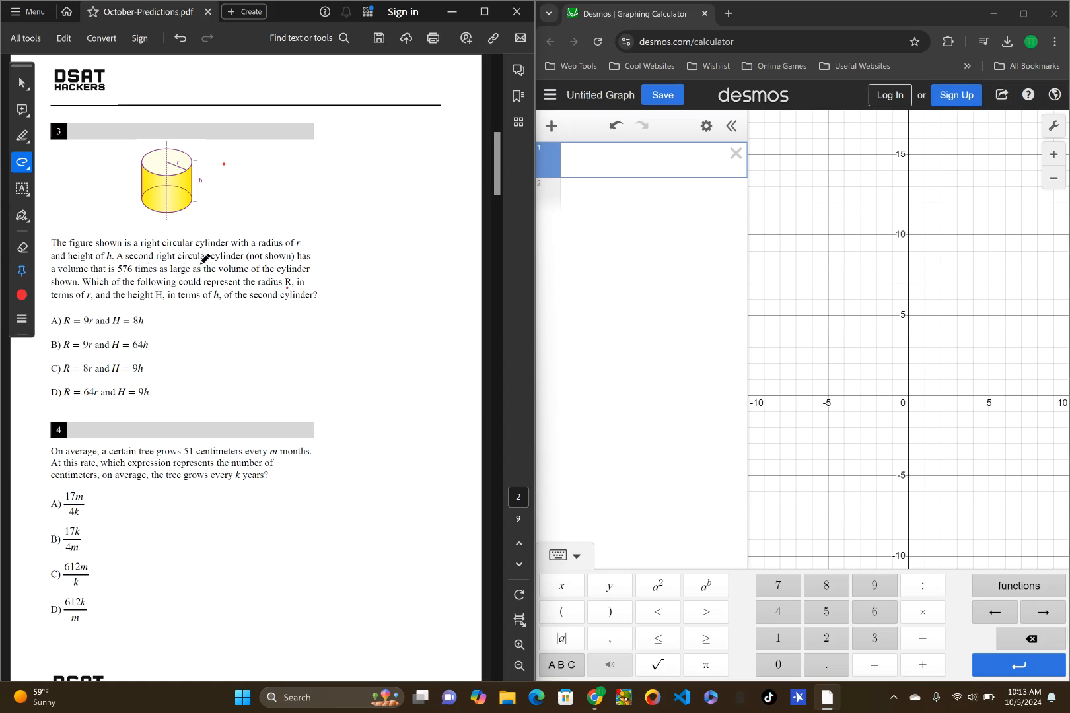
mouse_move(123, 279)
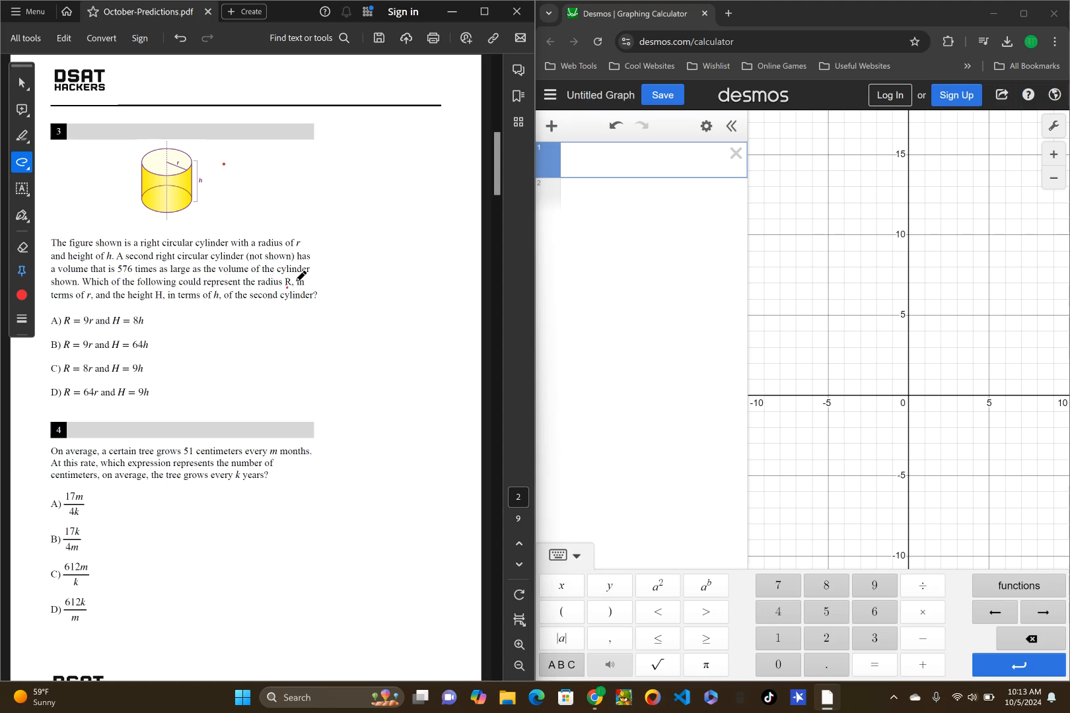
mouse_move(141, 283)
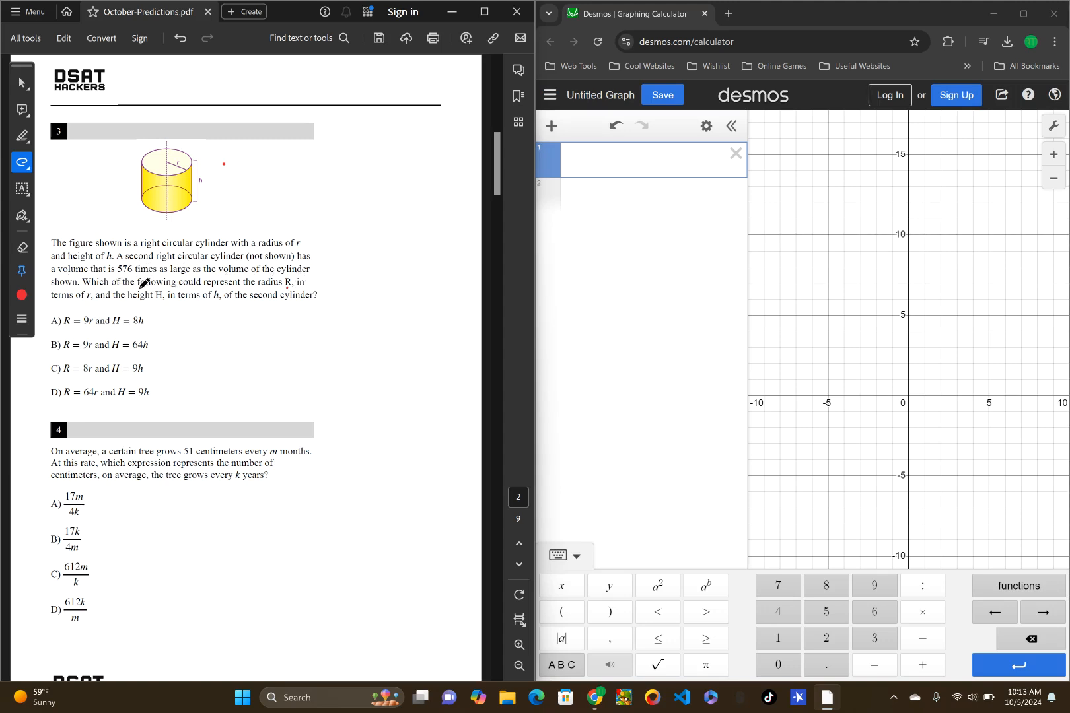
mouse_move(308, 284)
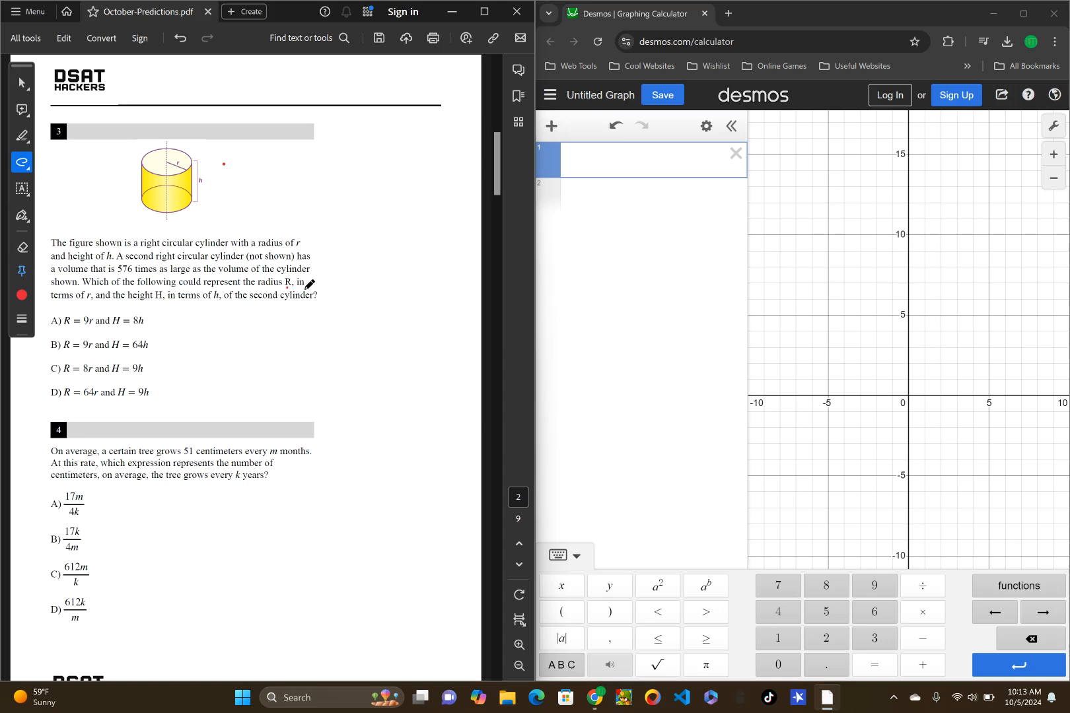
mouse_move(256, 162)
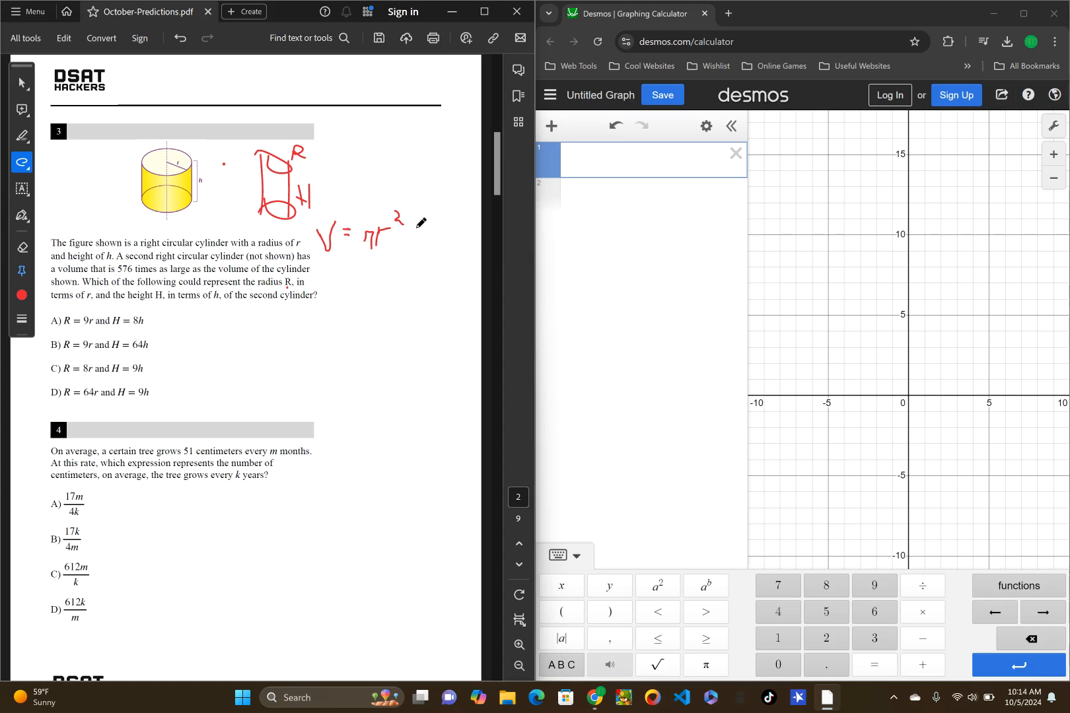
mouse_move(411, 239)
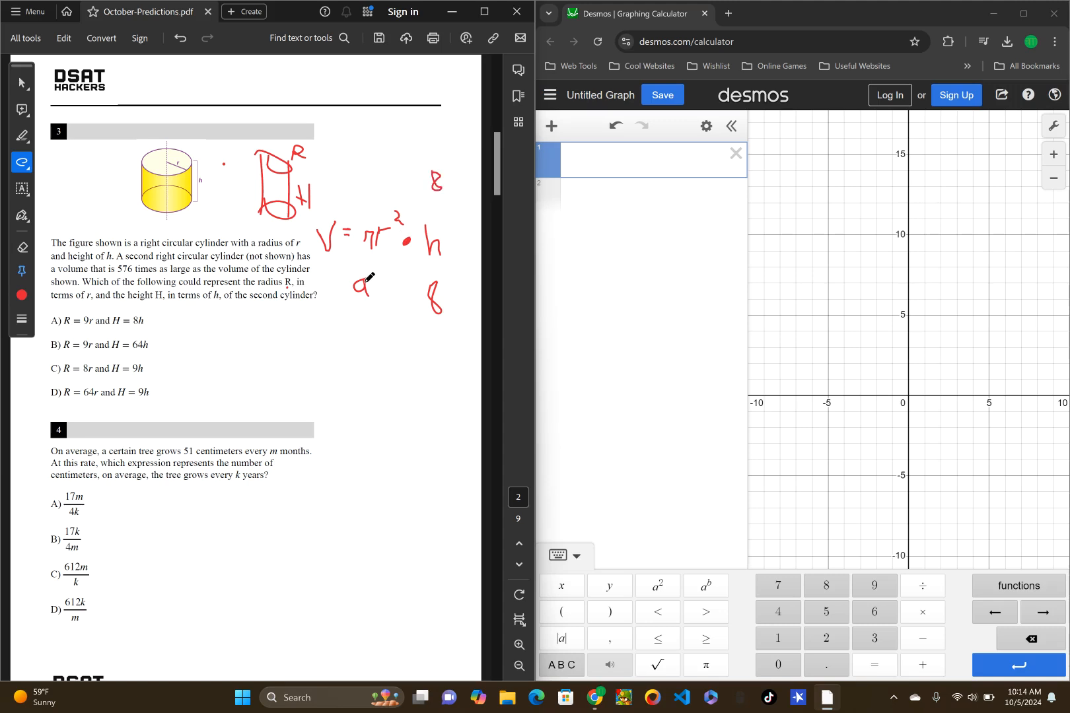
mouse_move(394, 187)
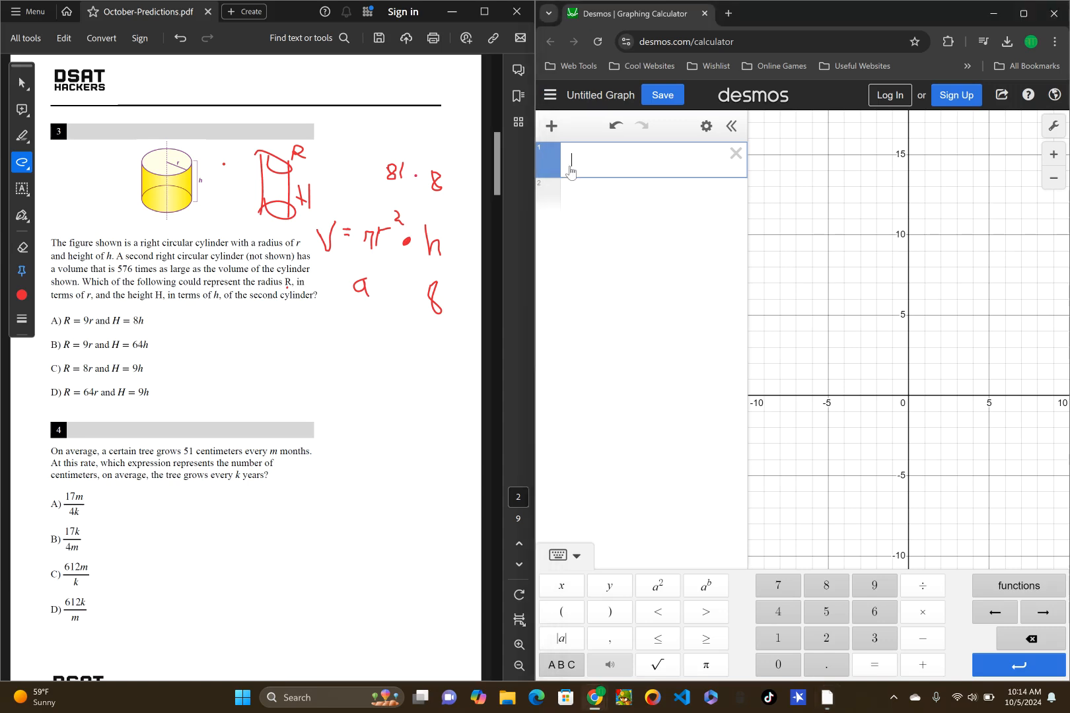
Step: Enter 81·8 in Desmos to evaluate the cylinder volume factor
text(8)
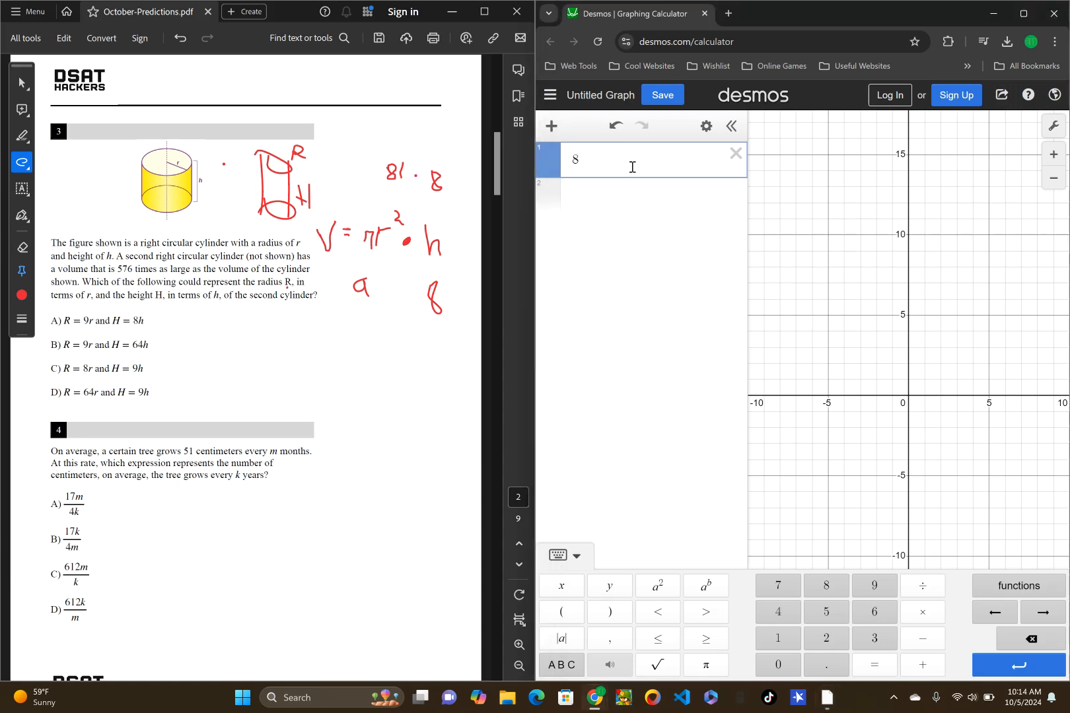
text(1)
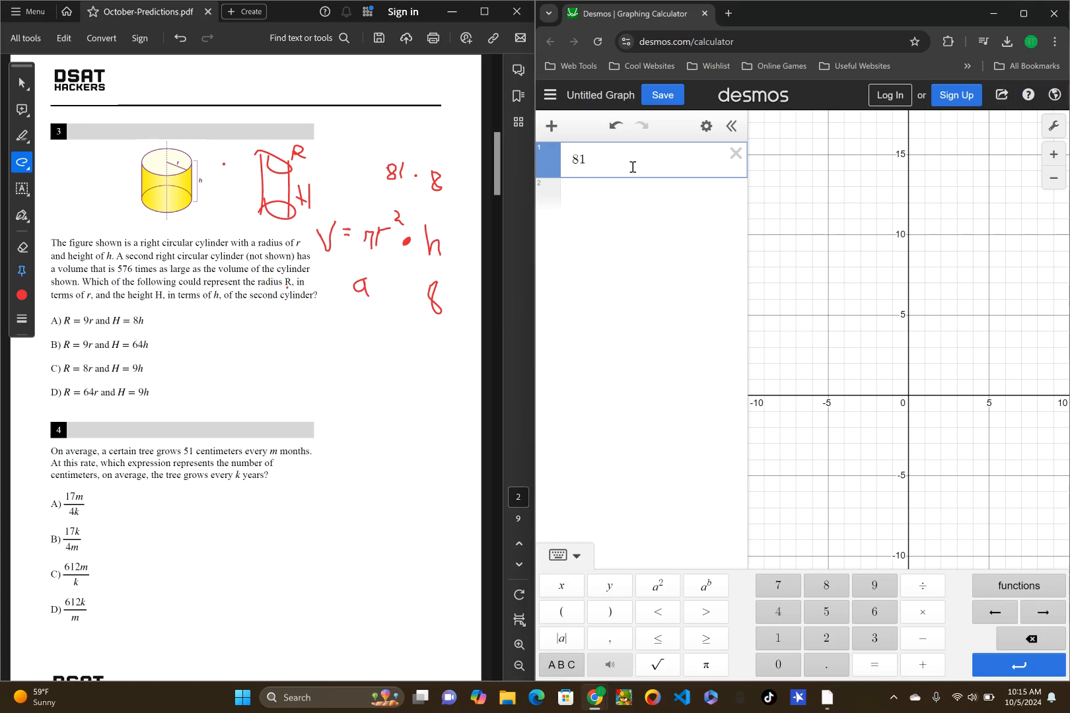
text(8)
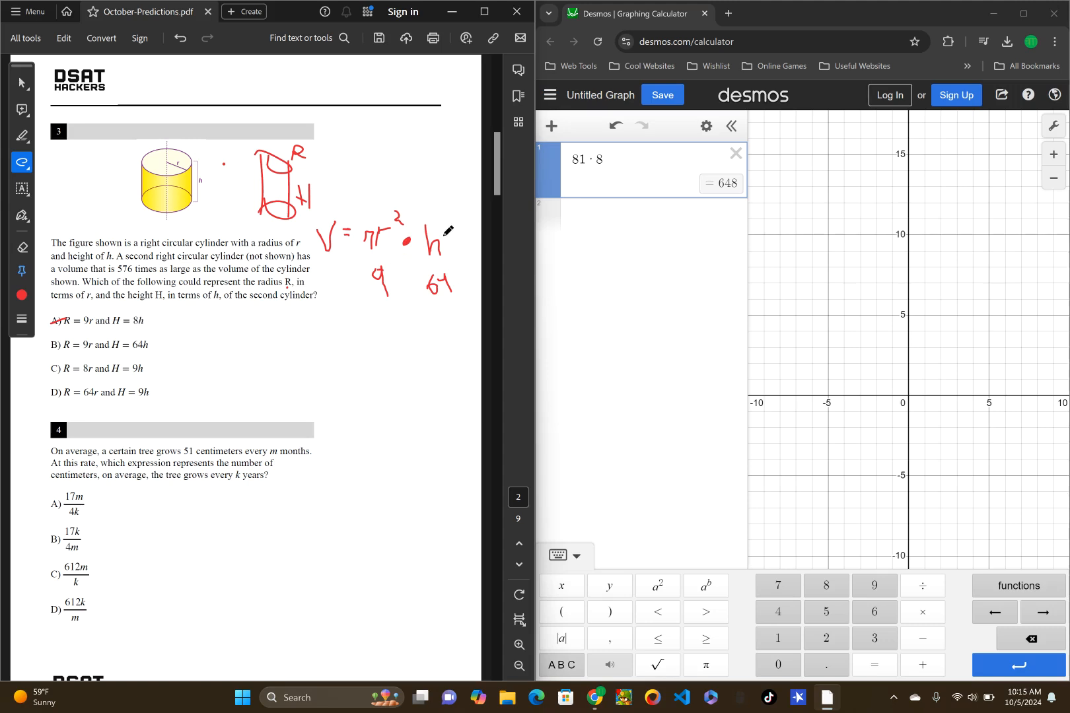
mouse_move(272, 283)
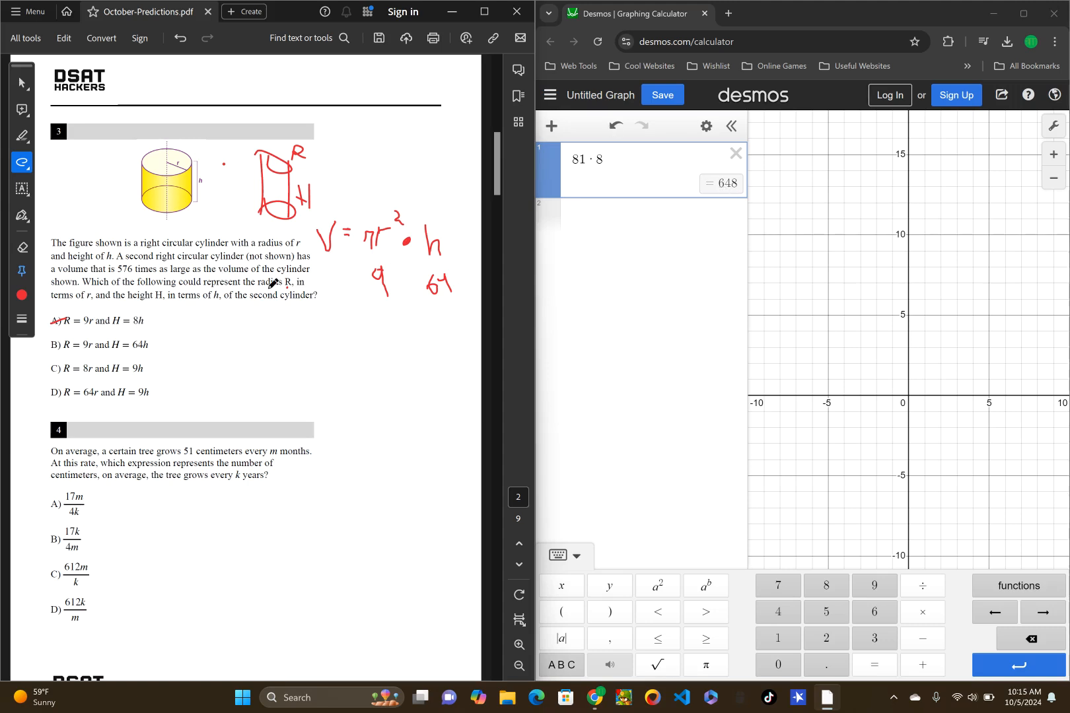
mouse_move(770, 189)
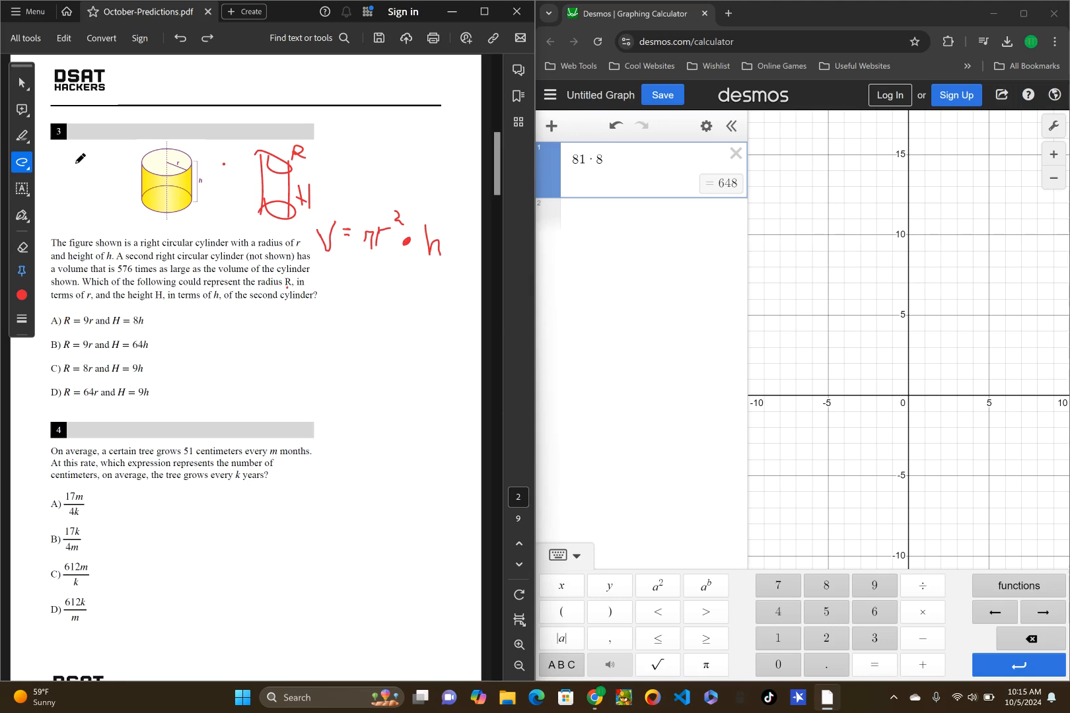
mouse_move(61, 345)
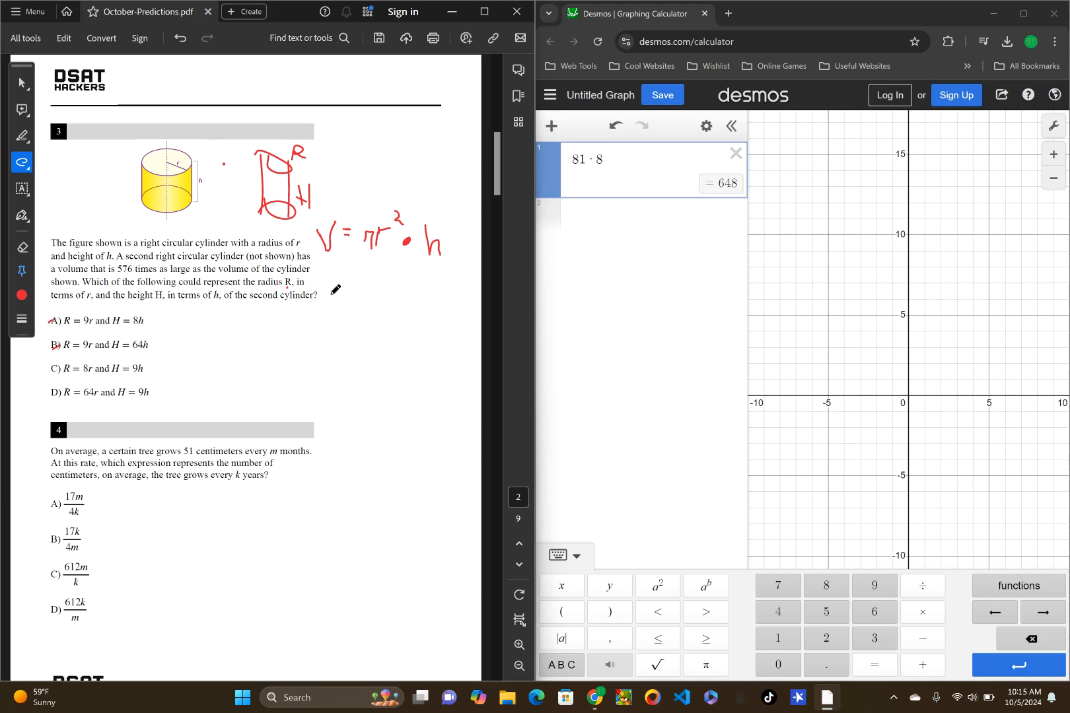
mouse_move(378, 260)
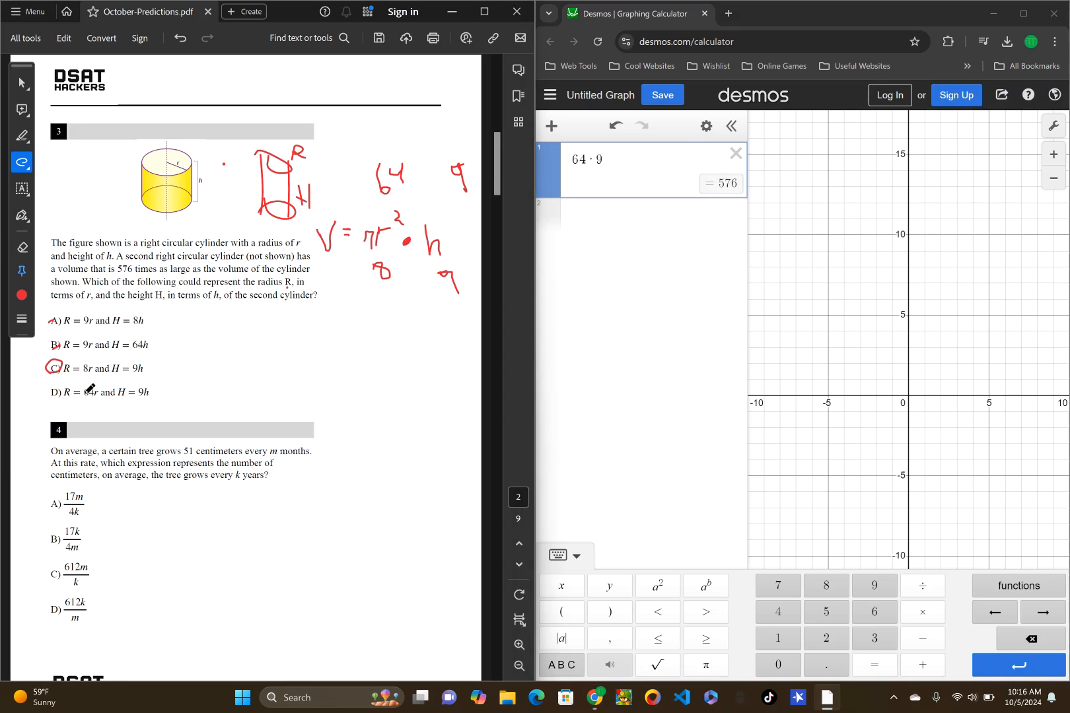
mouse_move(371, 210)
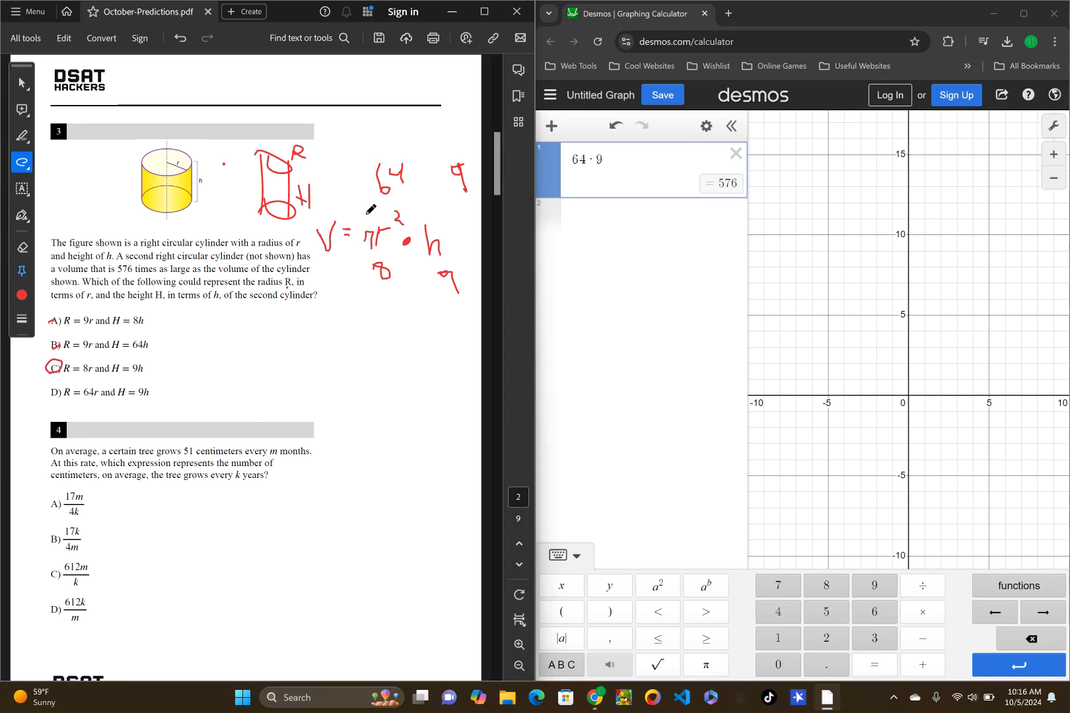
mouse_move(386, 165)
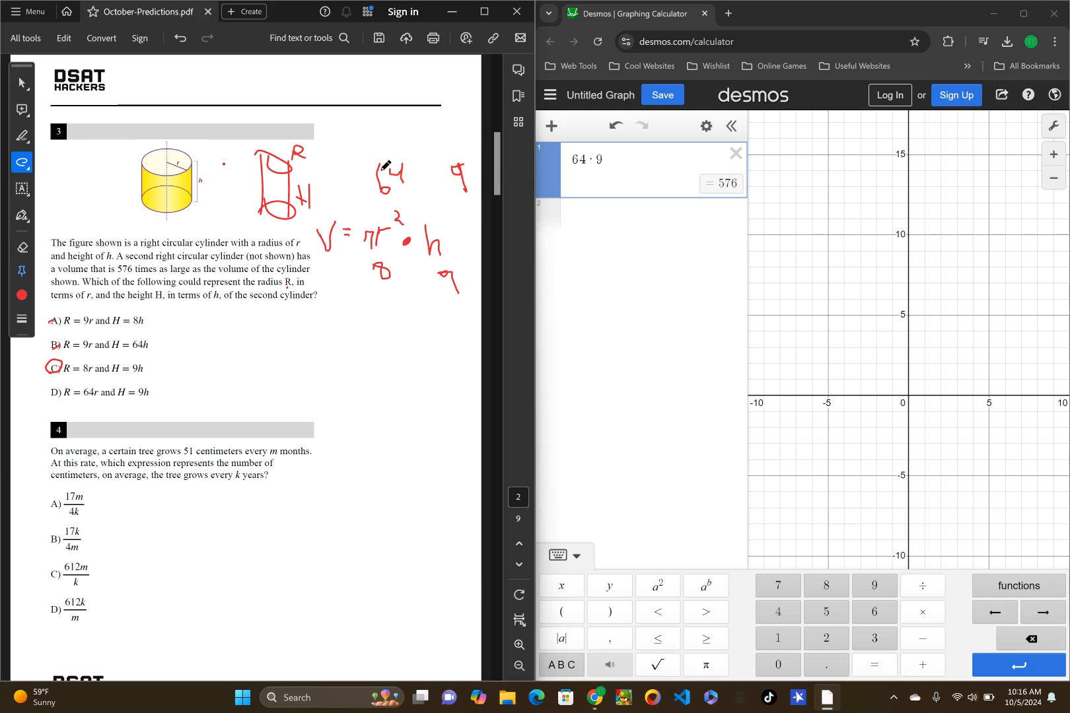
mouse_move(437, 233)
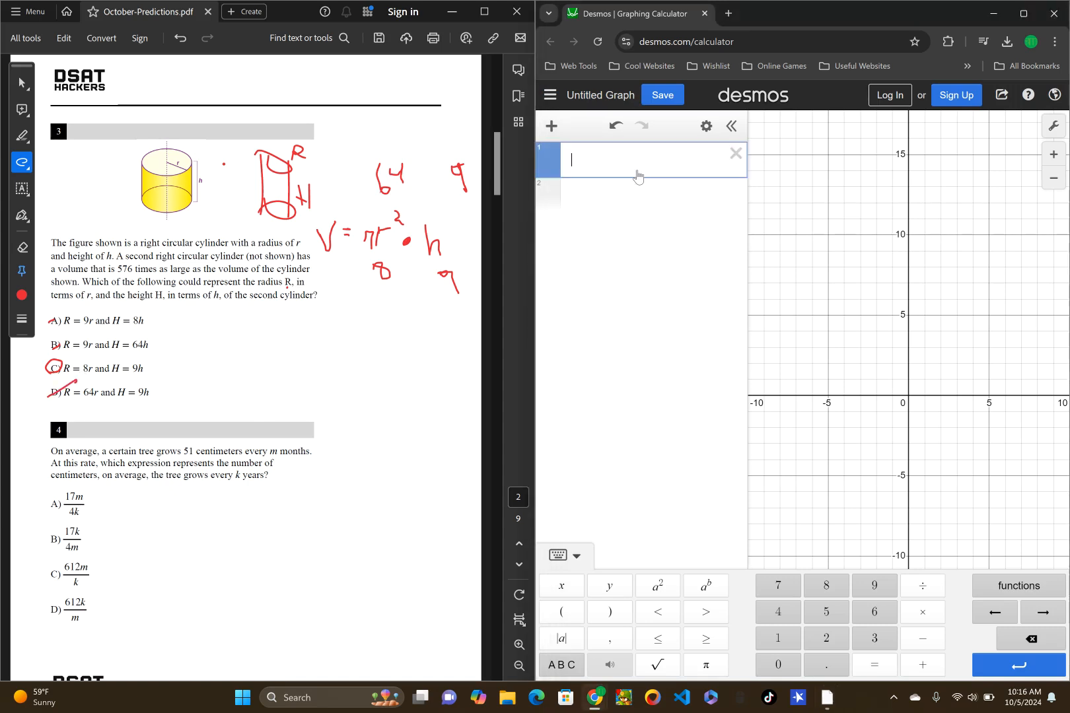
Step: Evaluate 64² in Desmos, then clear the calculation
text(64^2)
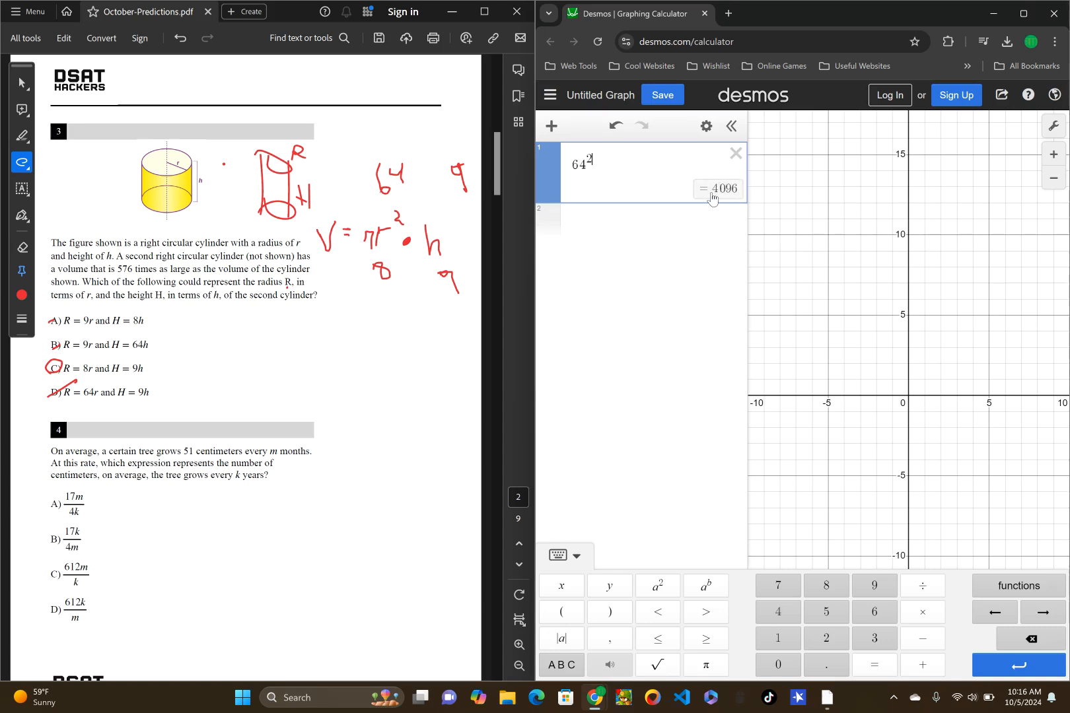
click(559, 557)
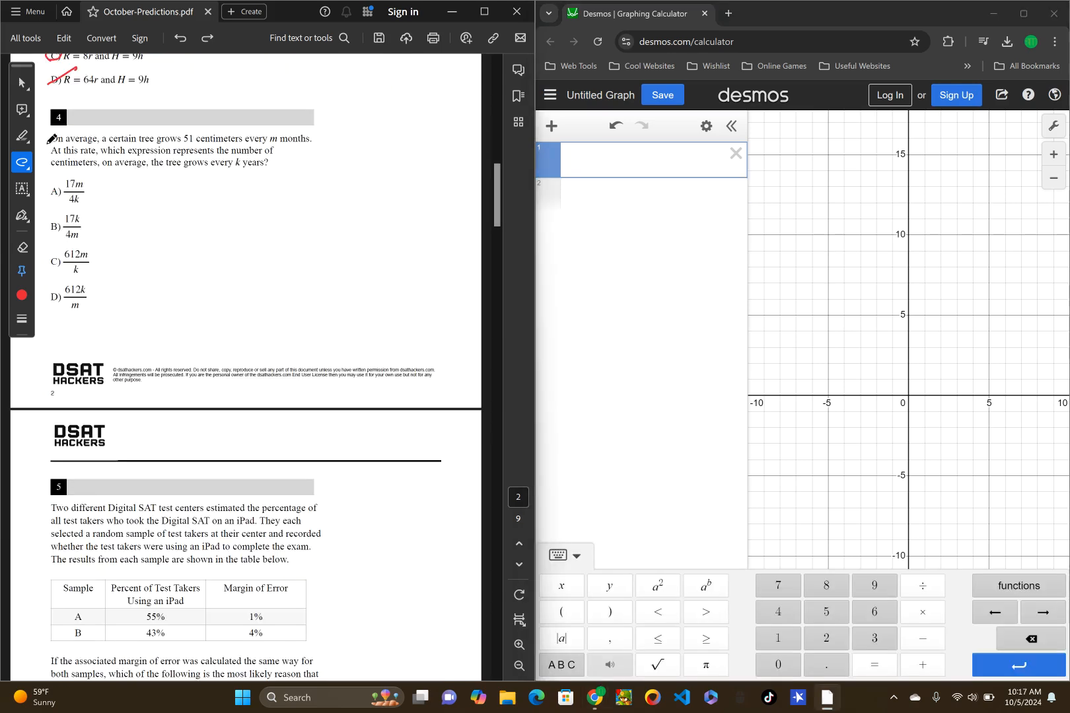
Step: Scroll down to question 4, the tree growth problem
scroll(down, 3)
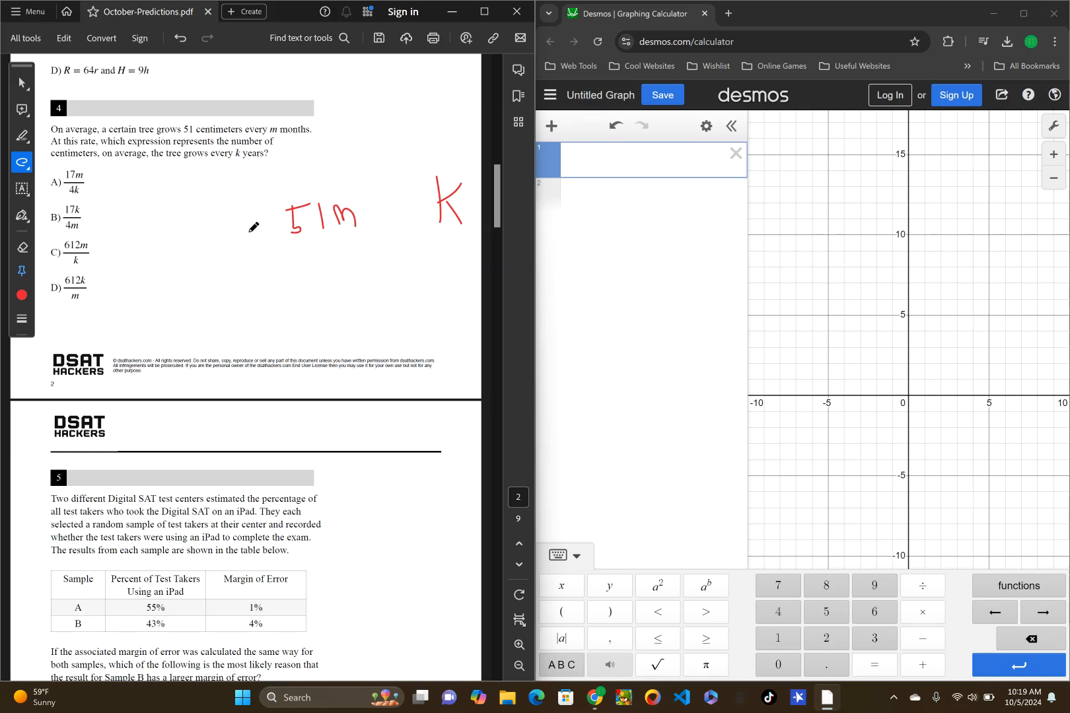
mouse_move(199, 236)
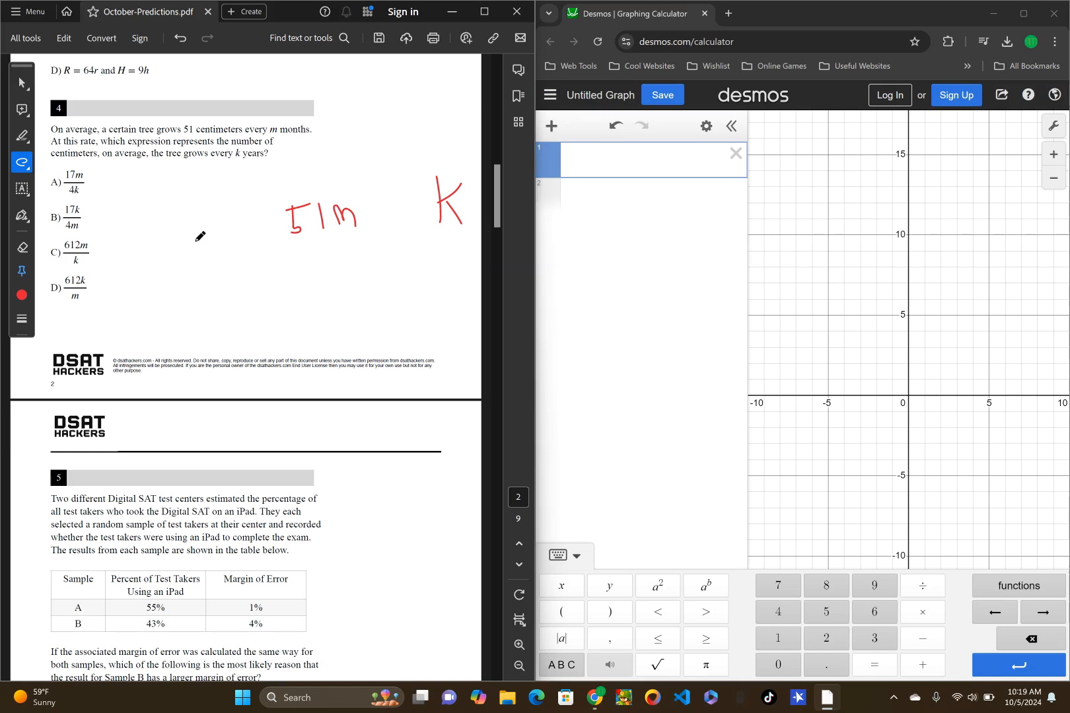
mouse_move(187, 252)
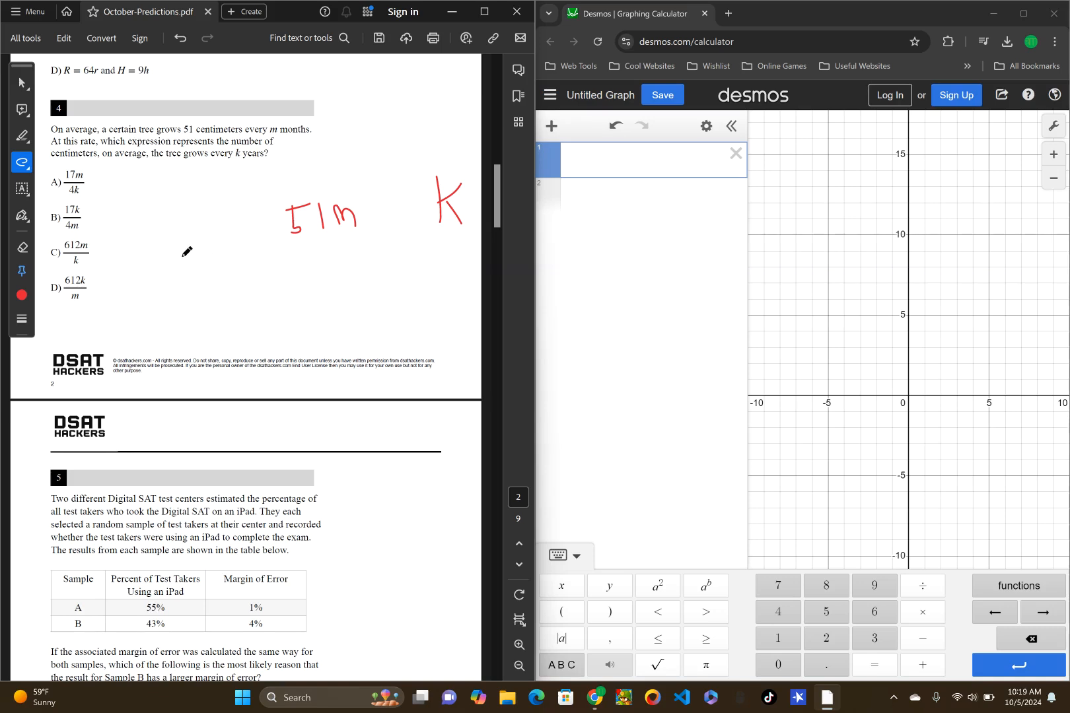
mouse_move(248, 281)
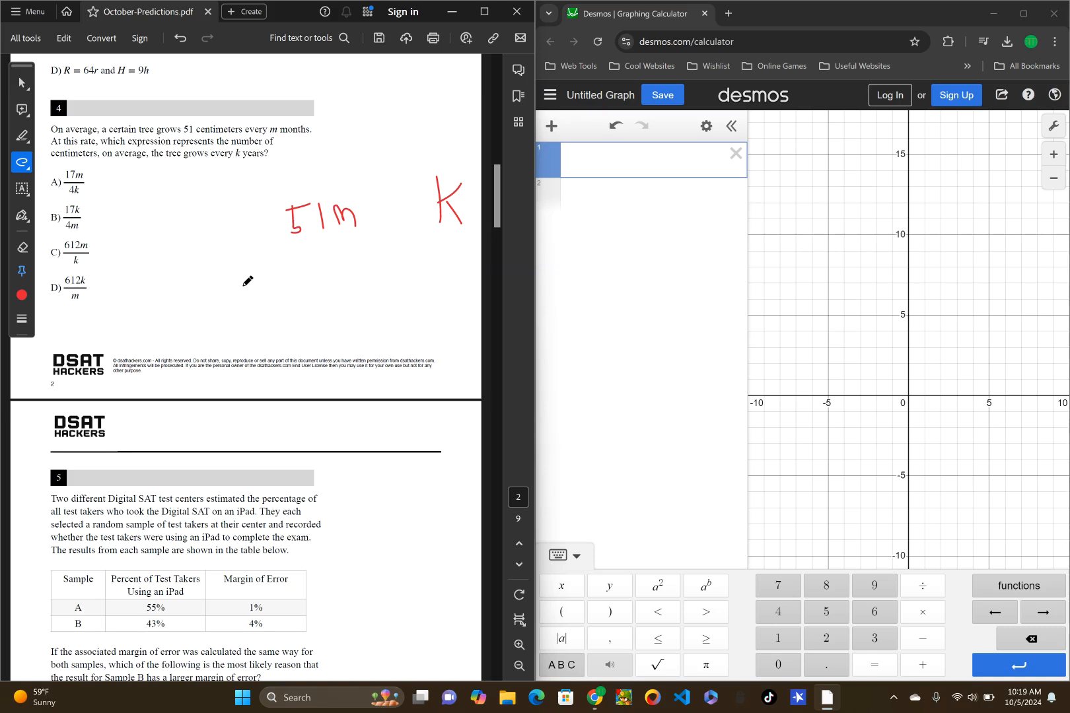
mouse_move(217, 254)
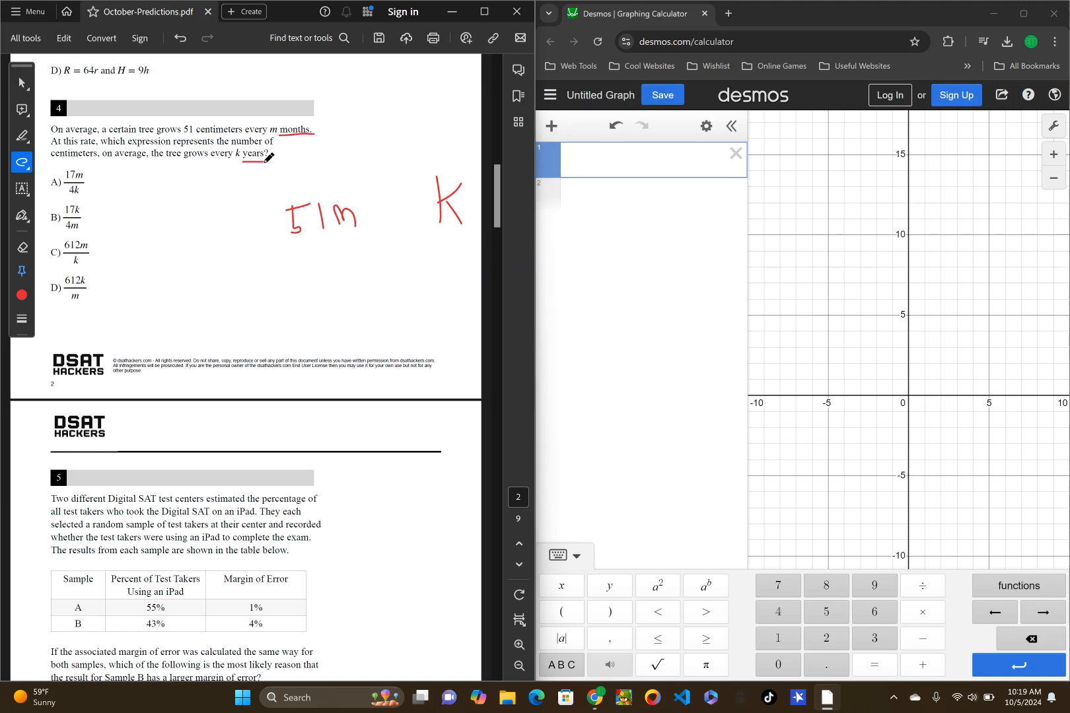
mouse_move(464, 111)
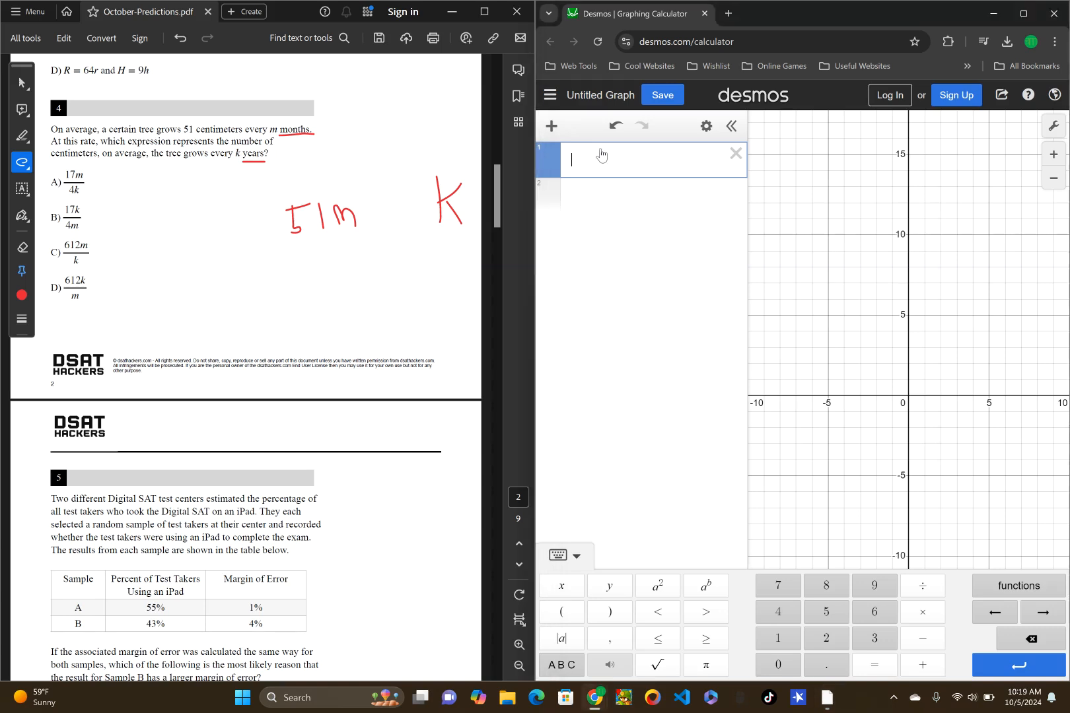
Step: Compute 51·12 in Desmos to get 612 for question 4
text(51 ·)
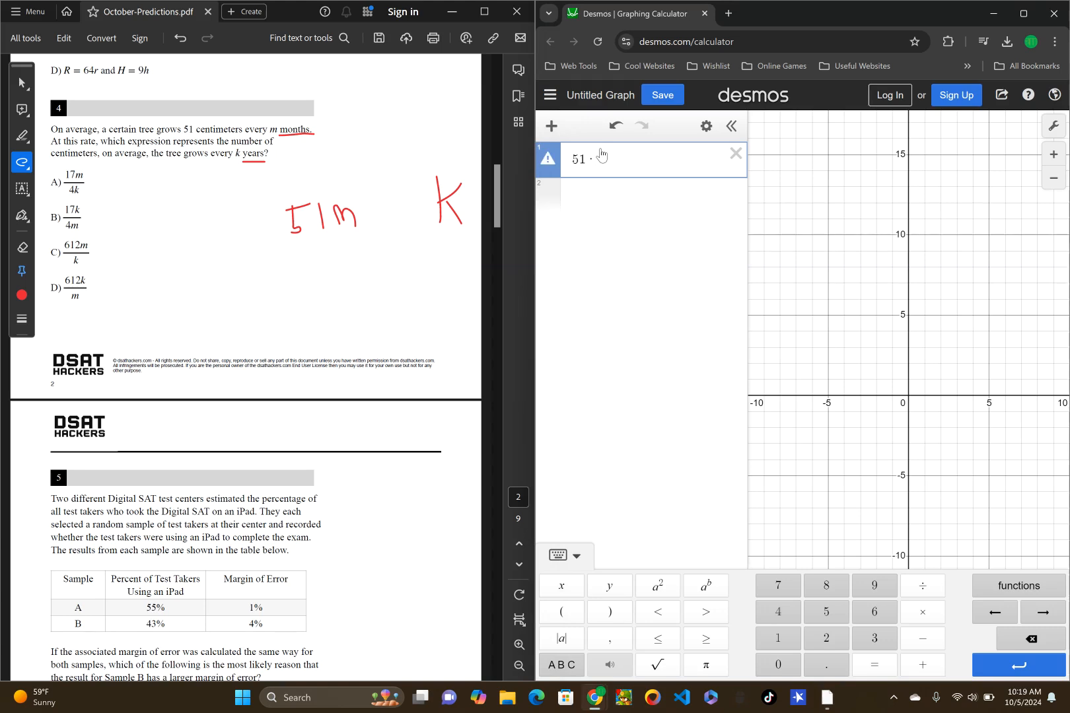
text(12)
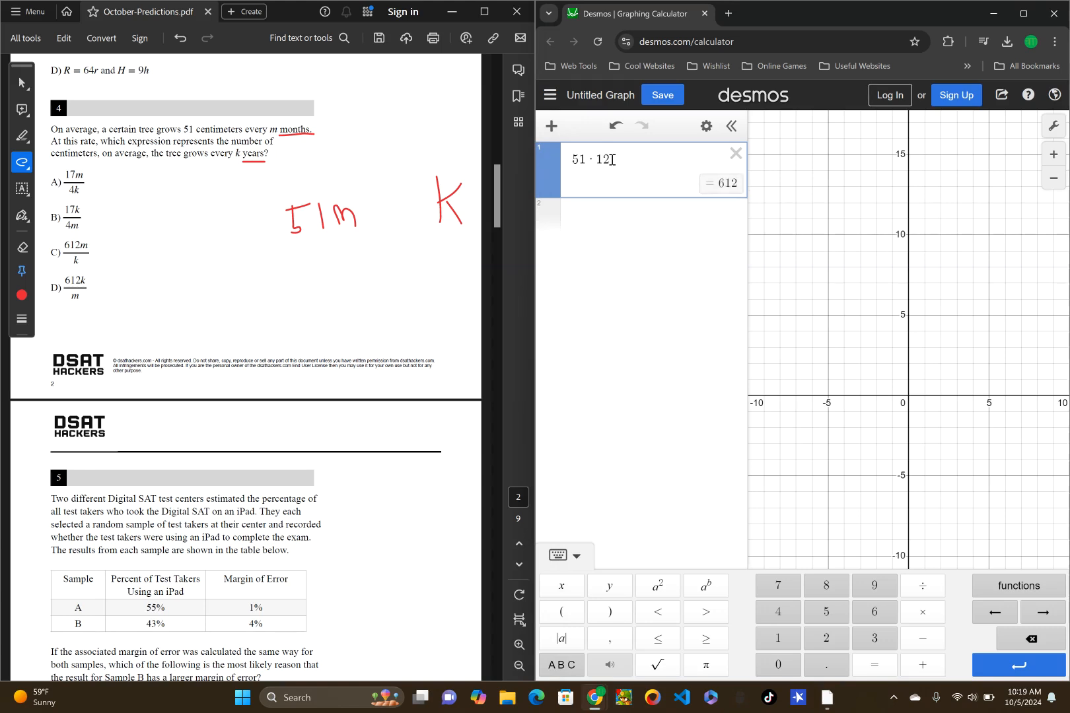
double_click(580, 159)
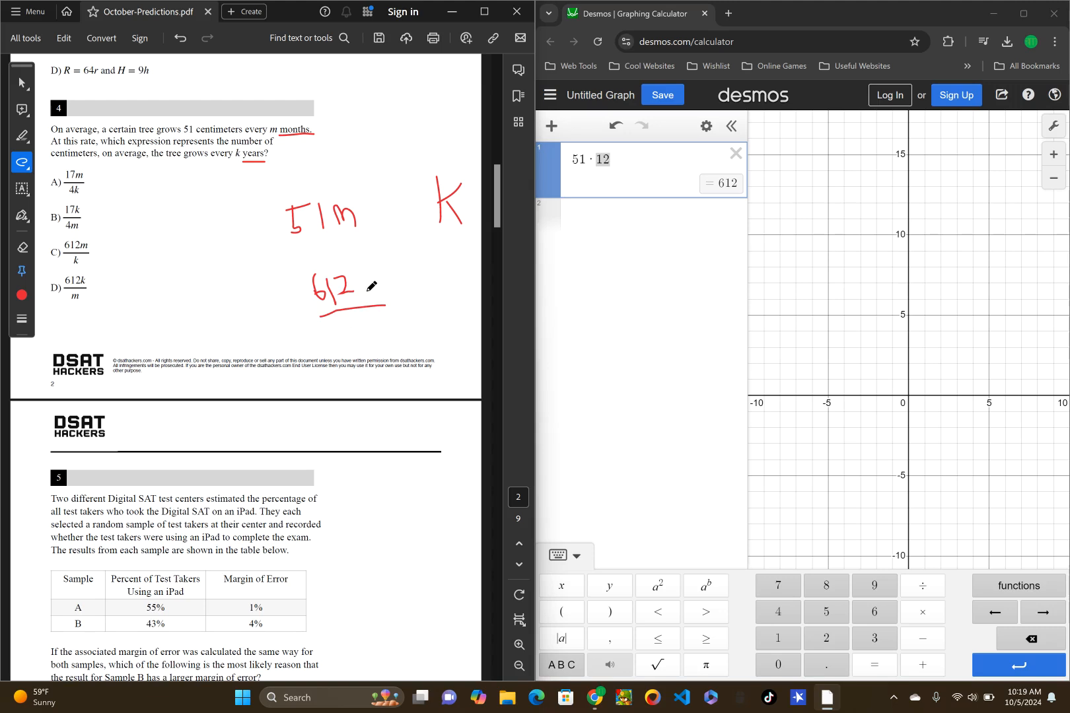
mouse_move(126, 119)
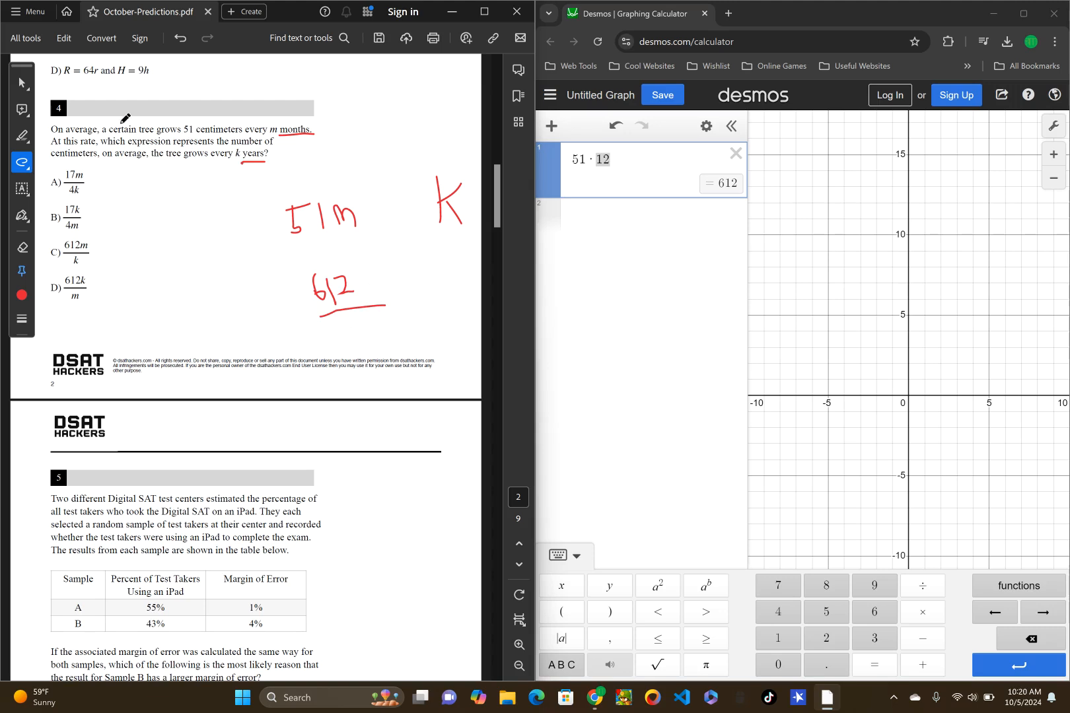
mouse_move(115, 141)
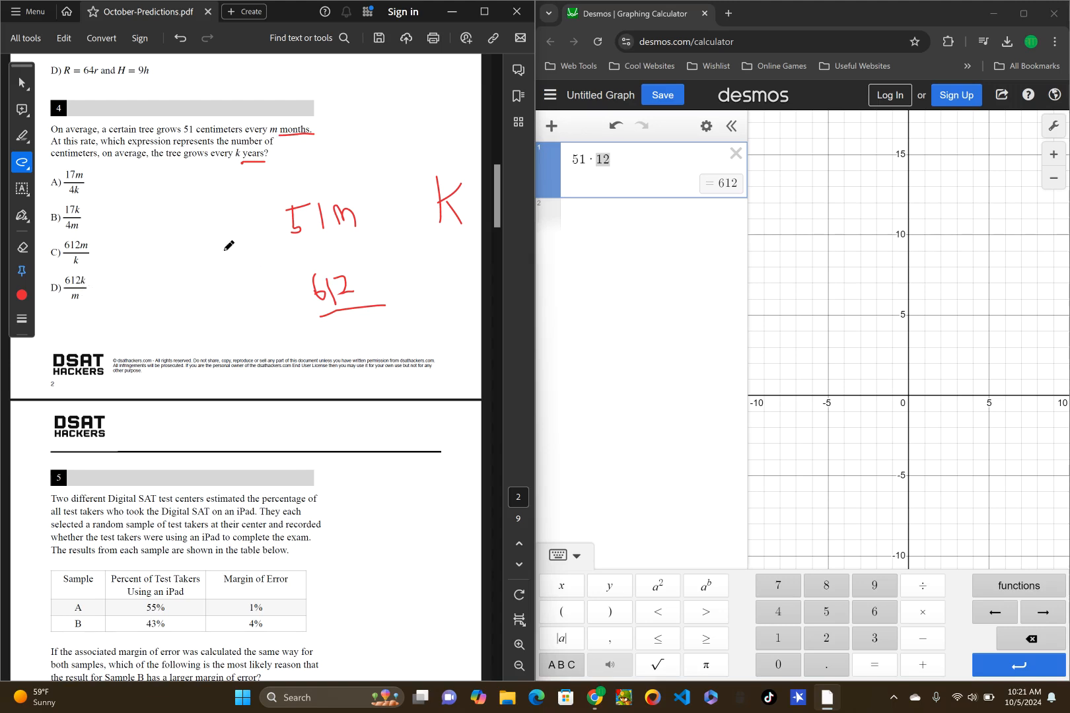
mouse_move(216, 251)
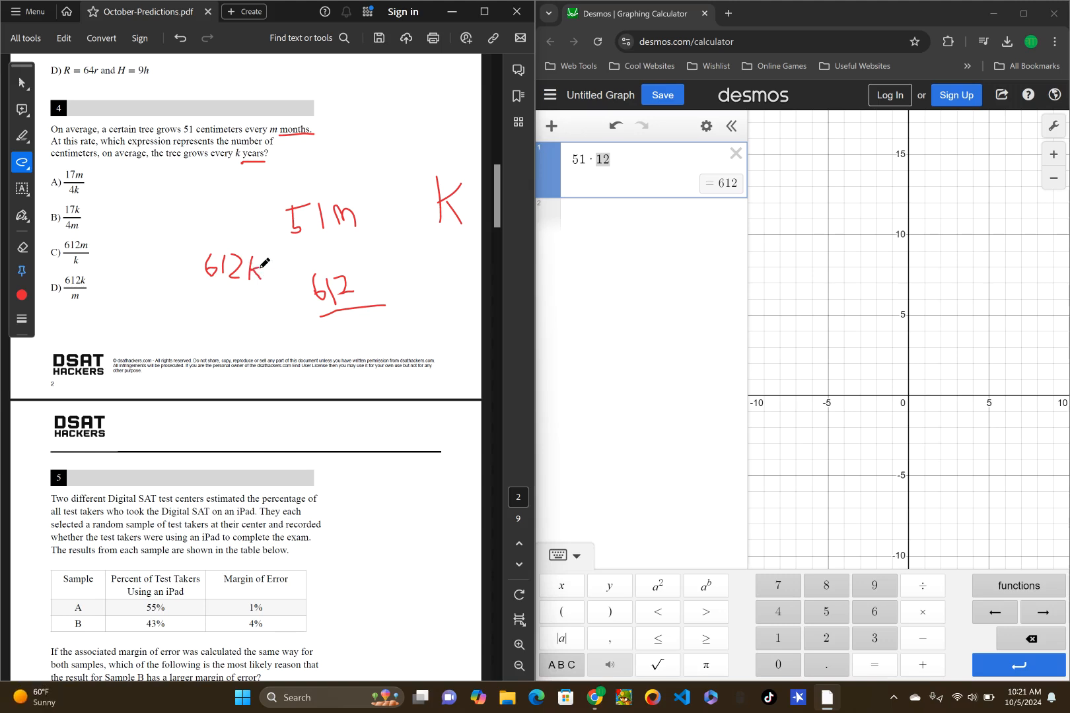
mouse_move(236, 244)
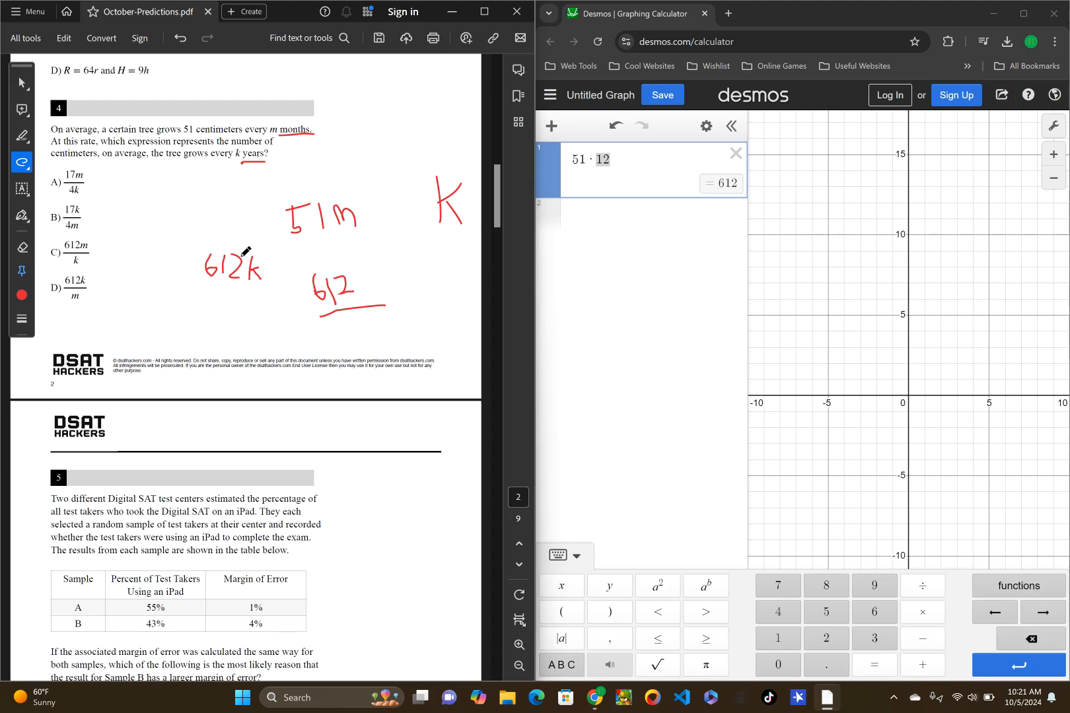
mouse_move(243, 325)
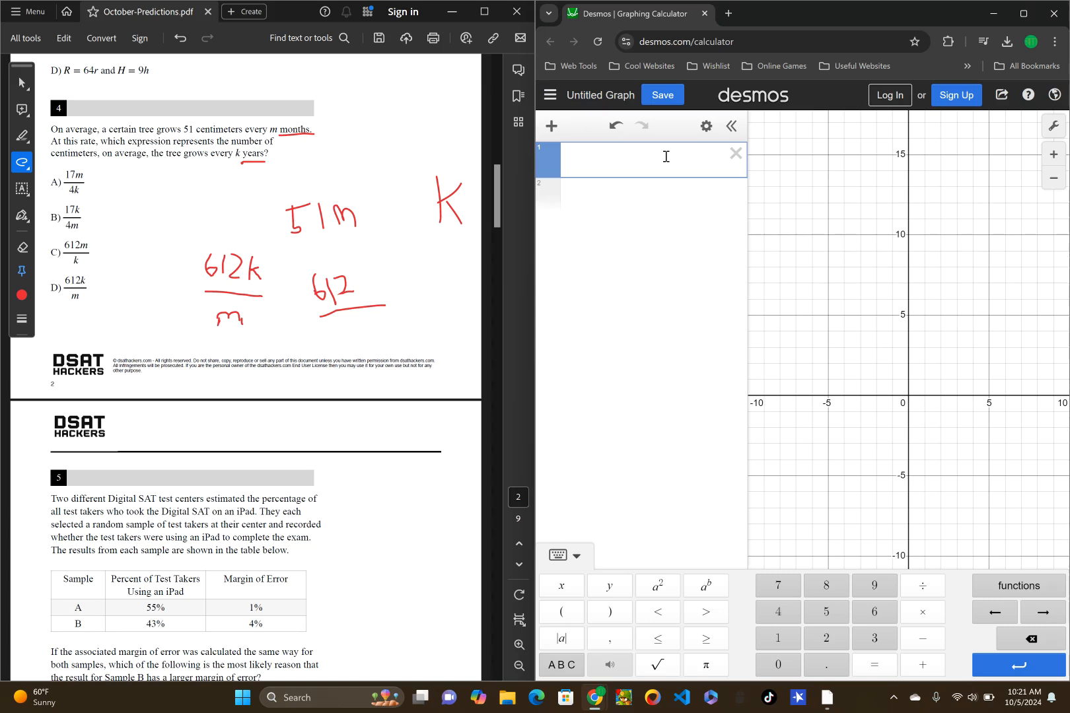
Step: Check 612·2/24 in Desmos to confirm it equals 51
text(612)
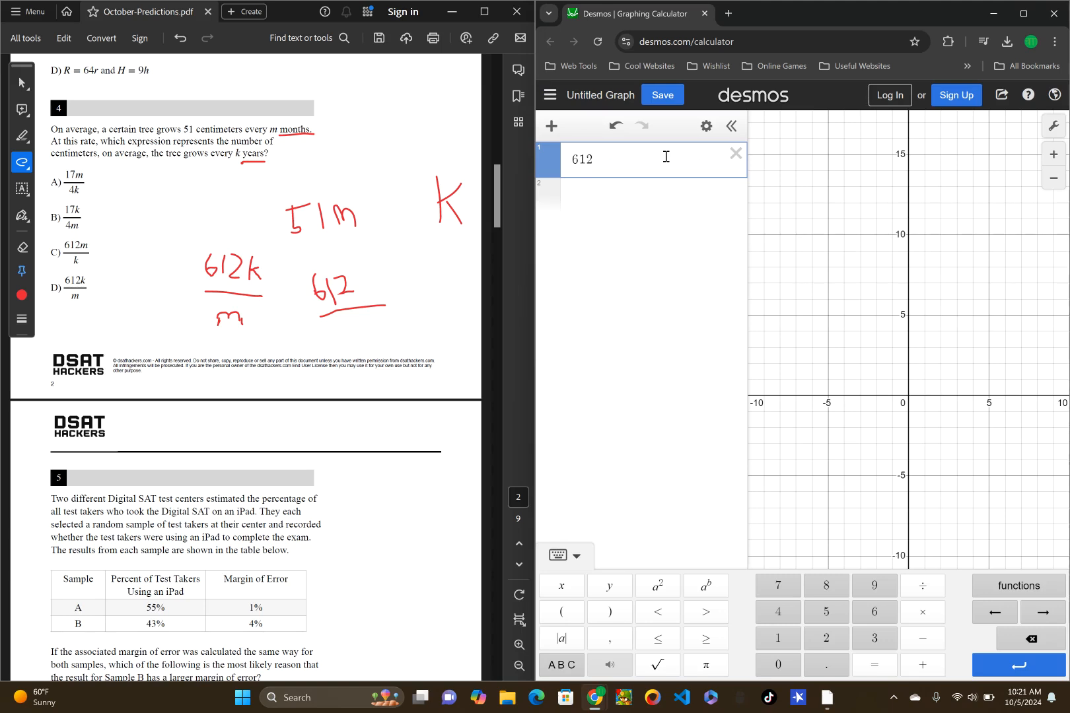
text((2))
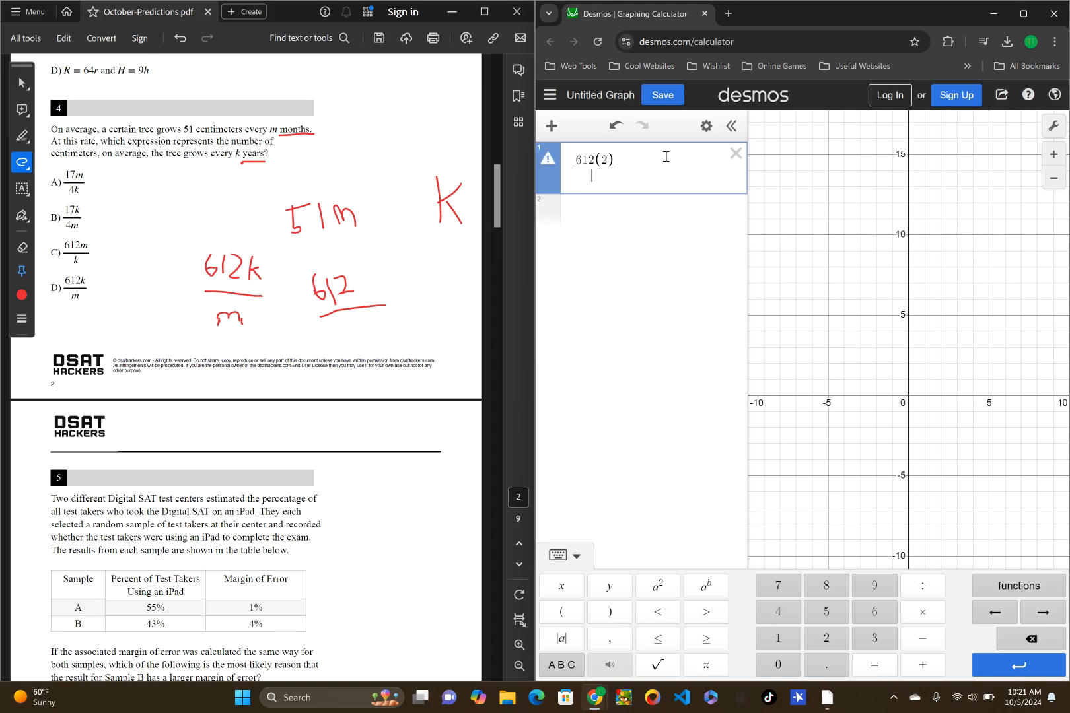
text(/24)
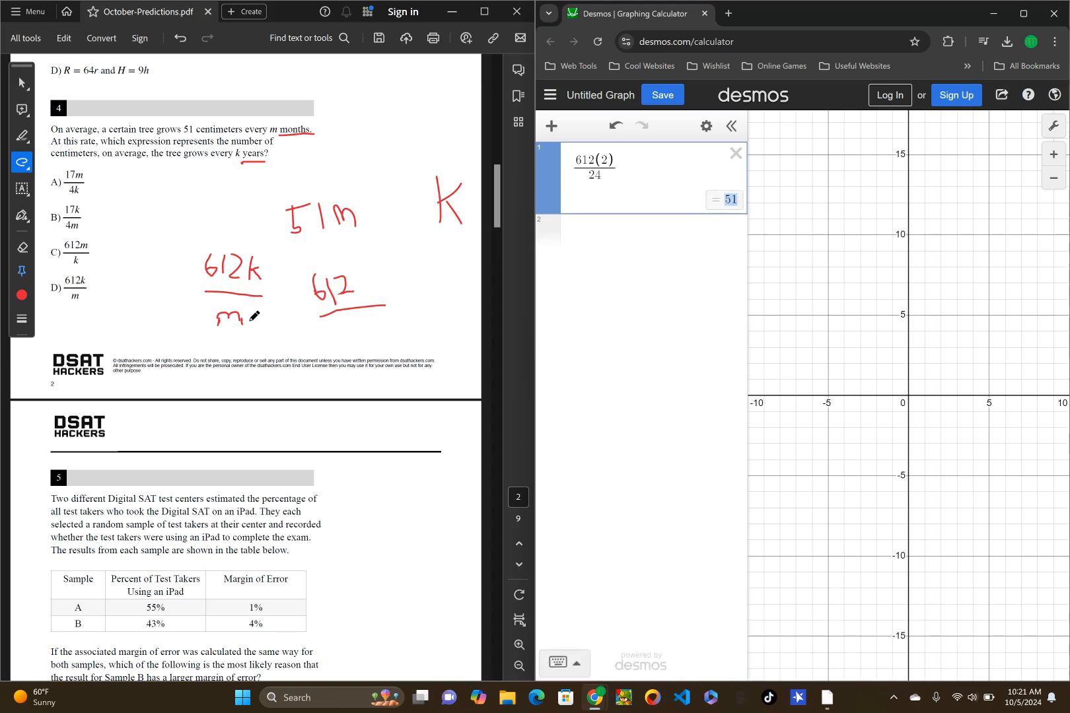
mouse_move(323, 173)
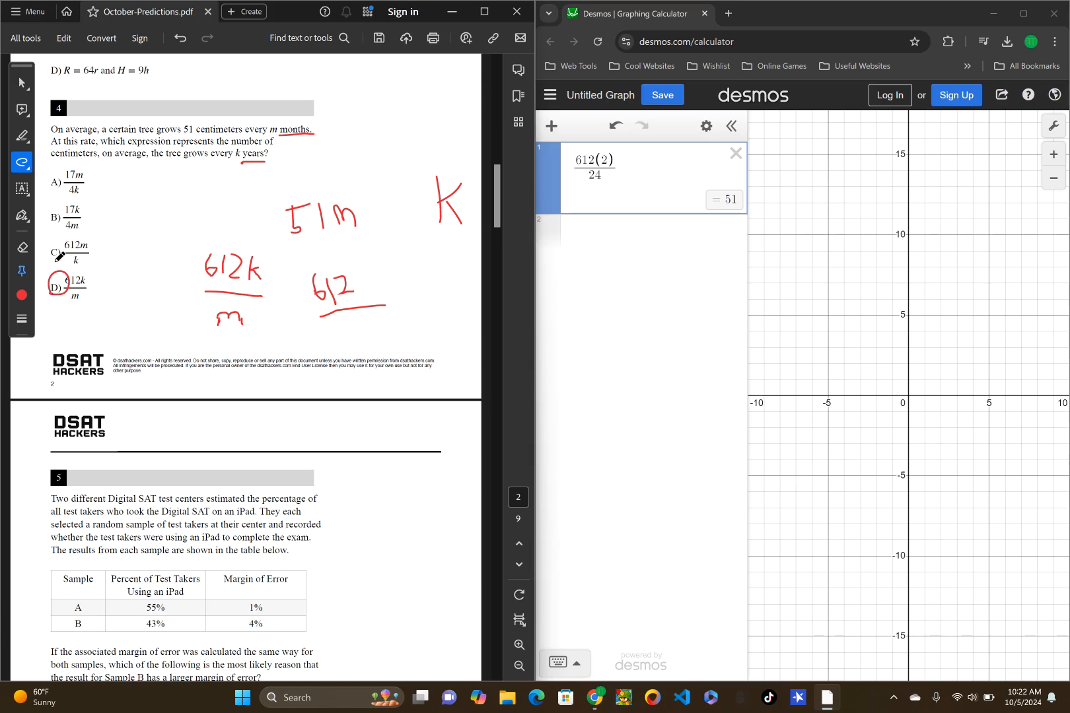
Step: Scroll down through question 5's margin-of-error table and on toward question 6
scroll(down, 3)
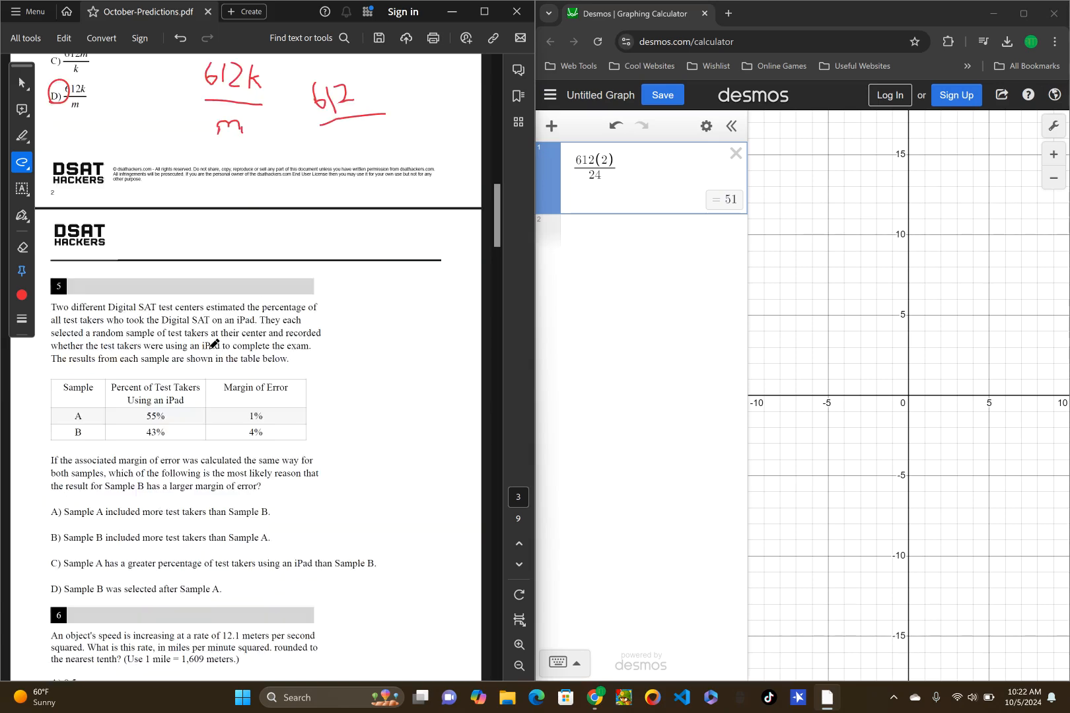
scroll(down, 3)
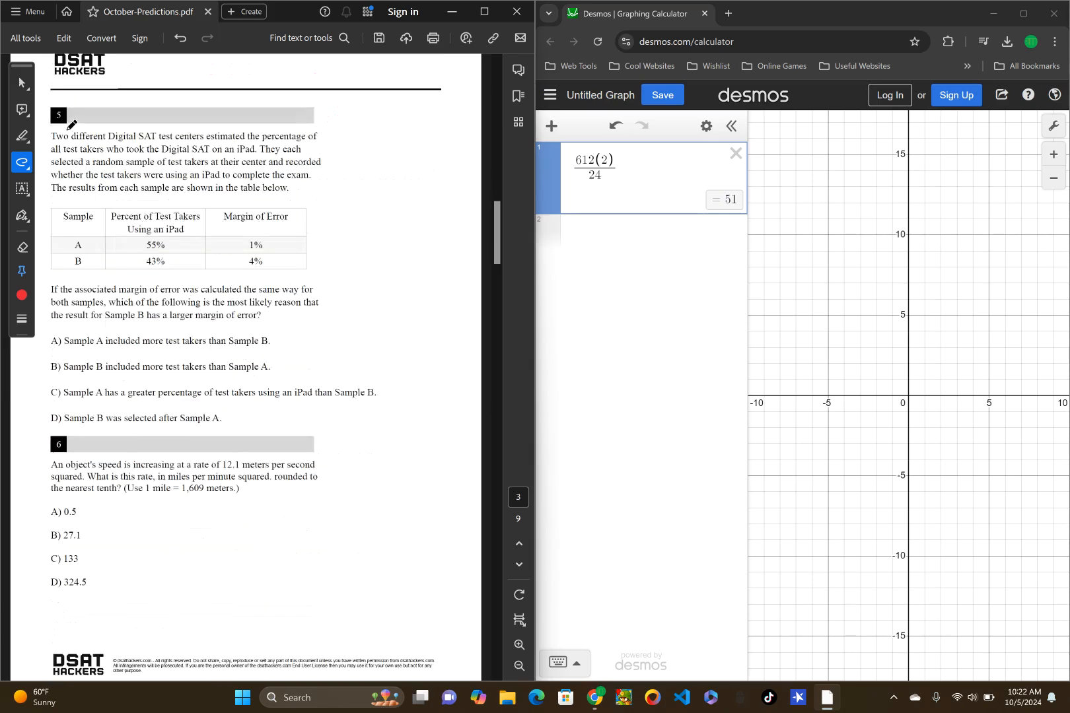
mouse_move(160, 113)
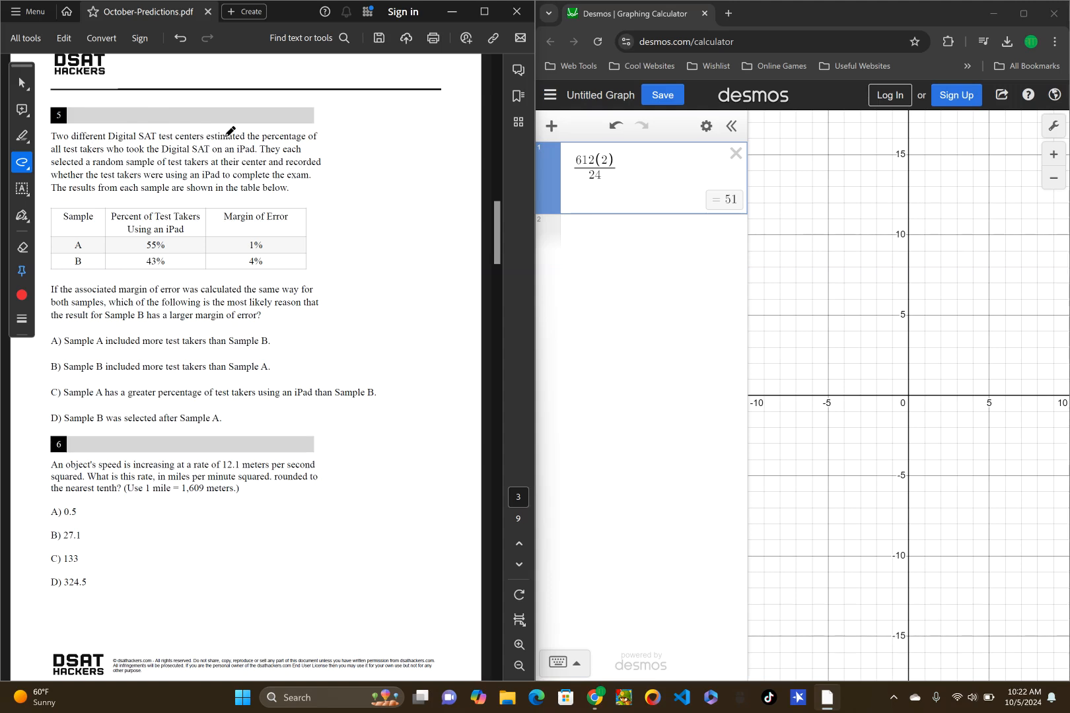
mouse_move(253, 181)
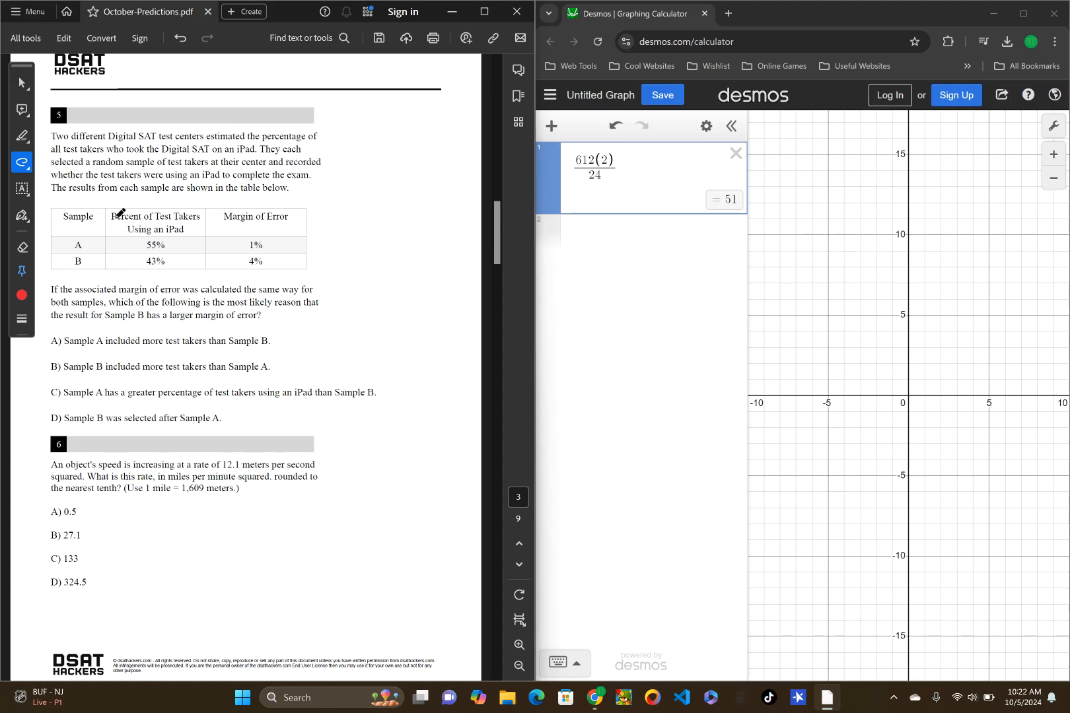
mouse_move(61, 190)
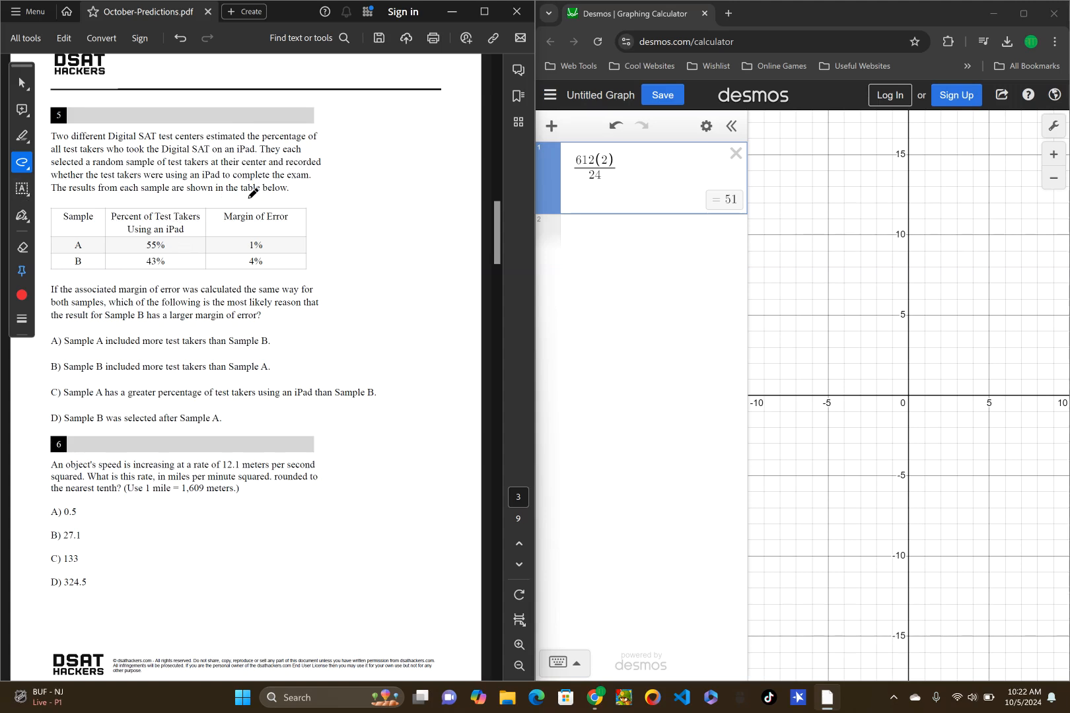
mouse_move(176, 199)
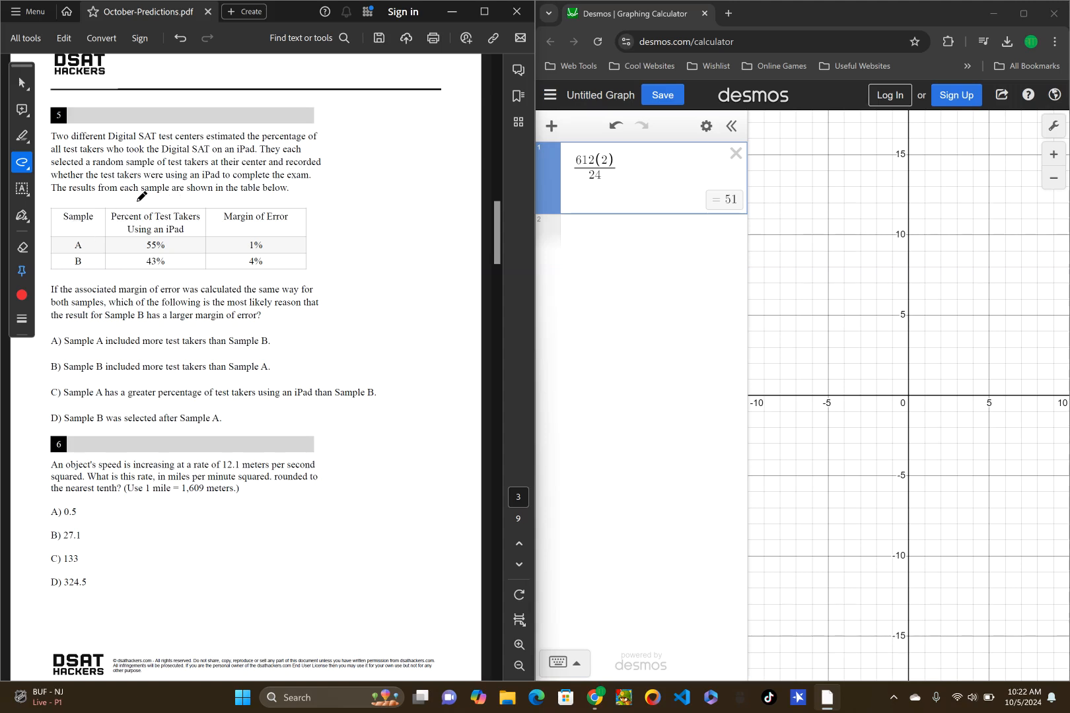
mouse_move(181, 245)
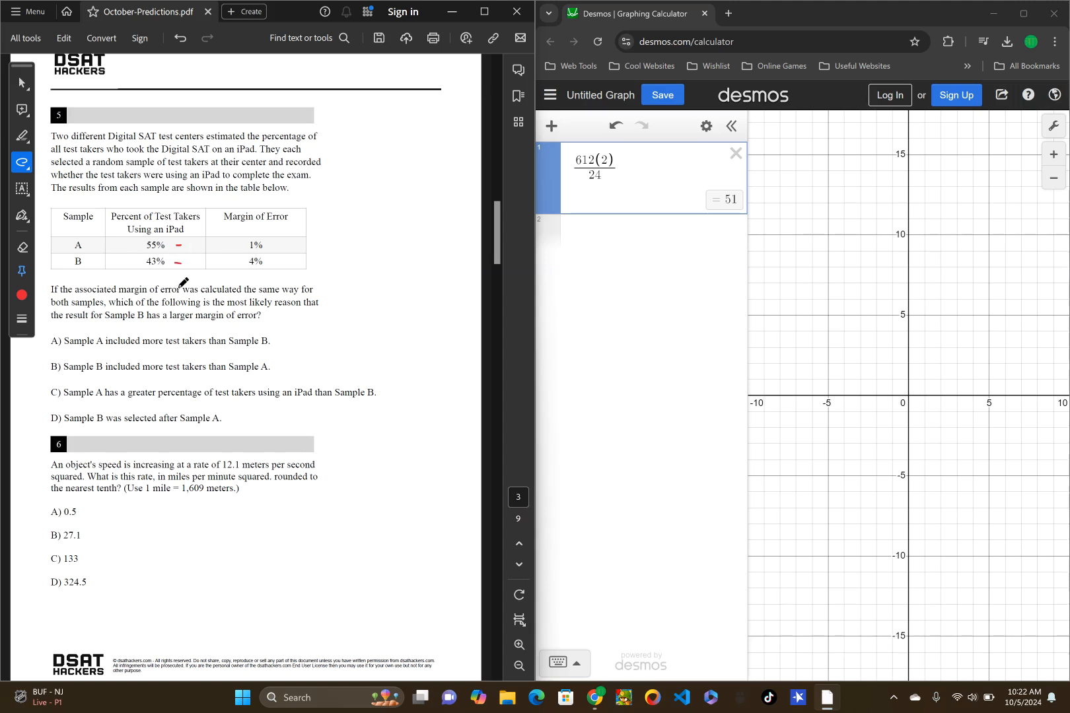
mouse_move(249, 280)
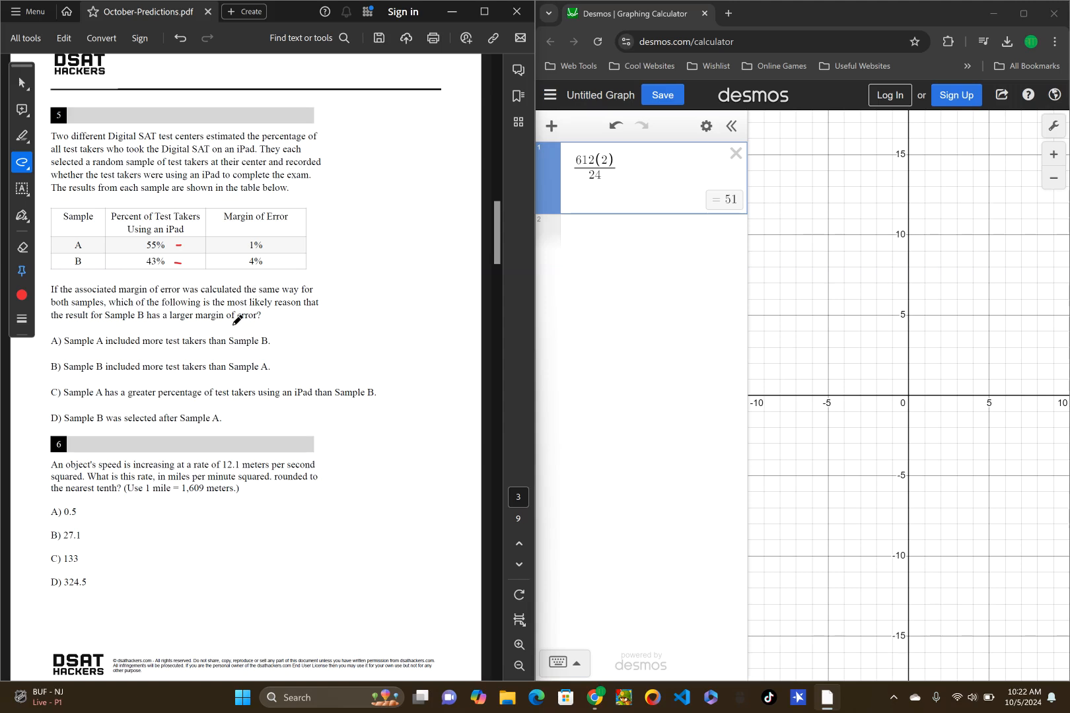
mouse_move(296, 337)
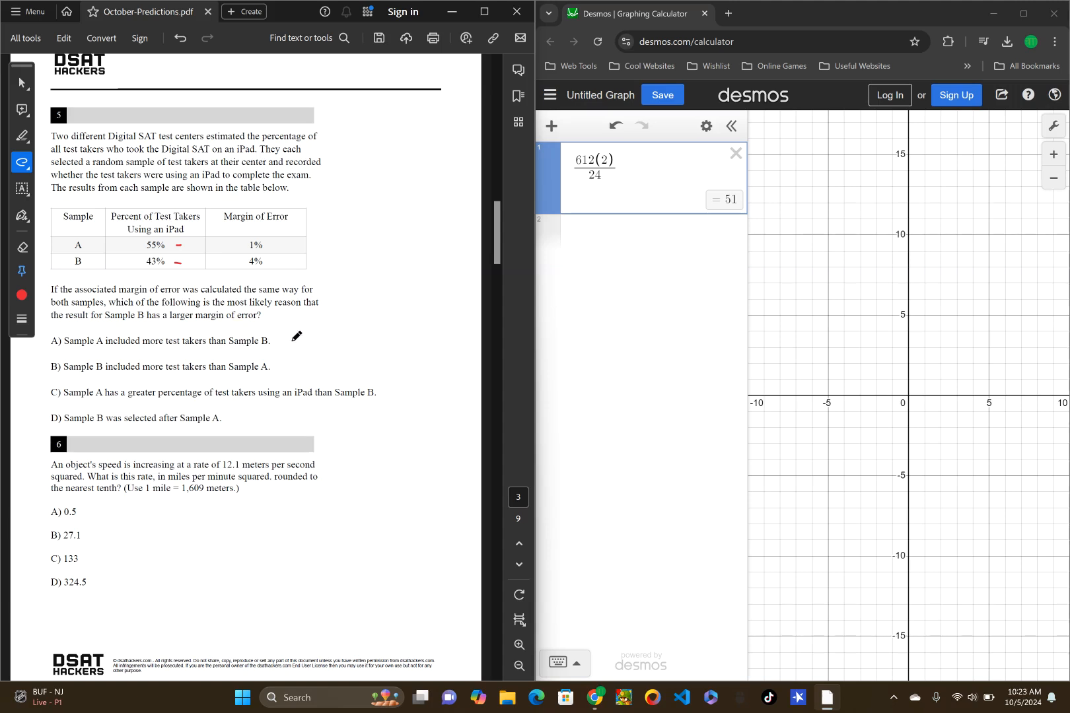
mouse_move(341, 179)
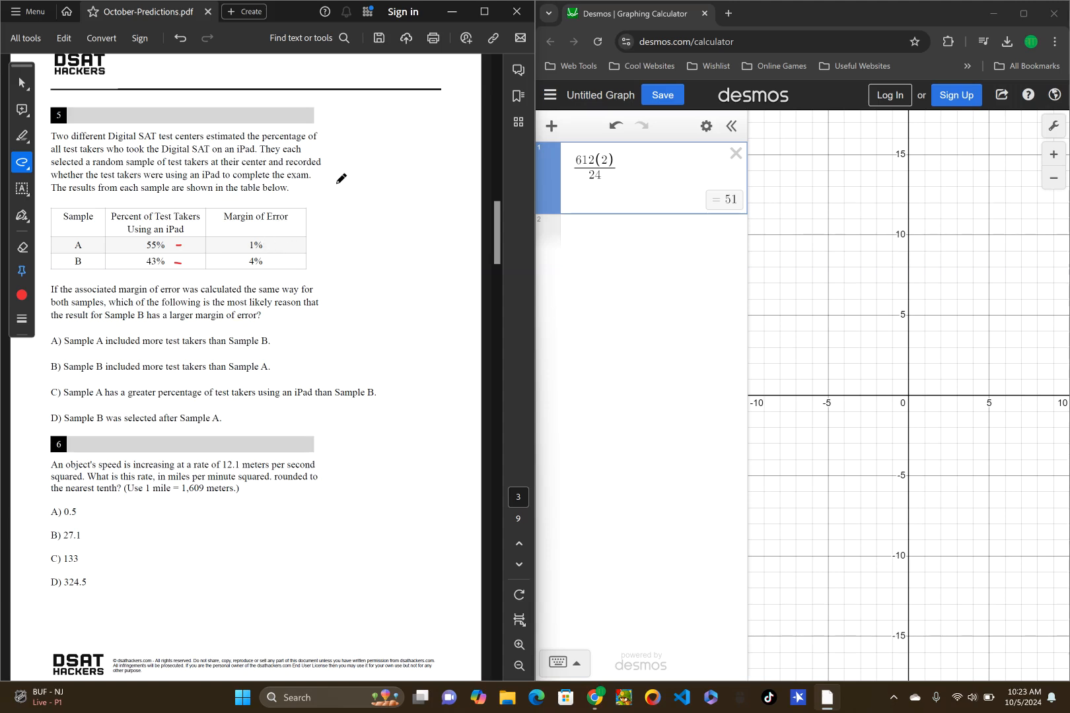
mouse_move(344, 128)
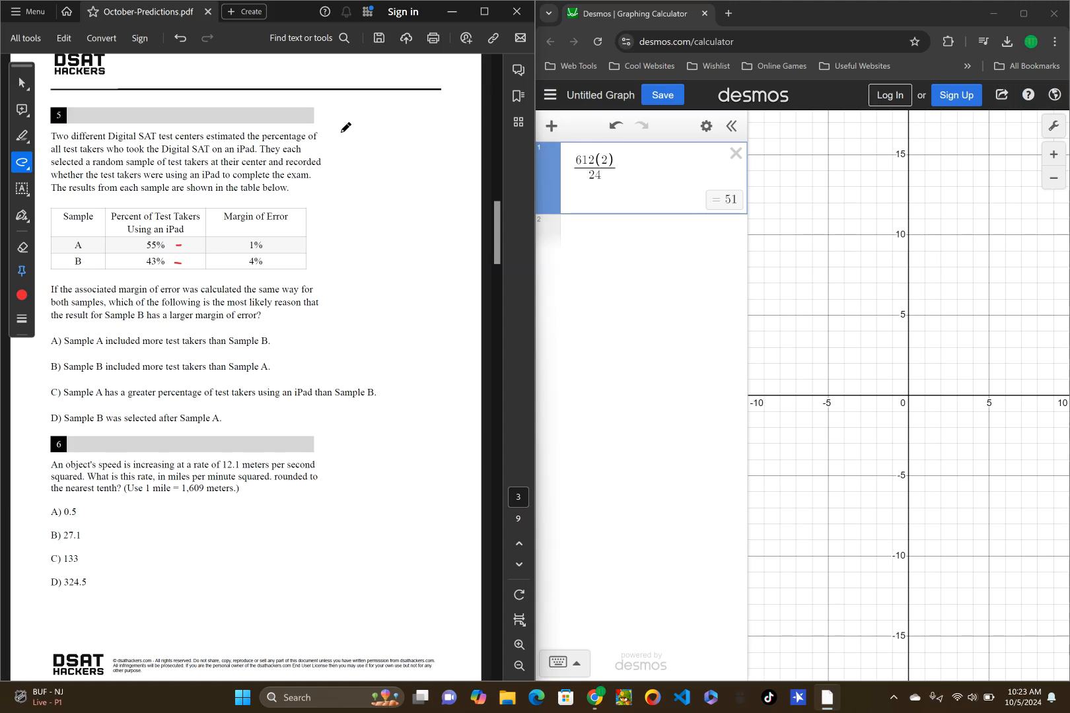
mouse_move(442, 267)
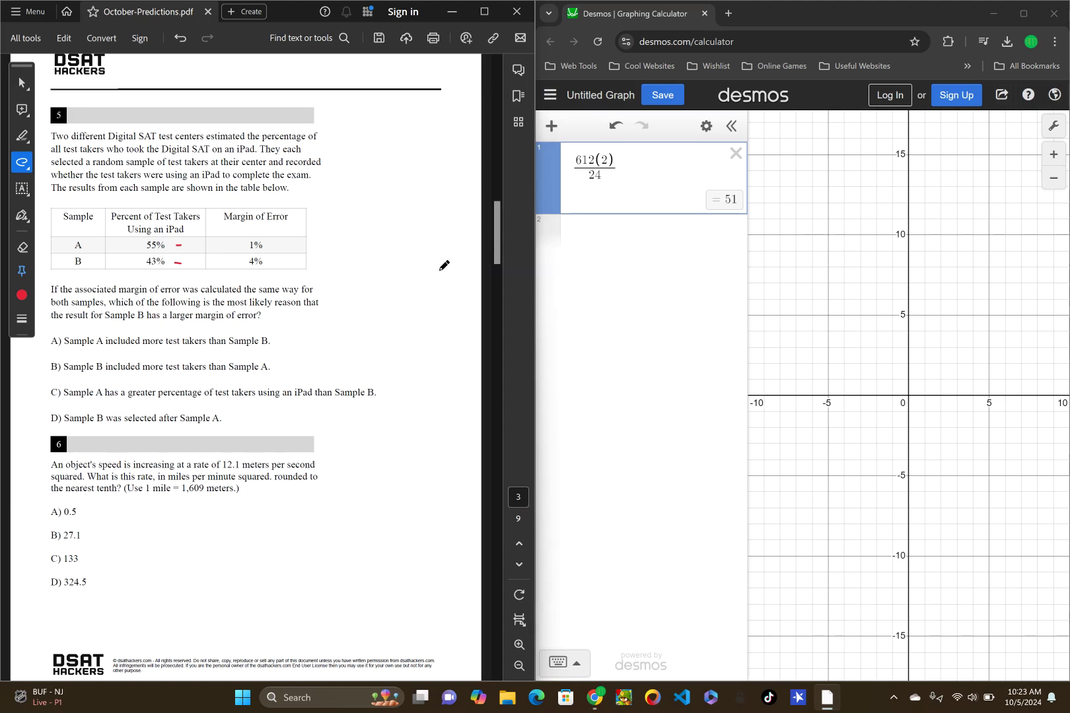
mouse_move(395, 111)
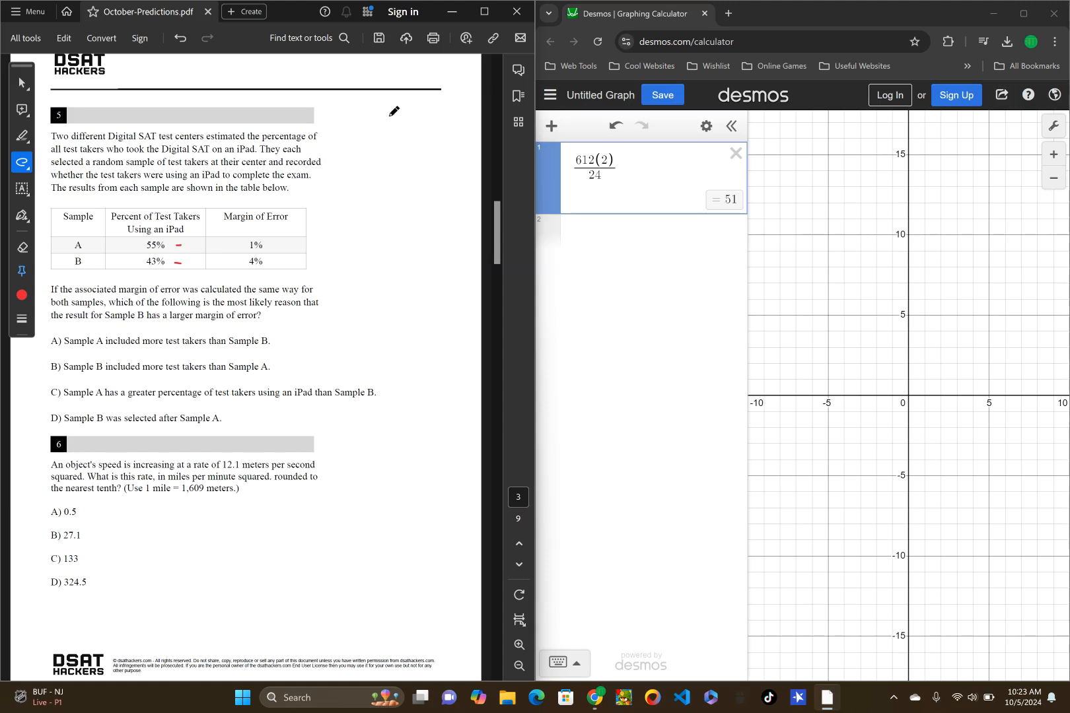
mouse_move(436, 174)
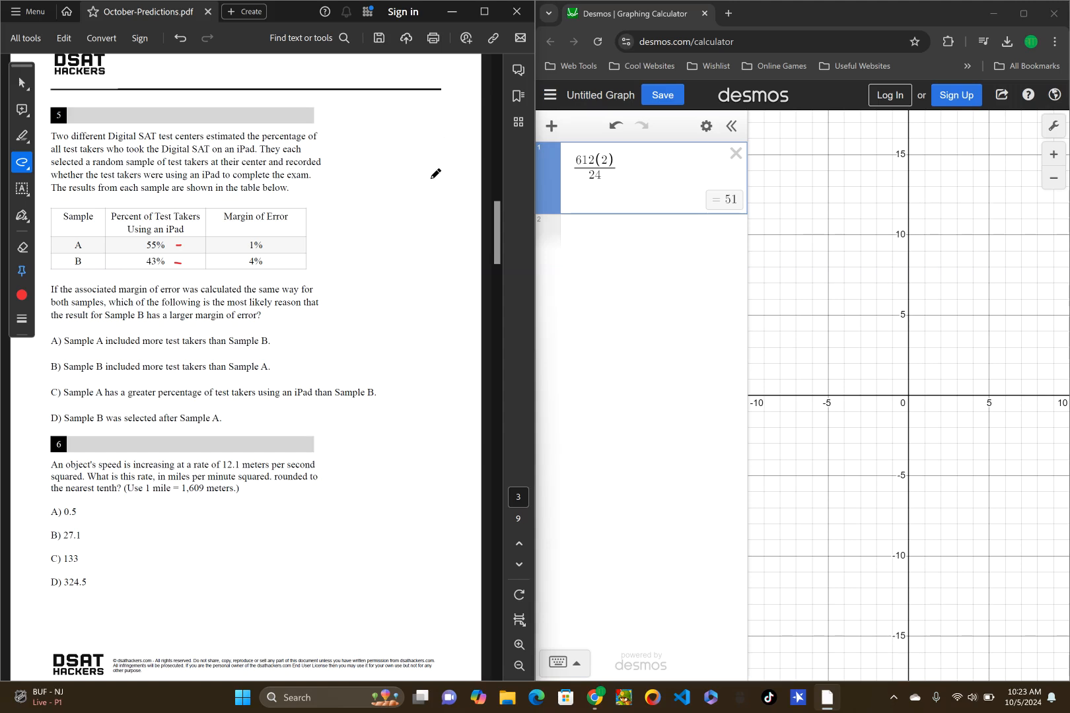
mouse_move(408, 146)
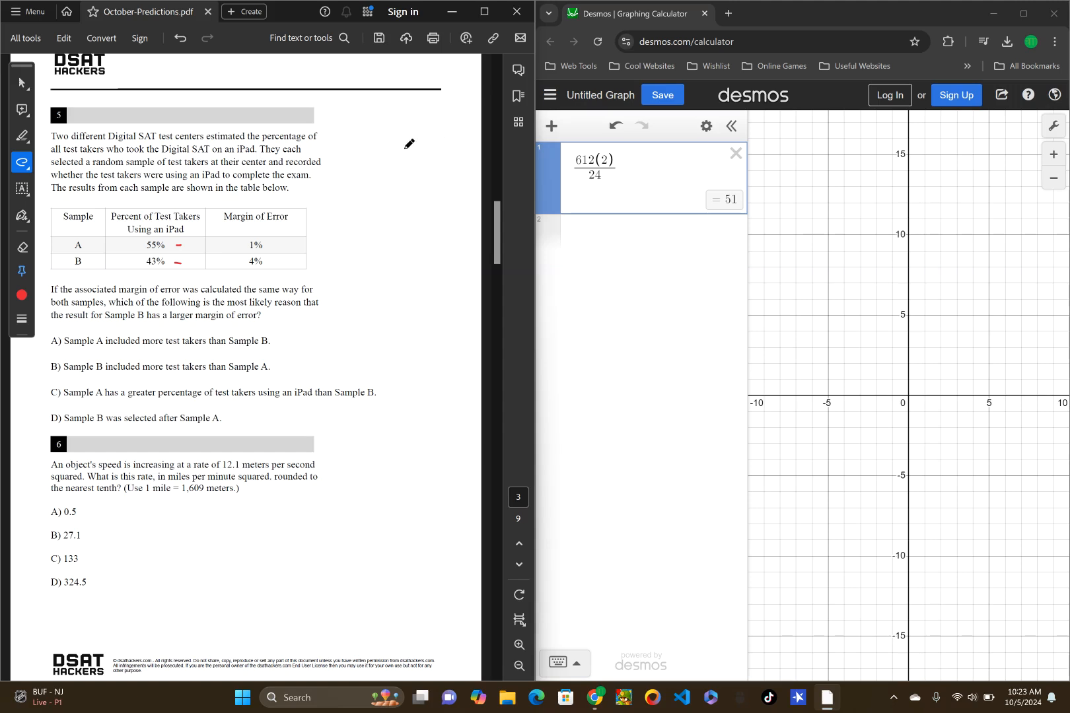
mouse_move(412, 53)
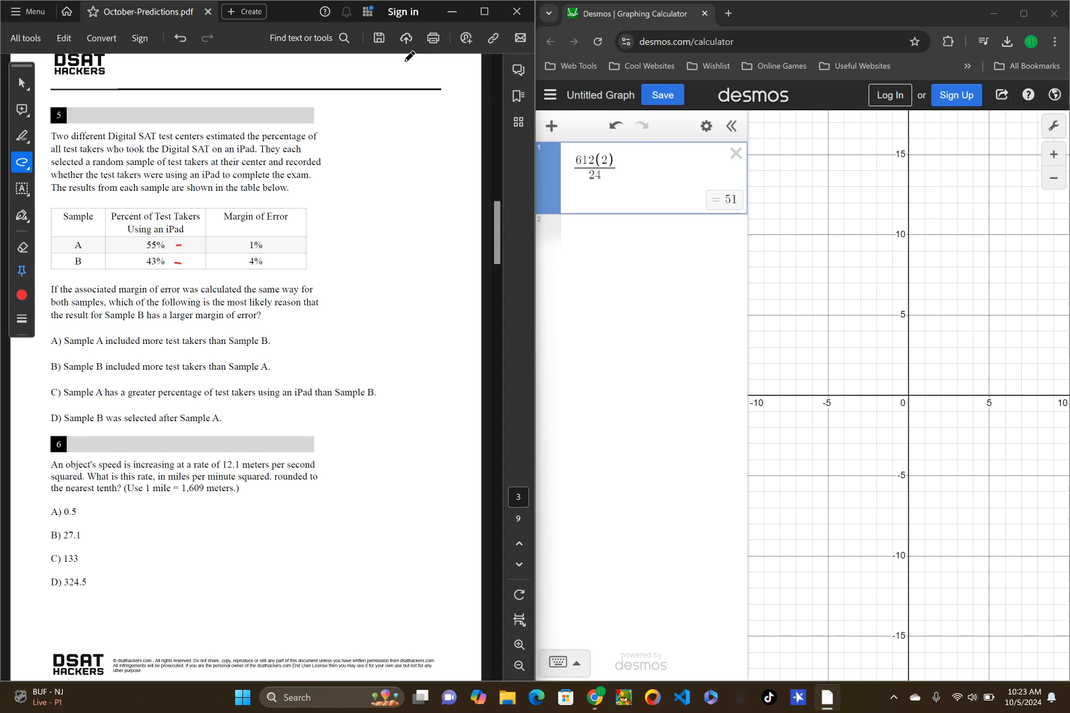
mouse_move(423, 206)
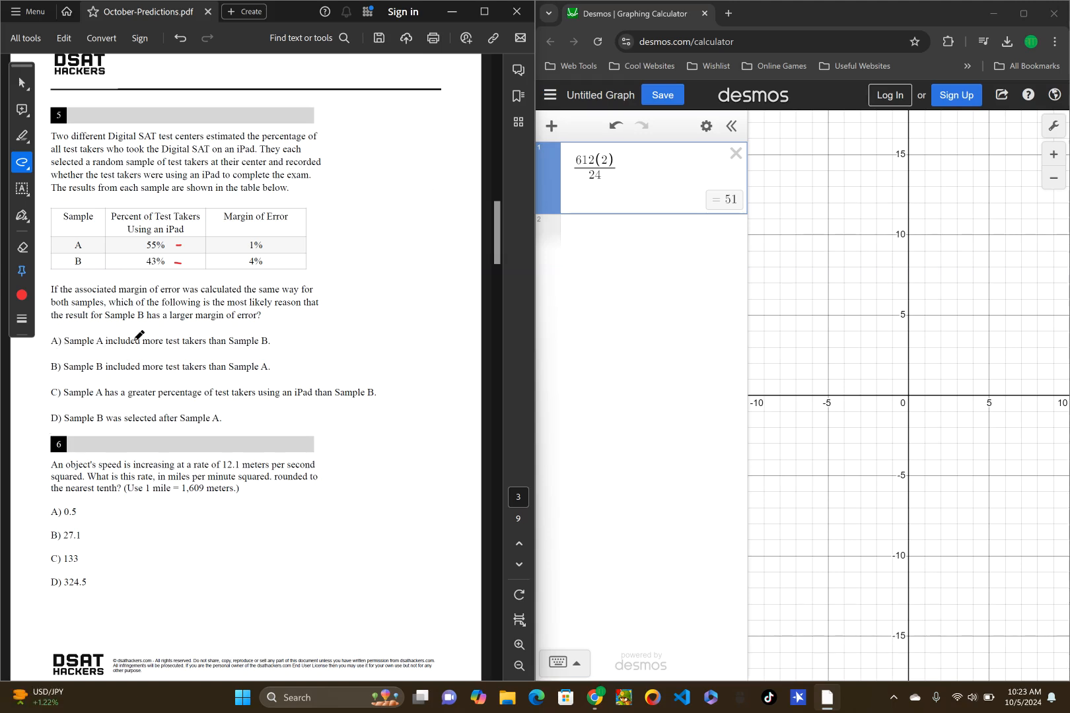
mouse_move(235, 333)
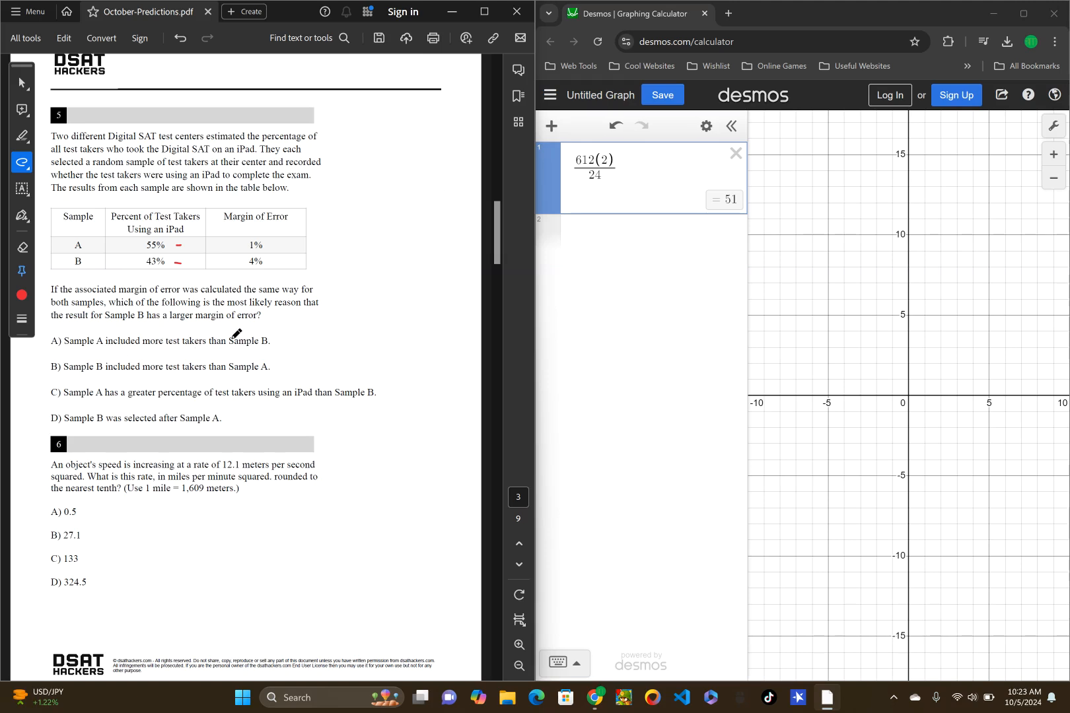
mouse_move(151, 334)
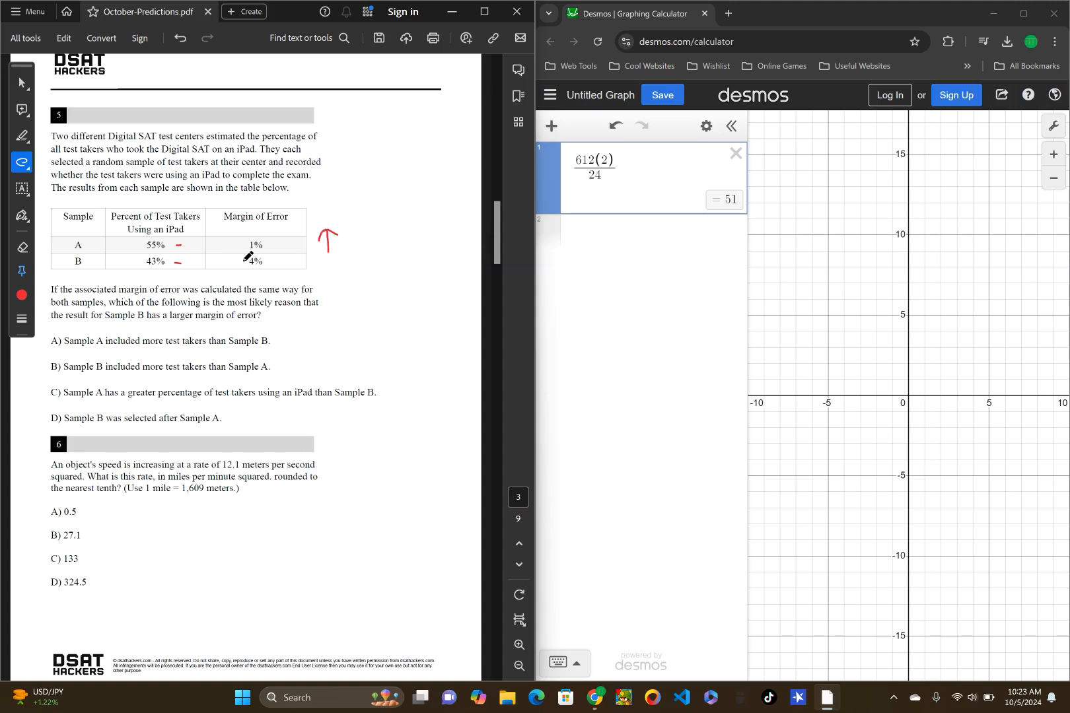
mouse_move(375, 239)
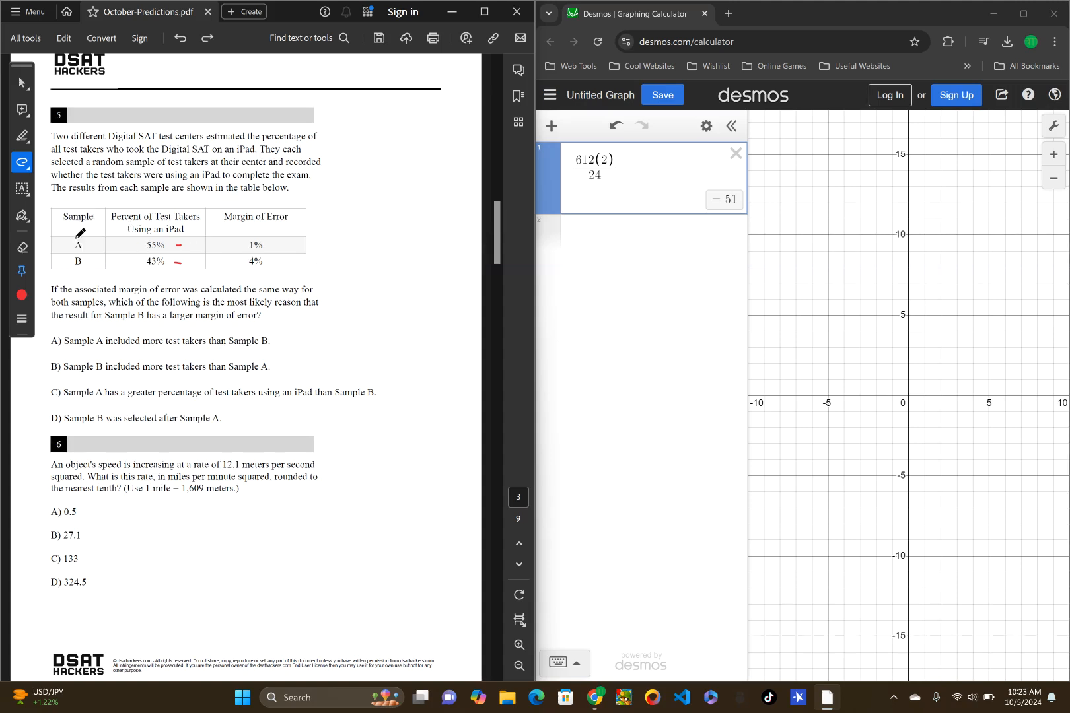
mouse_move(261, 244)
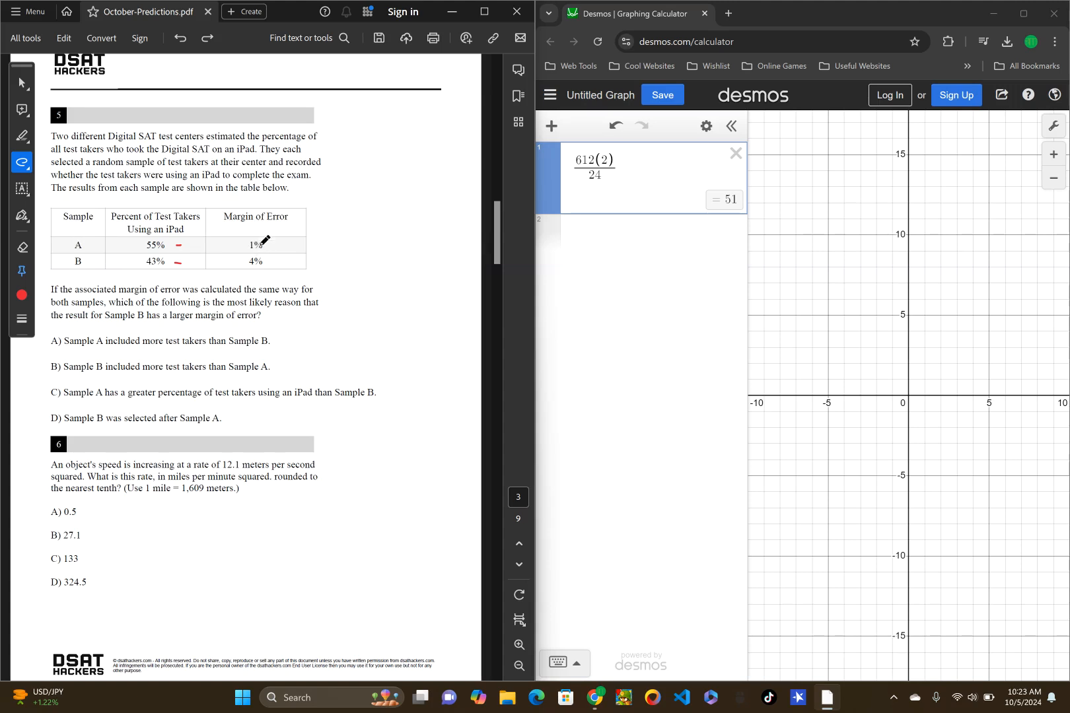
mouse_move(336, 246)
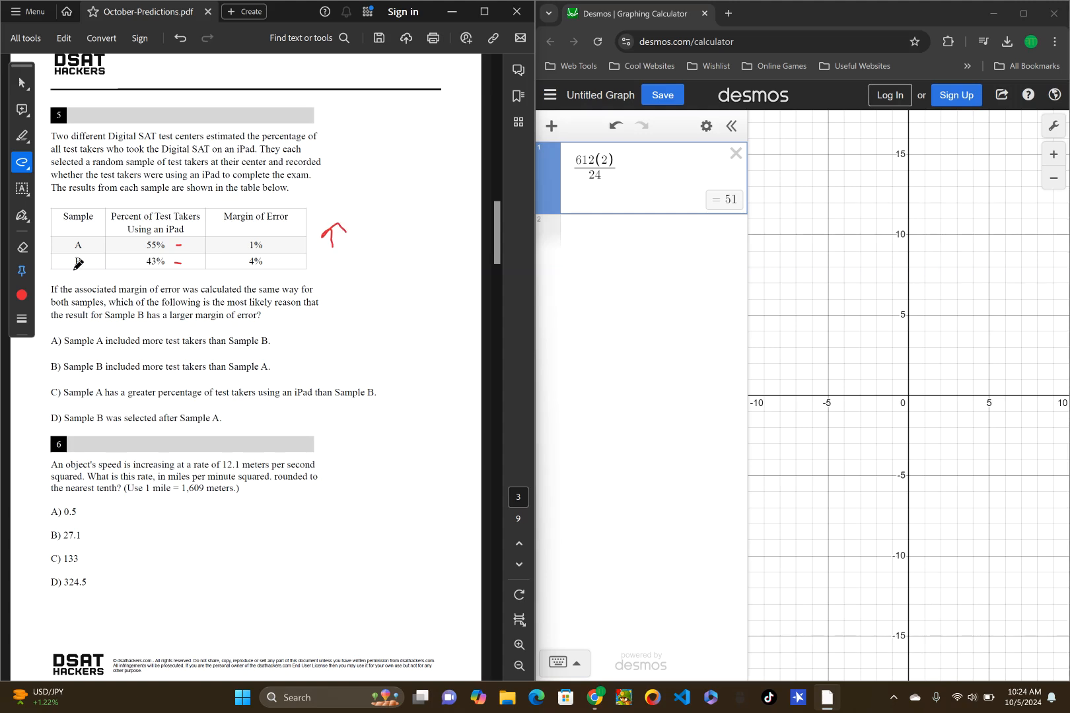
mouse_move(265, 262)
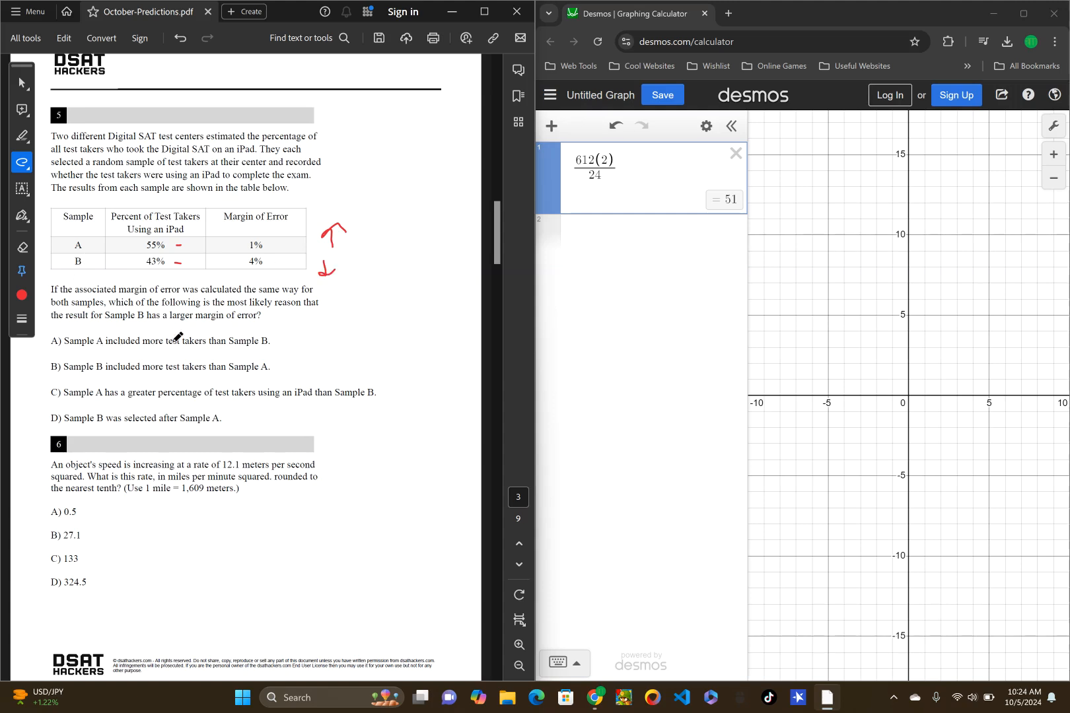
mouse_move(347, 326)
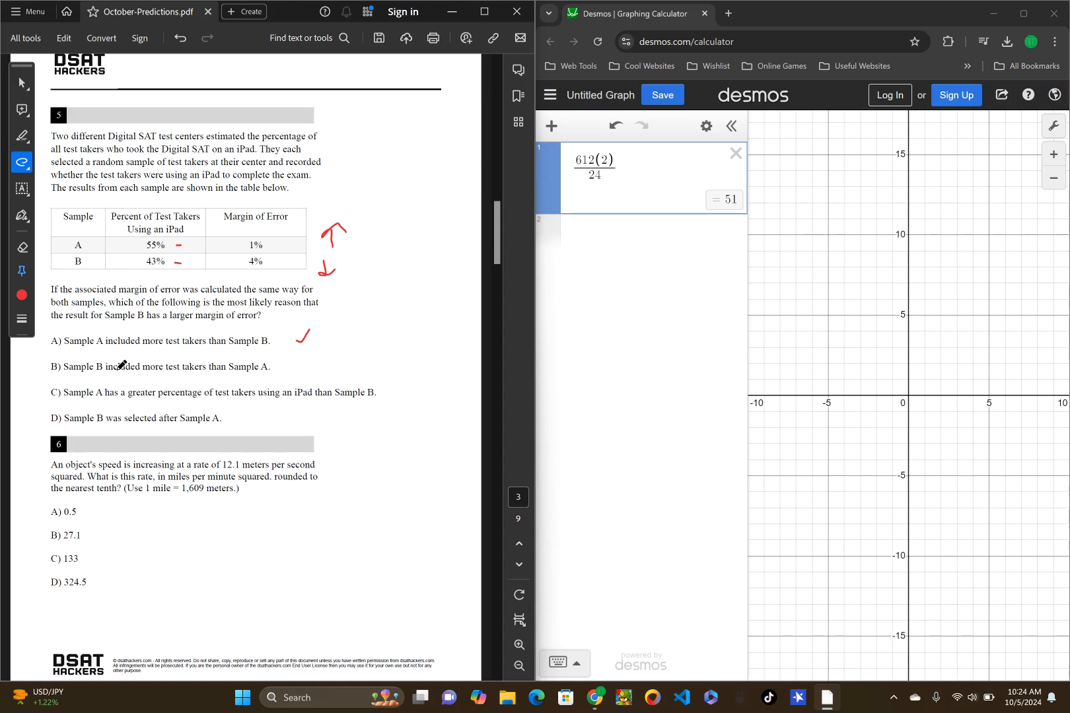
mouse_move(236, 352)
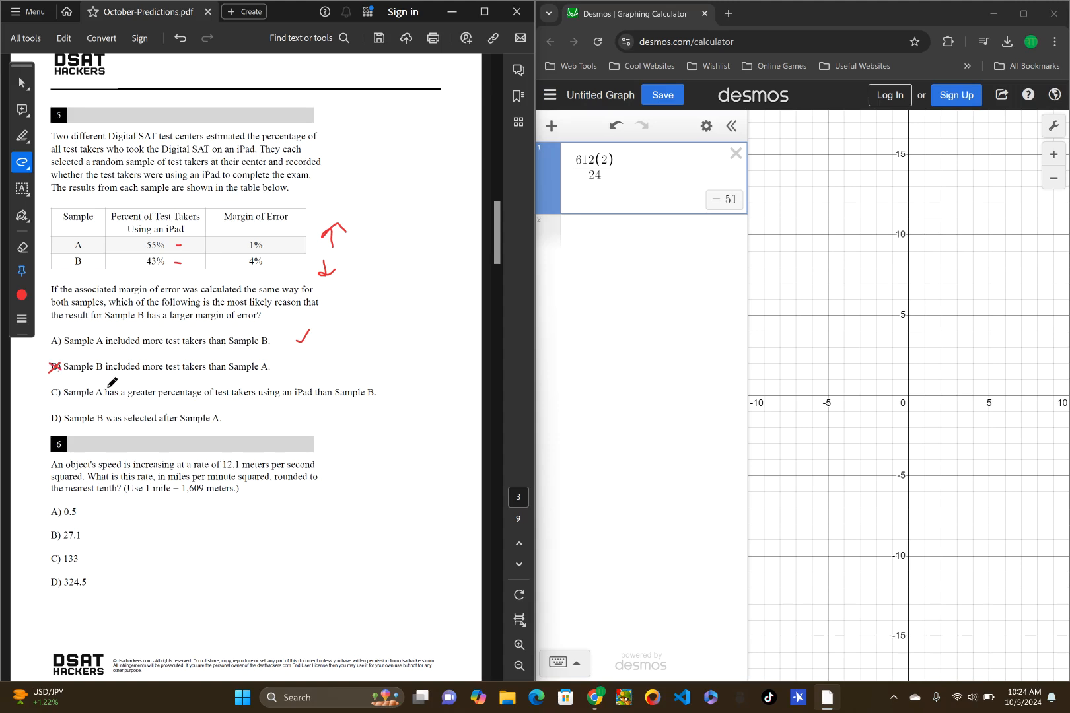
mouse_move(264, 381)
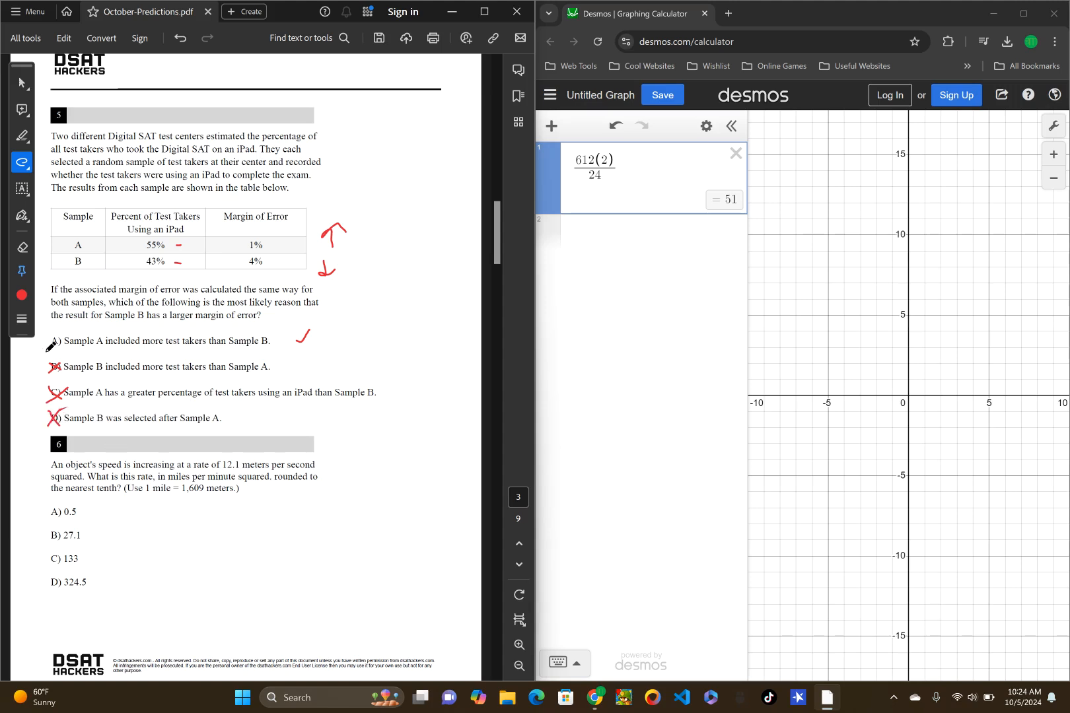
scroll(down, 3)
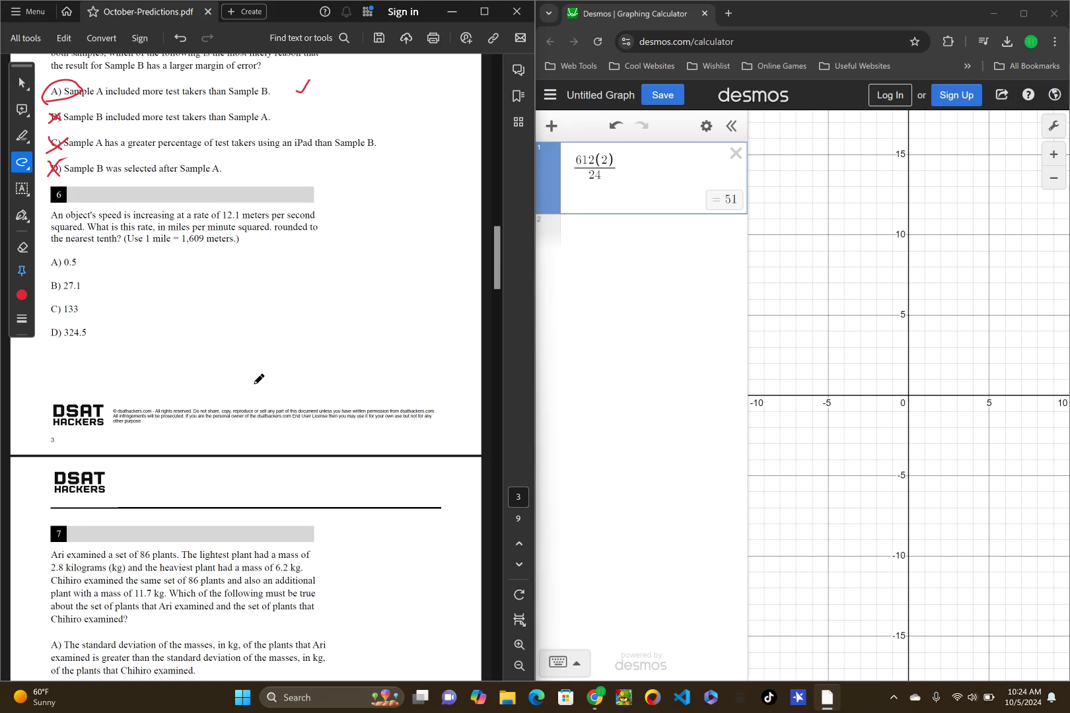
mouse_move(251, 226)
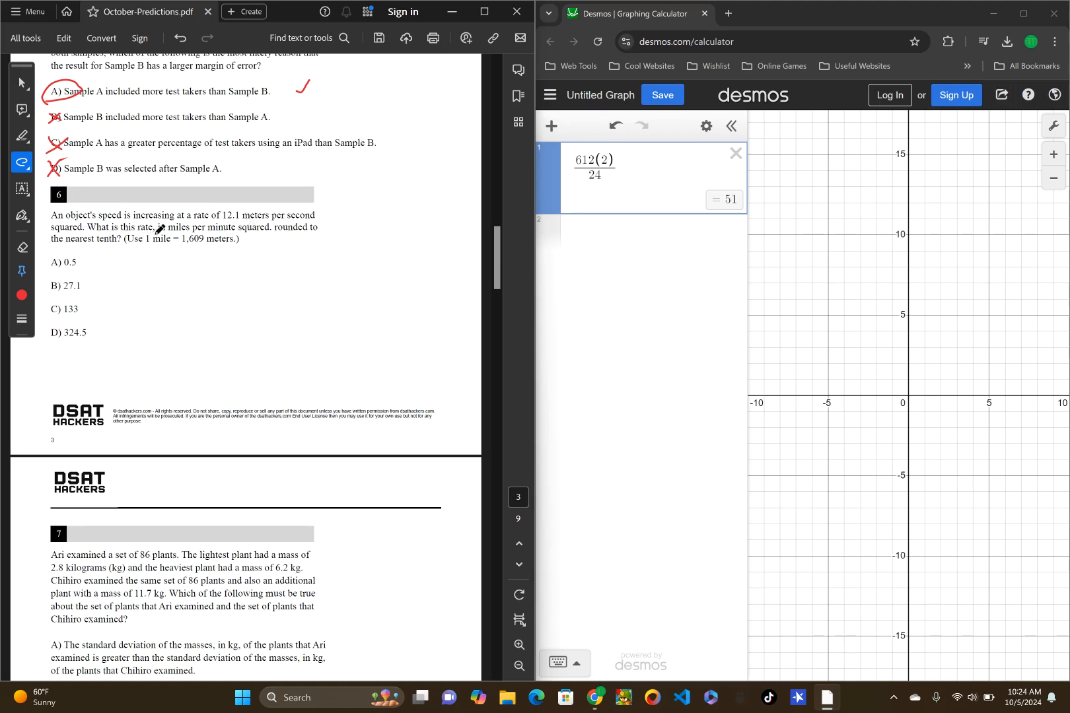
mouse_move(314, 232)
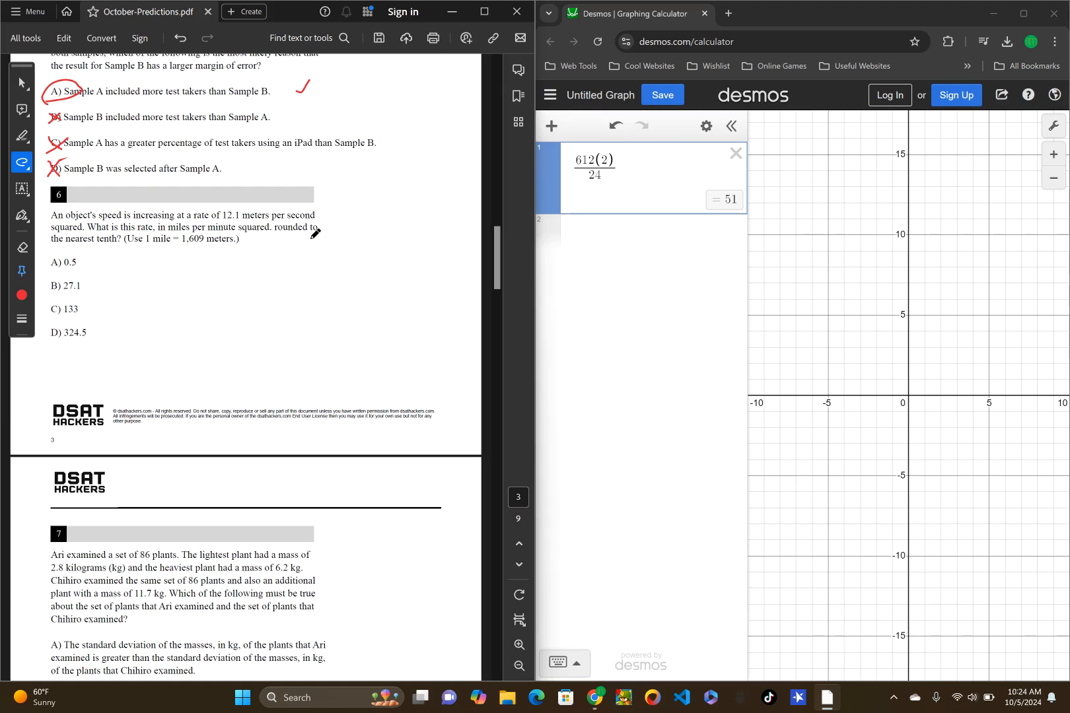
mouse_move(126, 240)
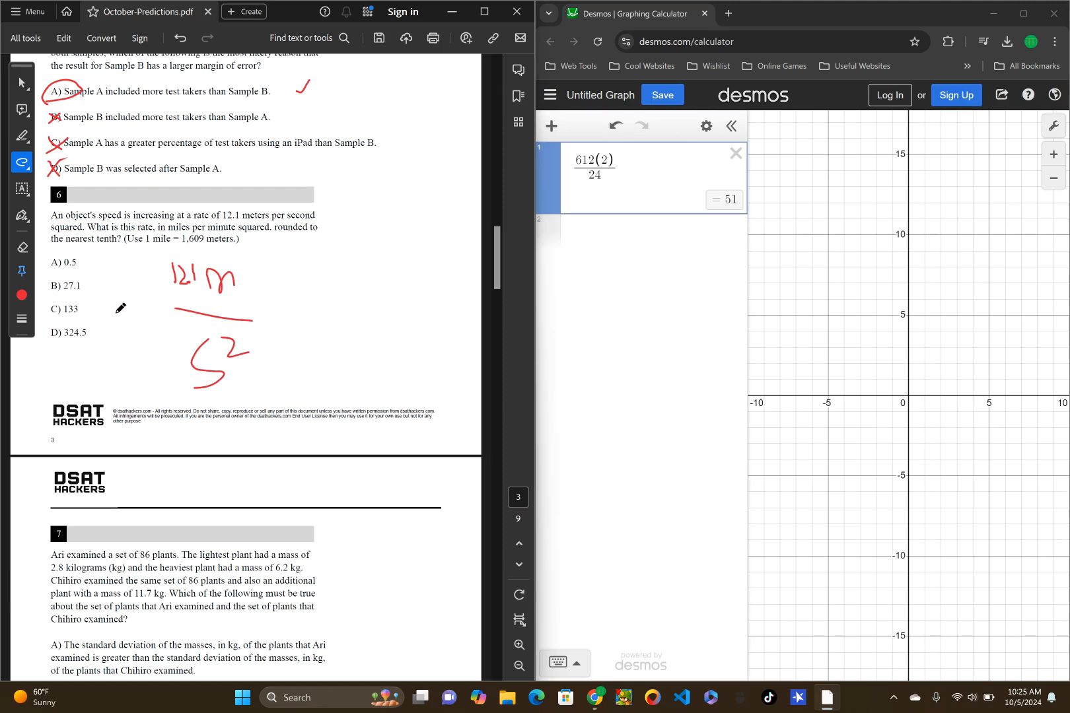
mouse_move(334, 193)
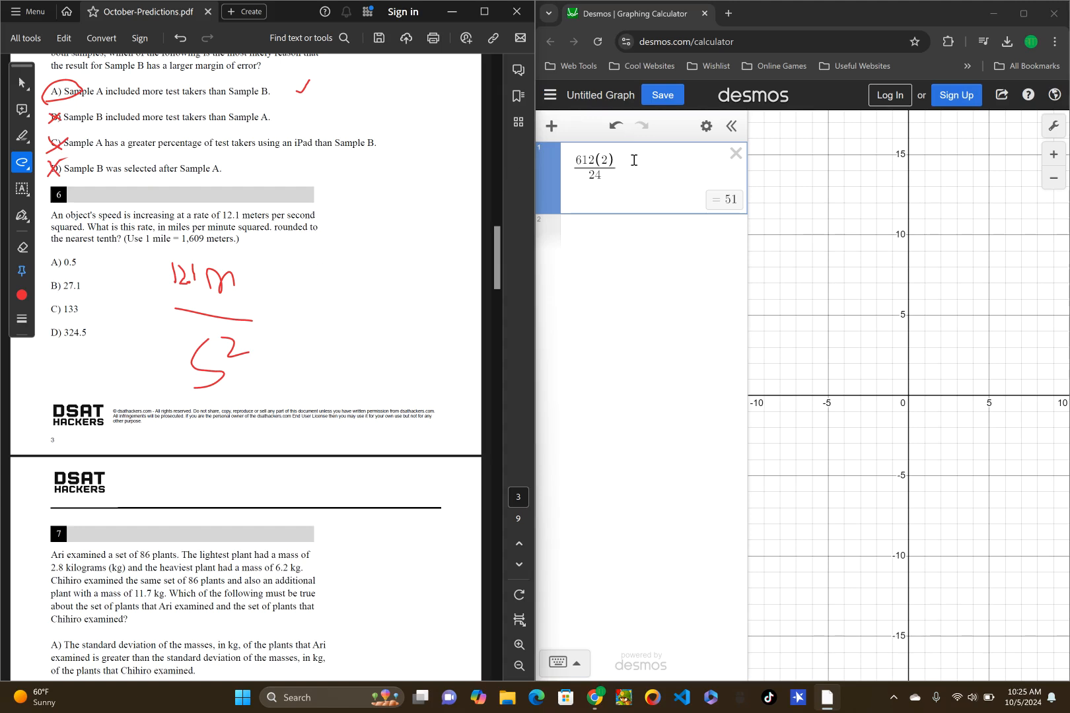
Step: Start entering 12.1 in Desmos for question 6's conversion, then scroll back up
text(12.1x^2)
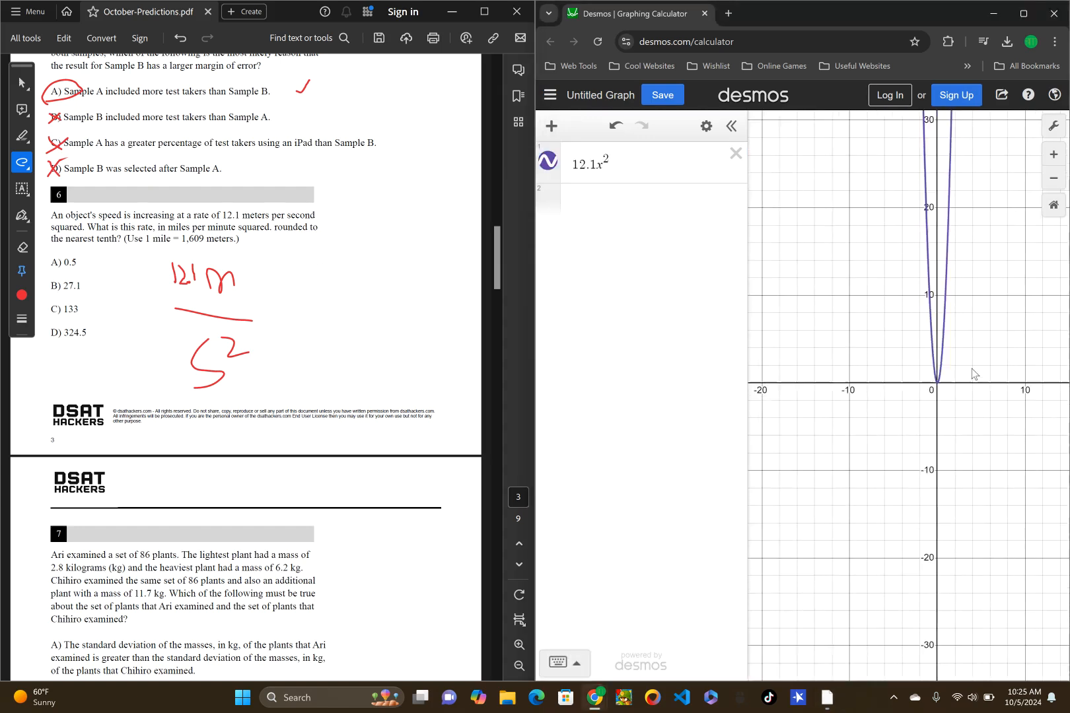
scroll(up, 3)
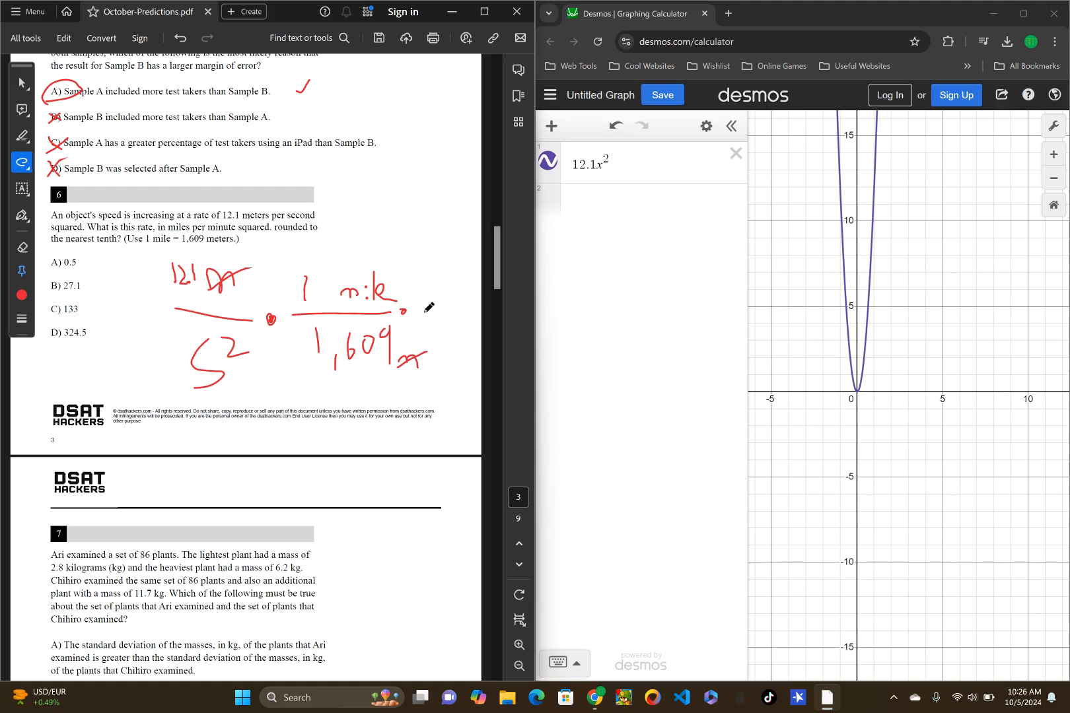
mouse_move(220, 353)
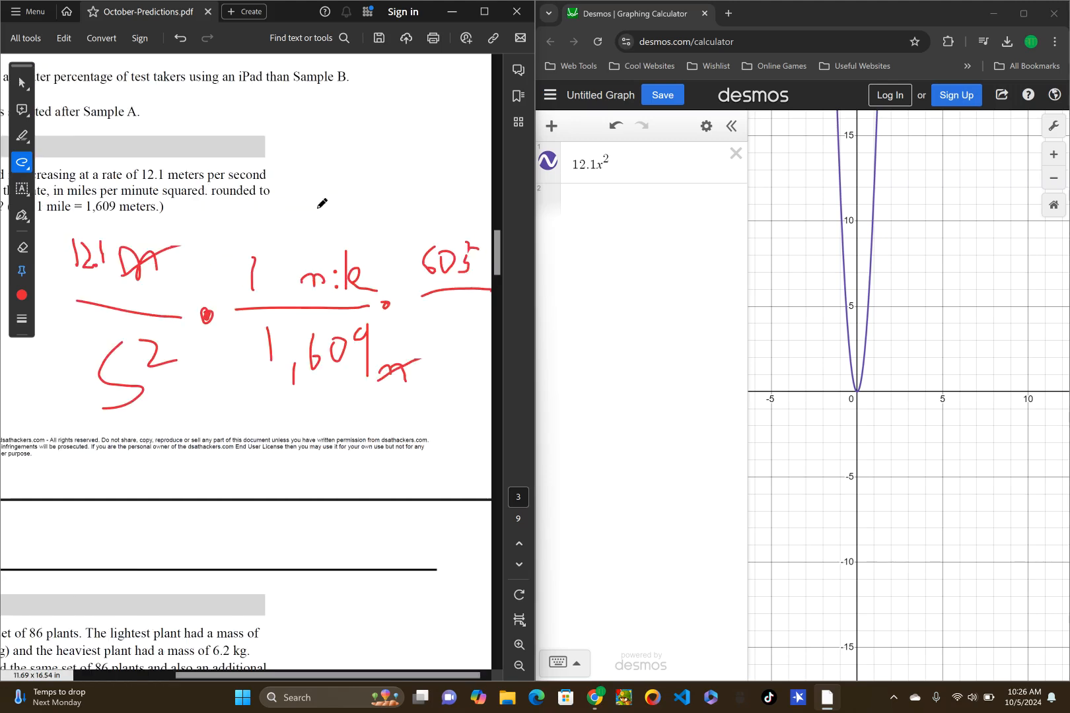
mouse_move(440, 321)
text(60)
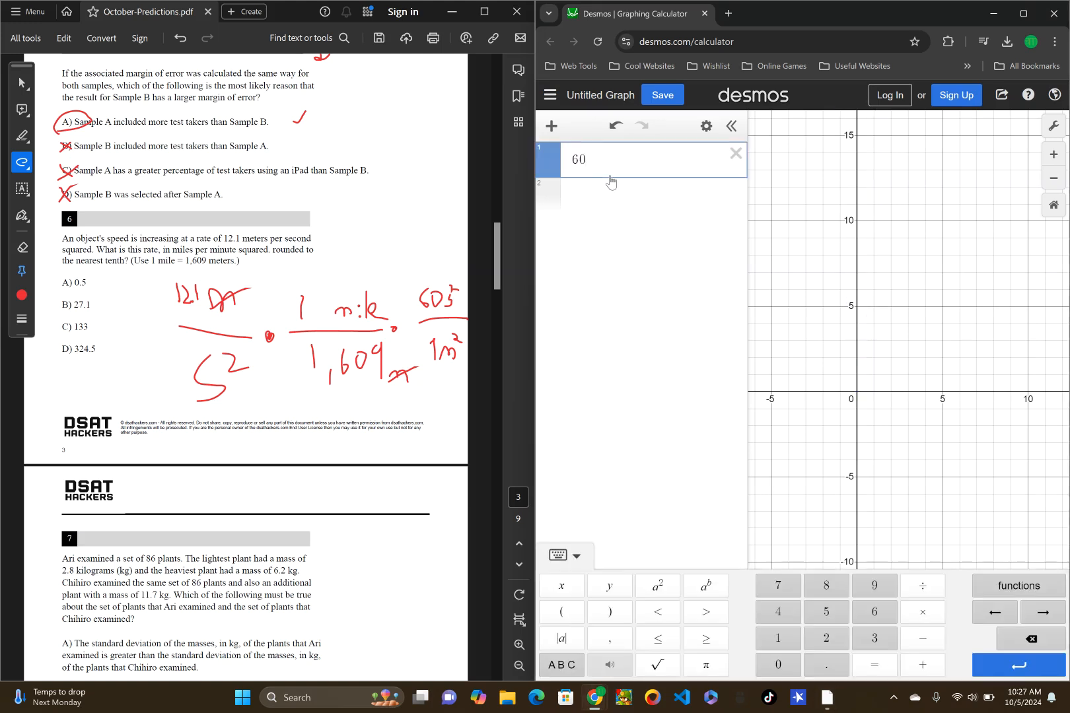
Step: Enter 60^2 and the expression 12.1/1 · 1/1609 · 3600 in Desmos for the unit conversion
click(655, 586)
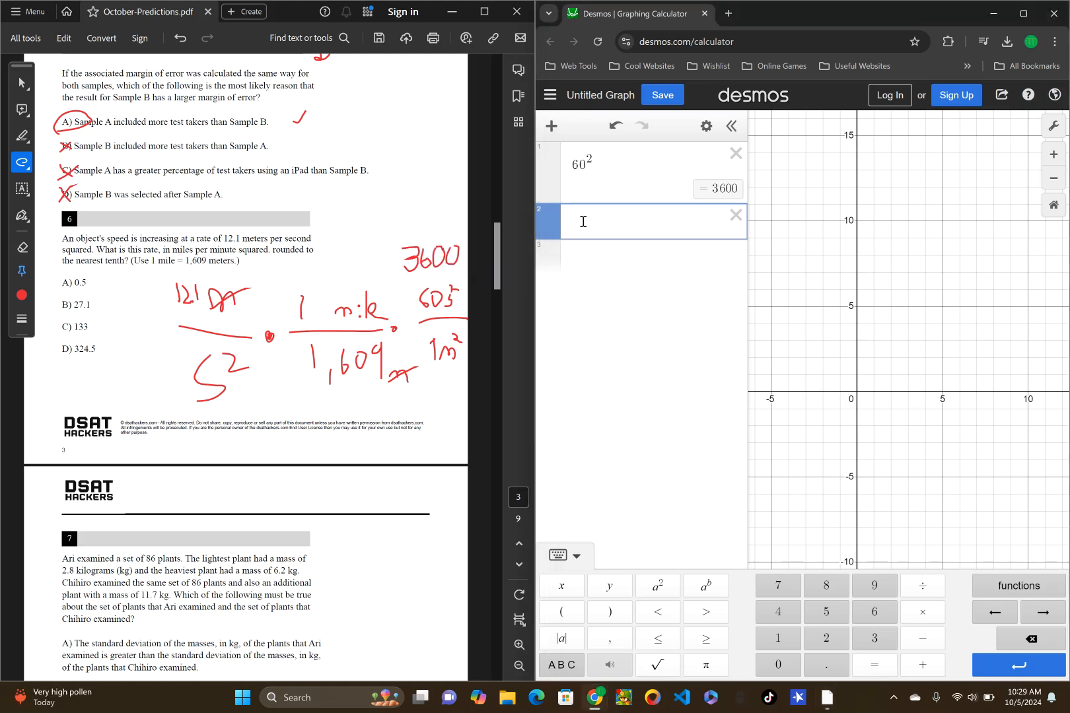
text(12)
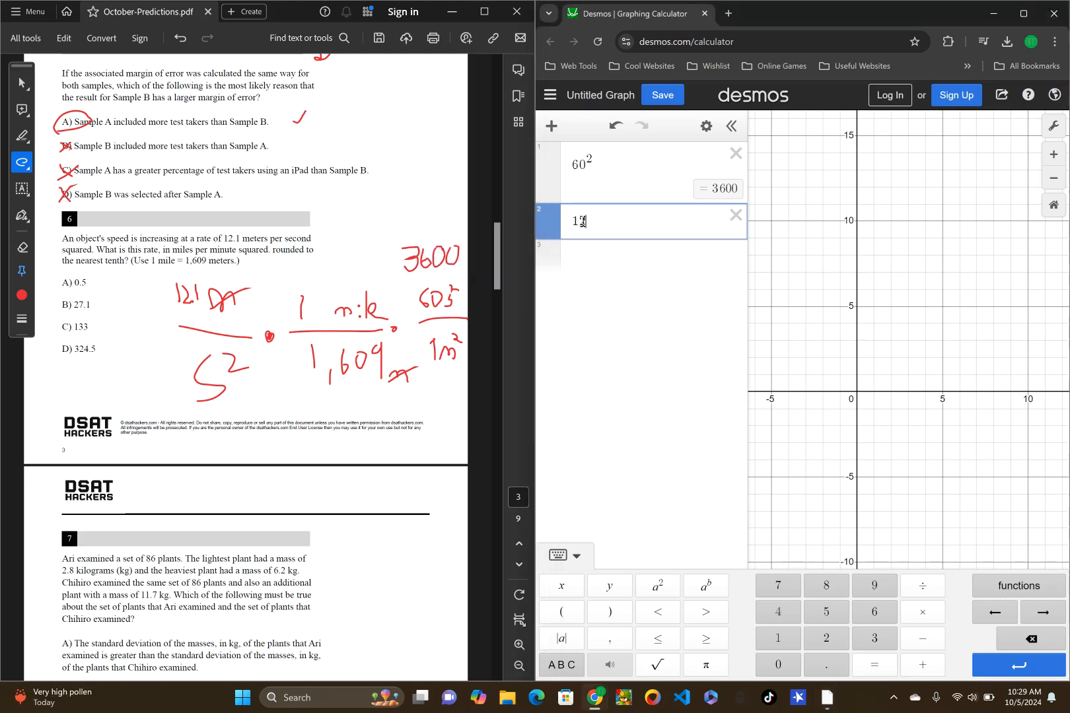
text(2.1/1 · 1/)
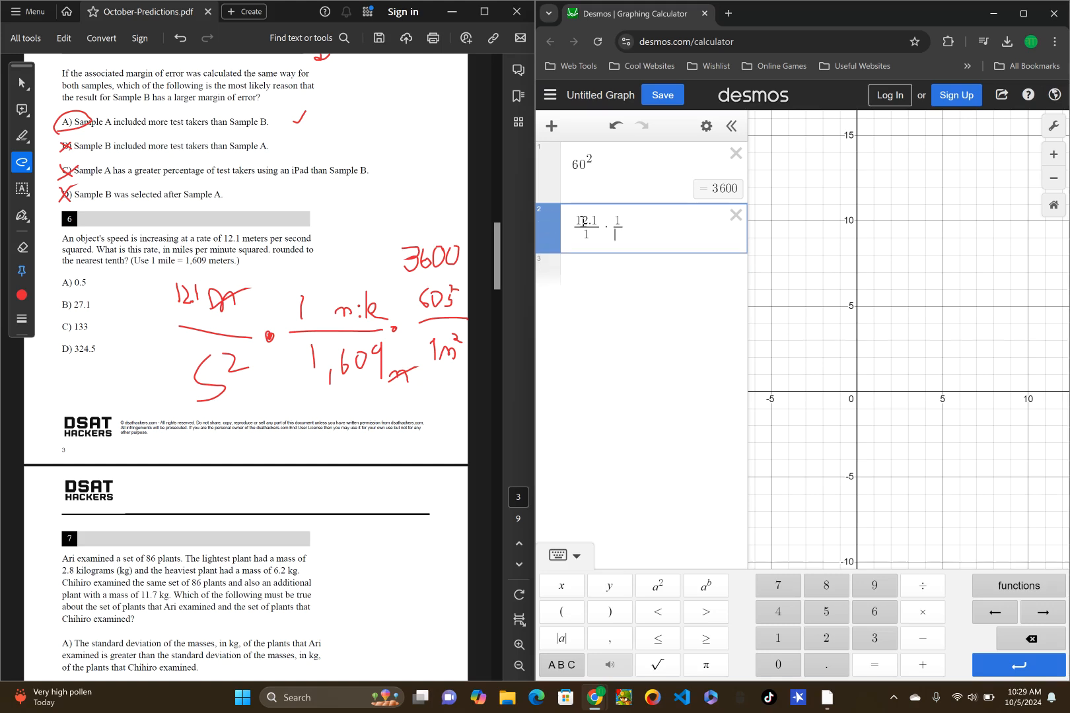
text(116)
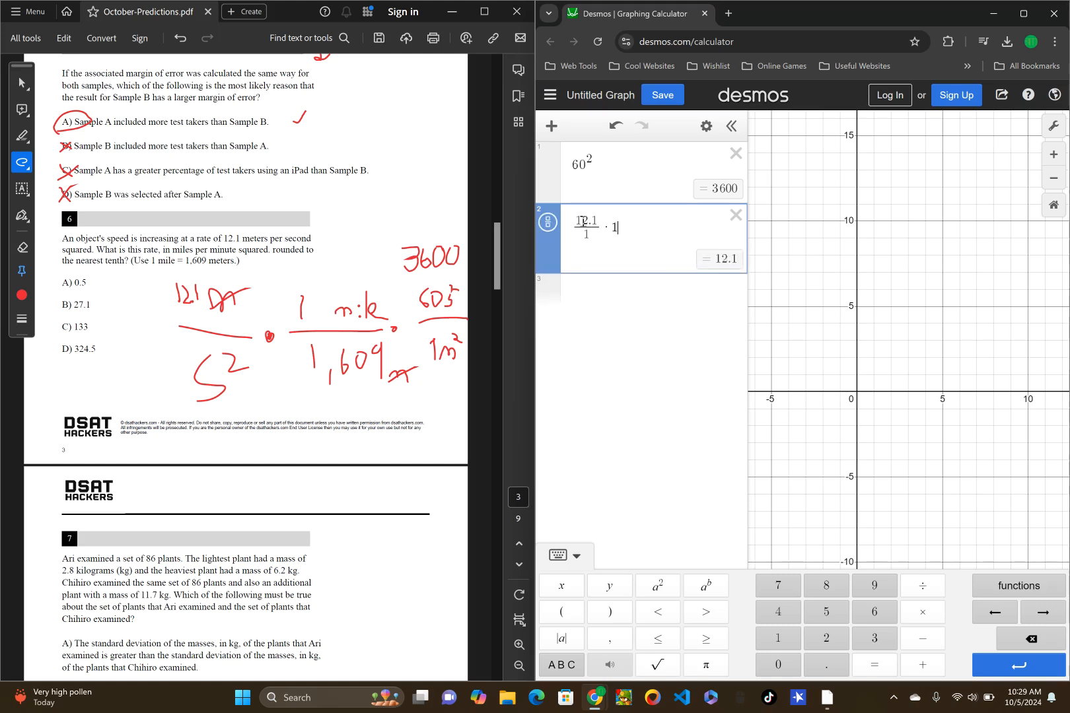
text(6)
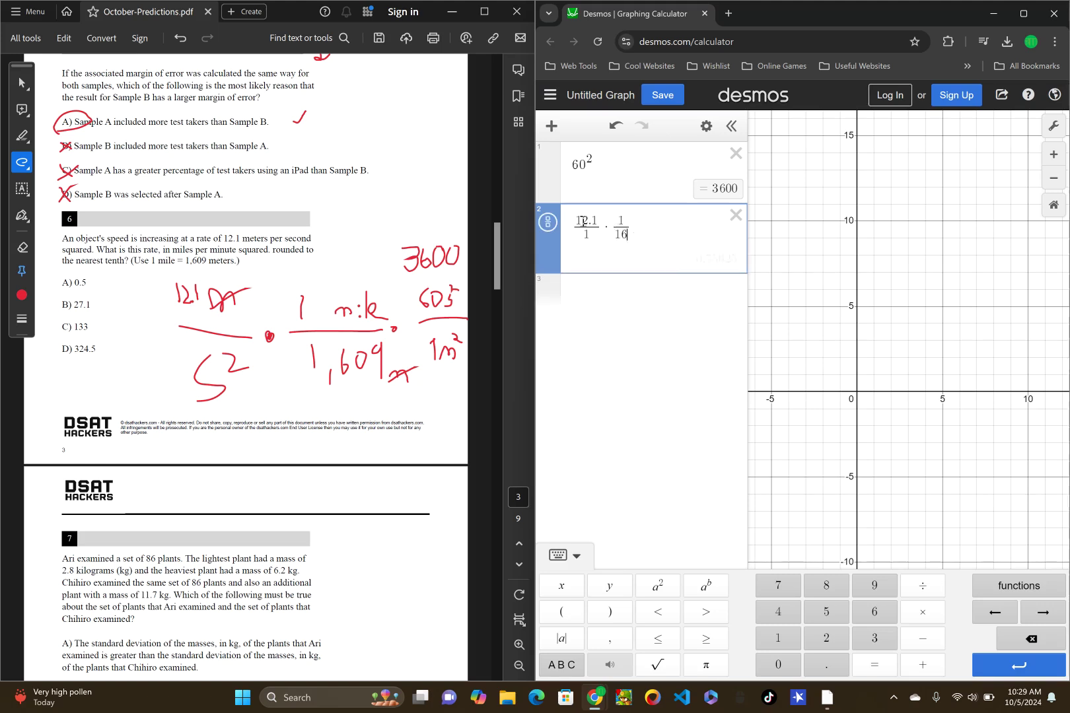
text(609)
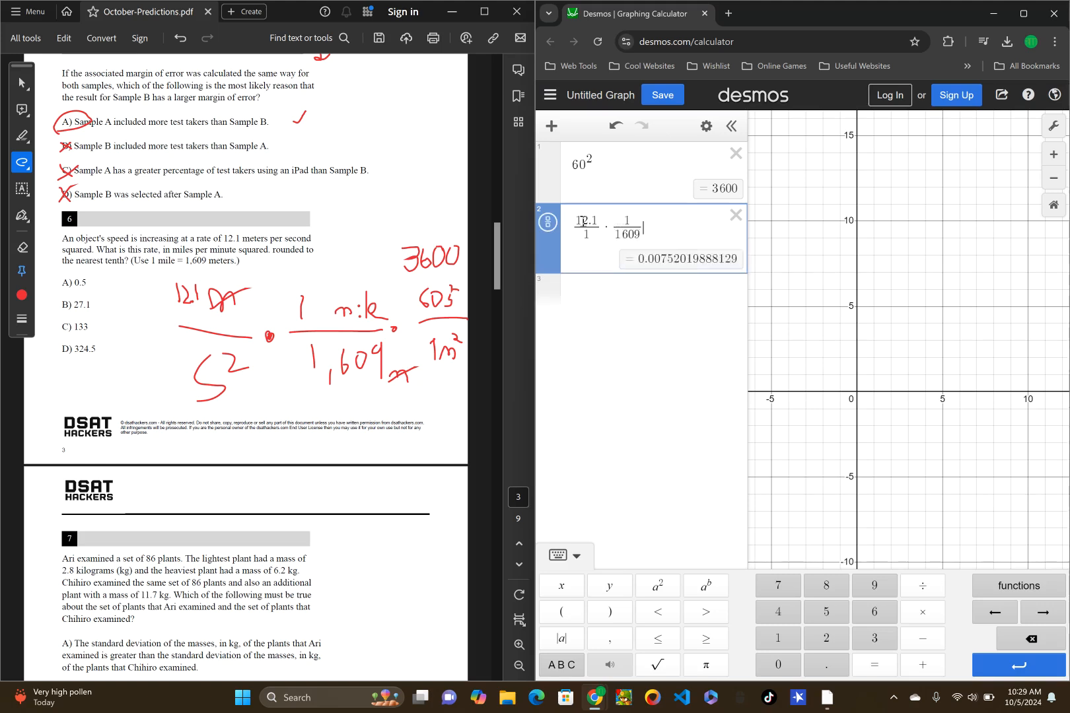
text(·)
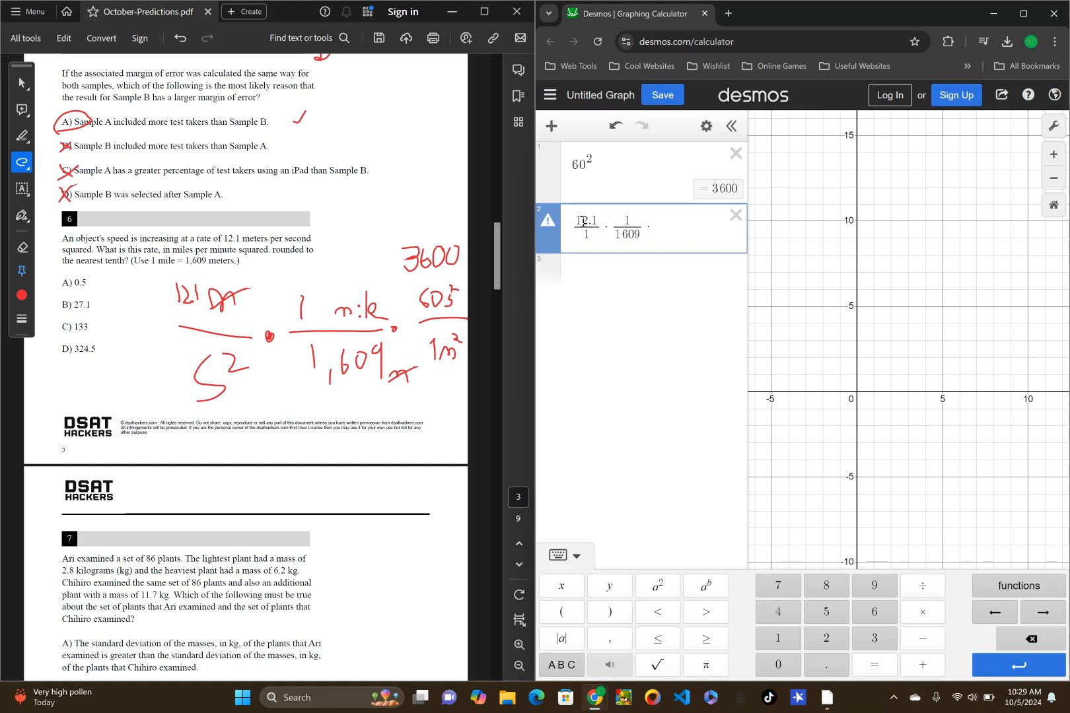
text(·3600)
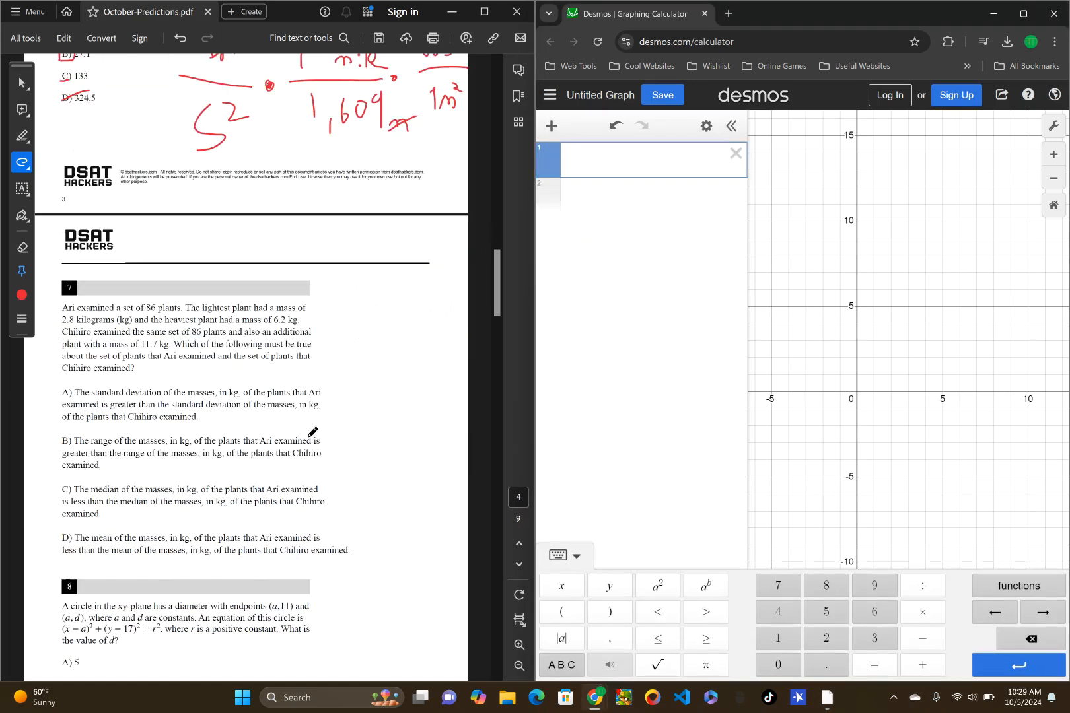
Step: Return to page 1 to review questions 1–6 and add a red ink mark beside question 2's choices
scroll(up, 3)
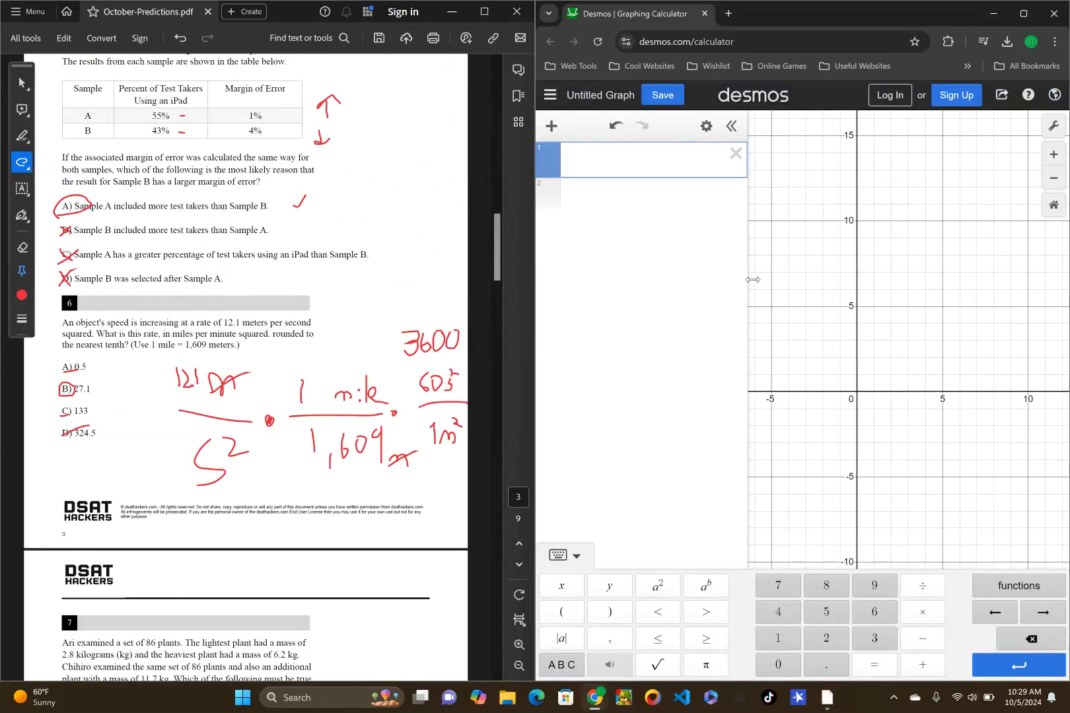
scroll(up, 3)
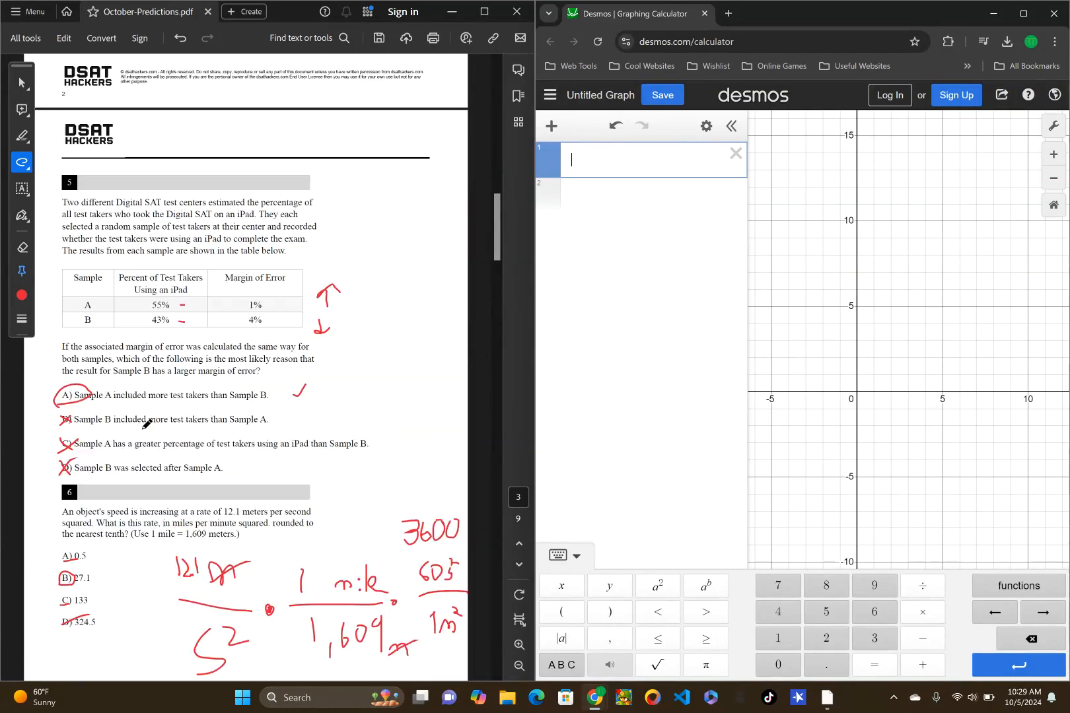
scroll(up, 3)
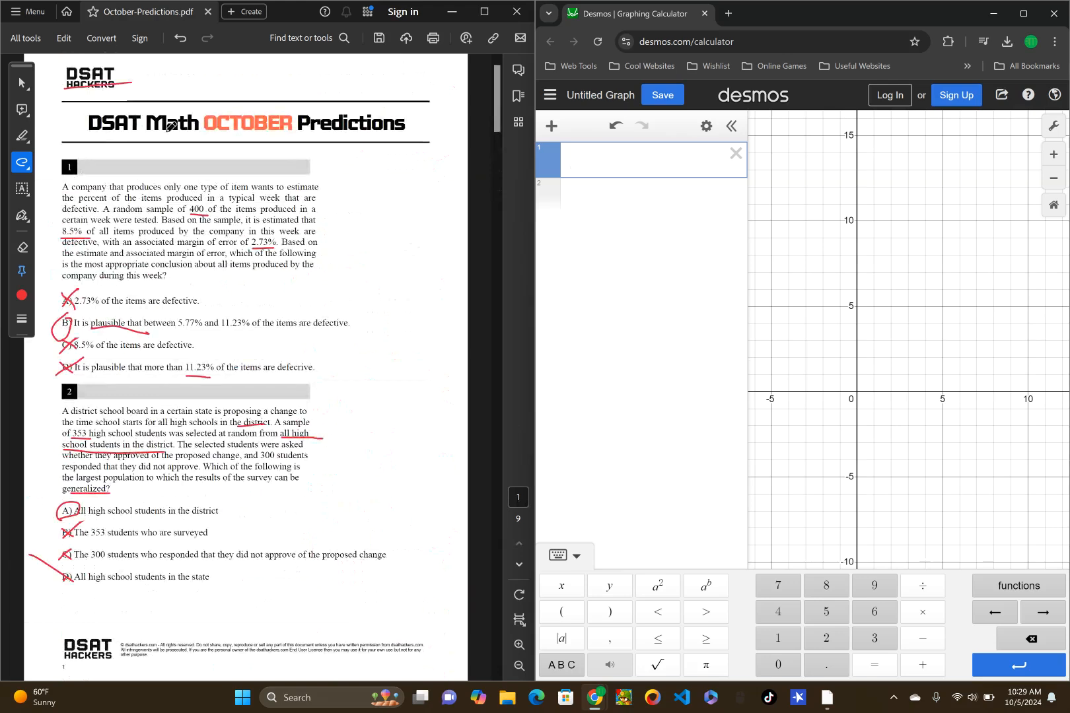
mouse_move(340, 243)
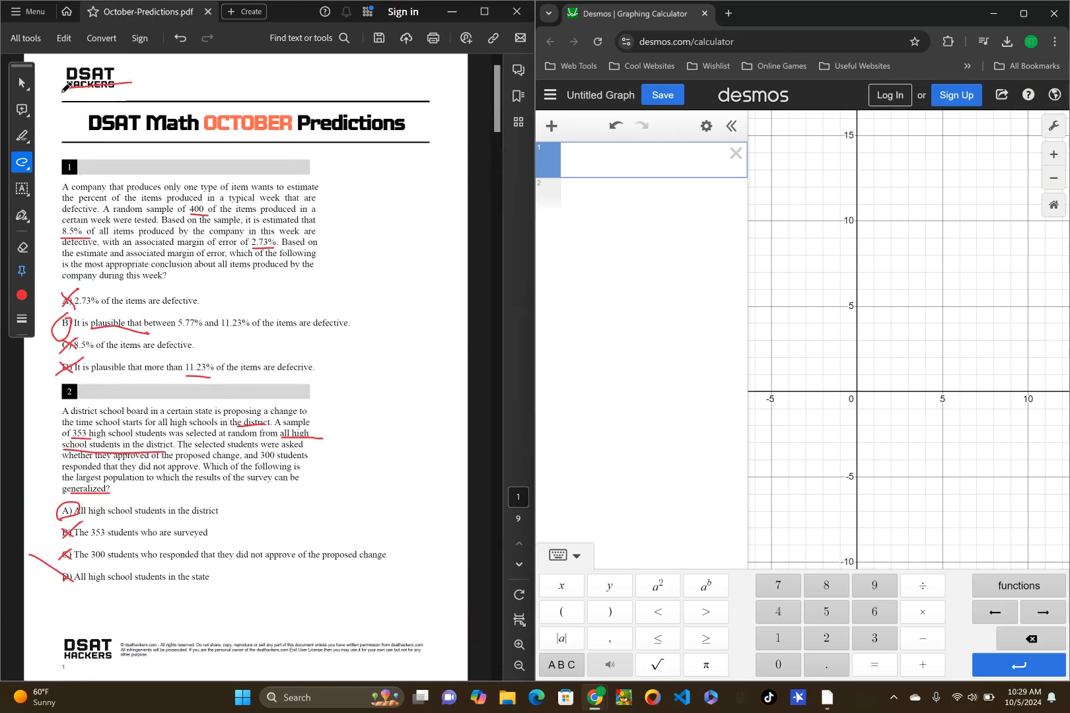
drag(89, 75, 123, 103)
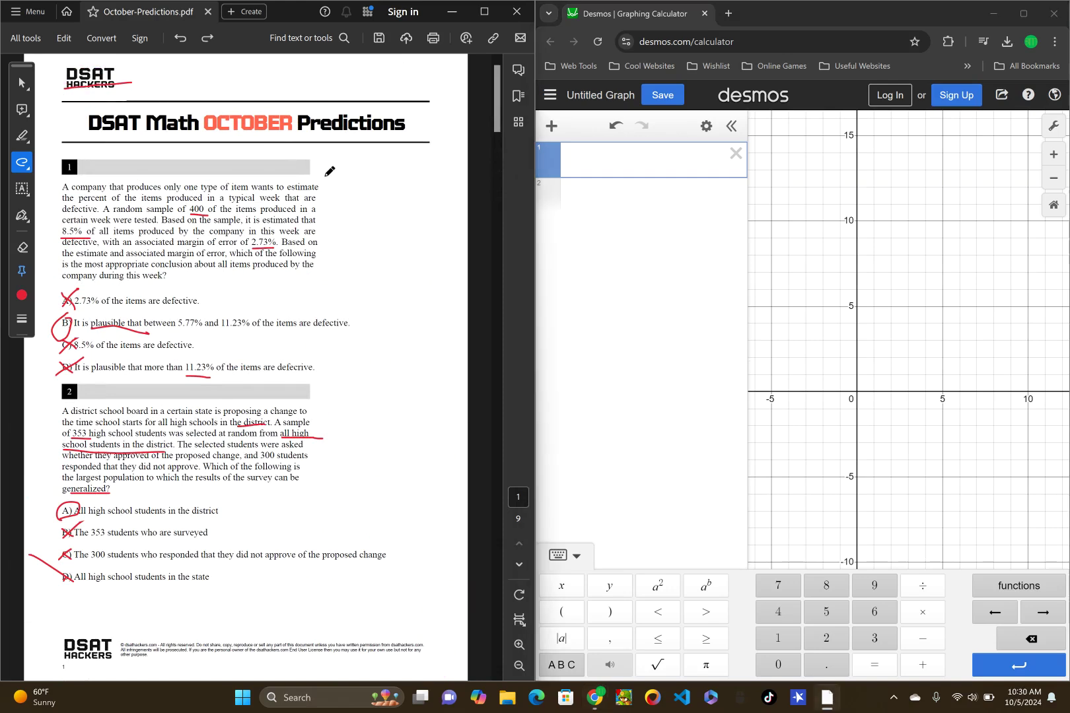
mouse_move(391, 190)
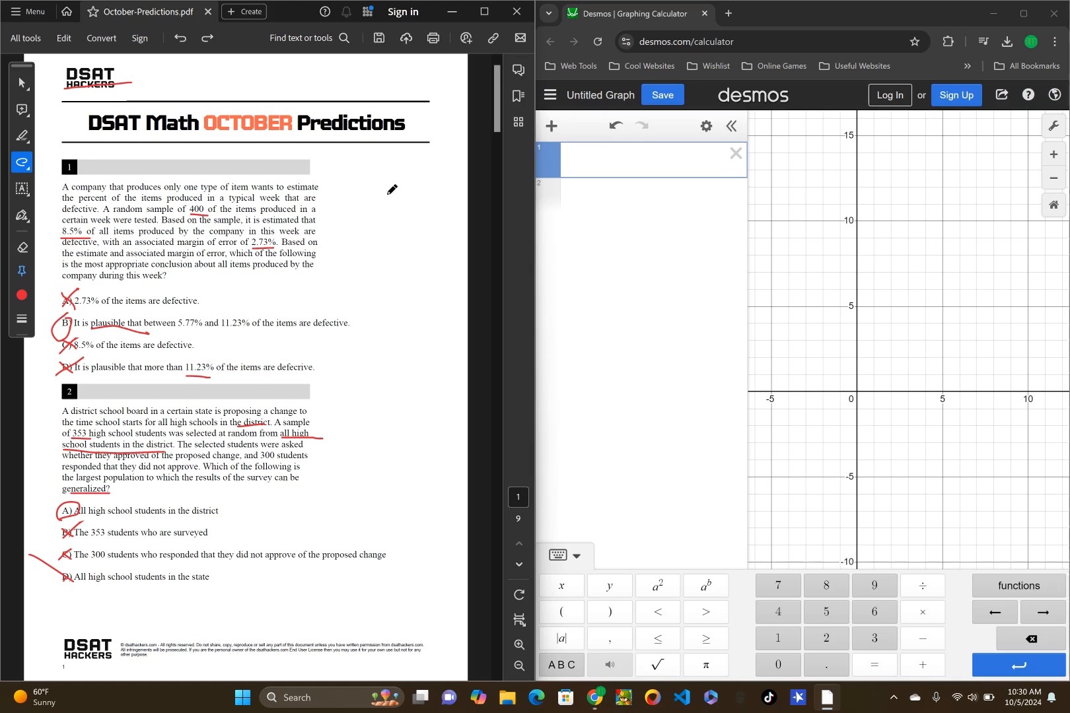
mouse_move(349, 172)
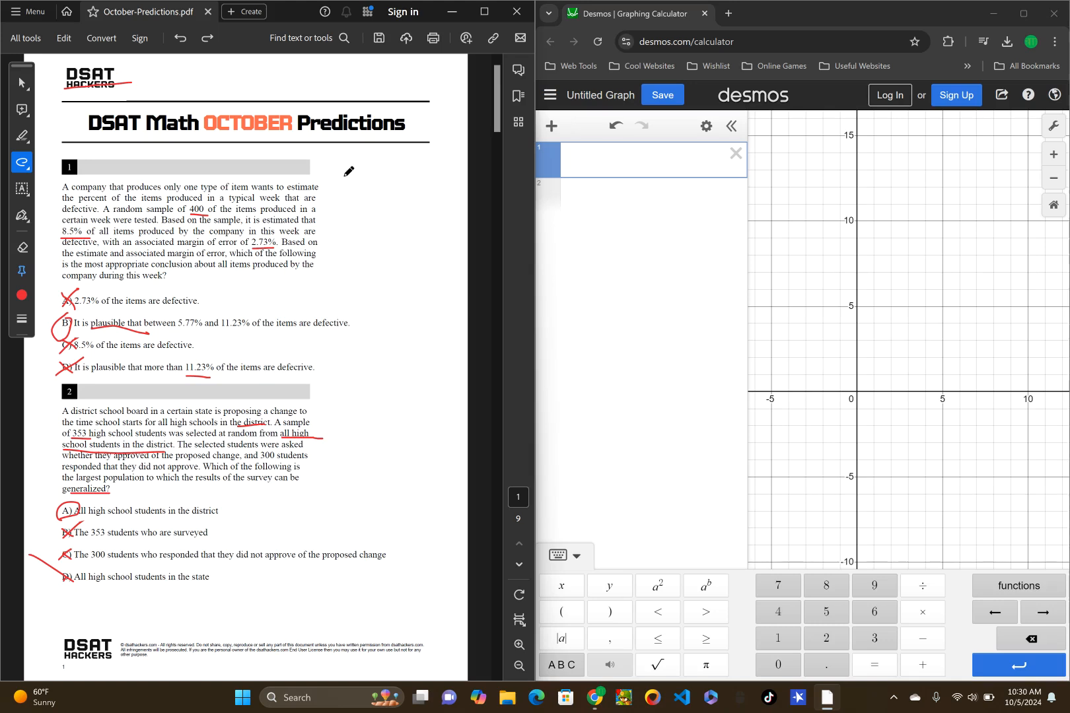
mouse_move(341, 289)
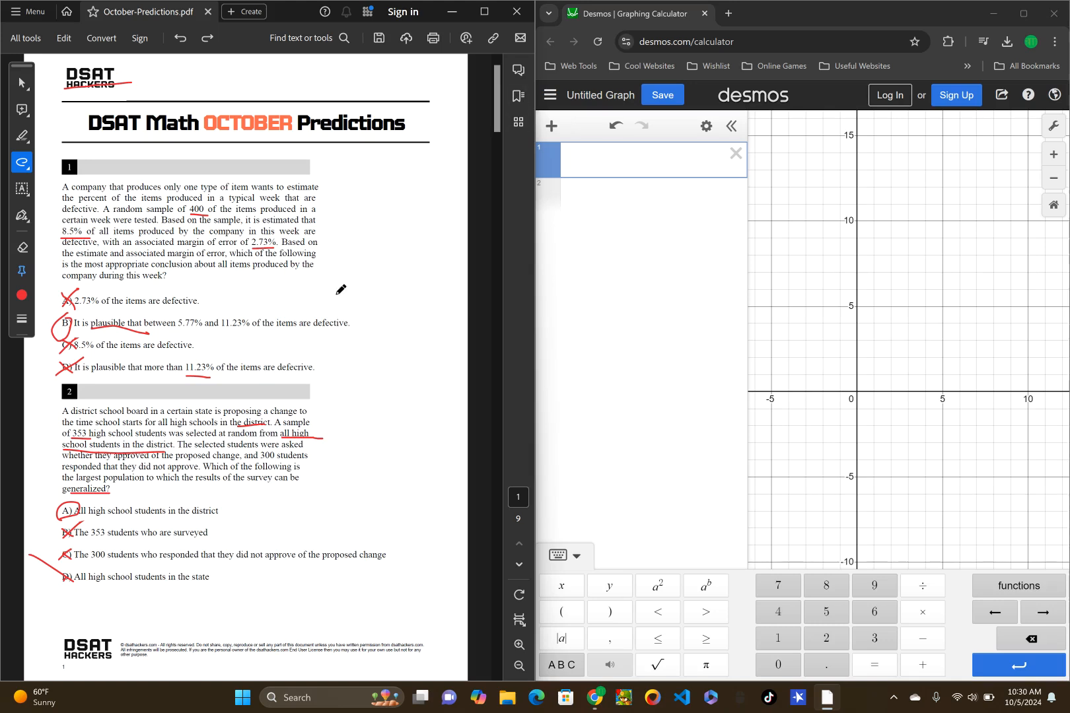
Step: Scroll down past question 7 to question 8, the circle-equation problem
scroll(down, 3)
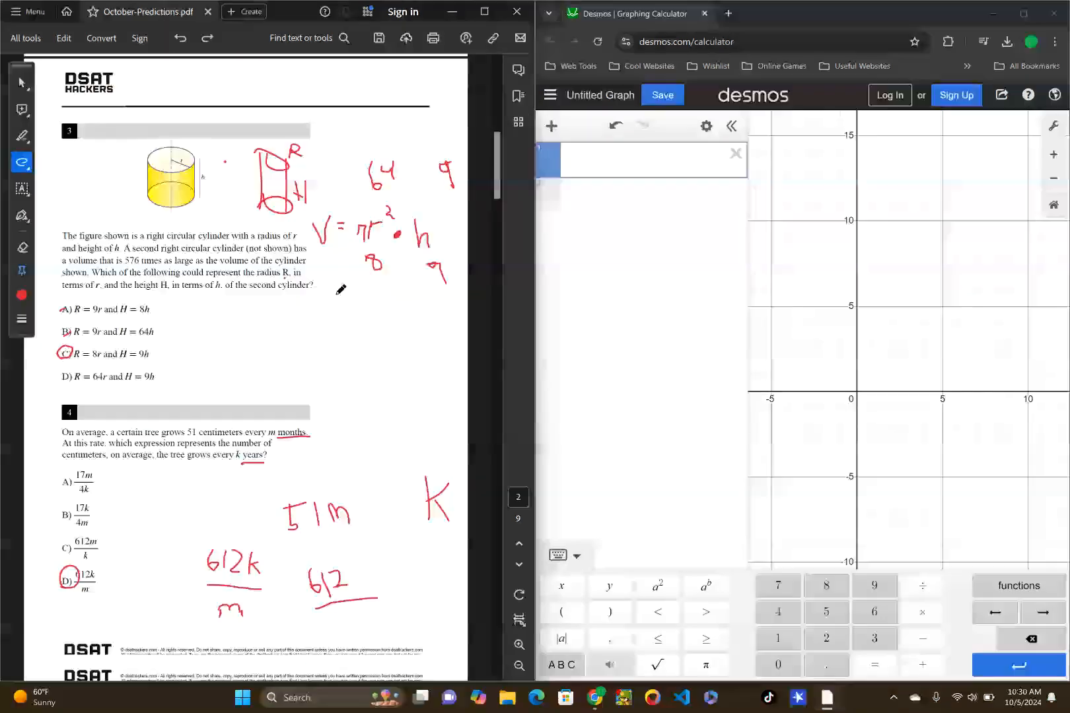
scroll(down, 3)
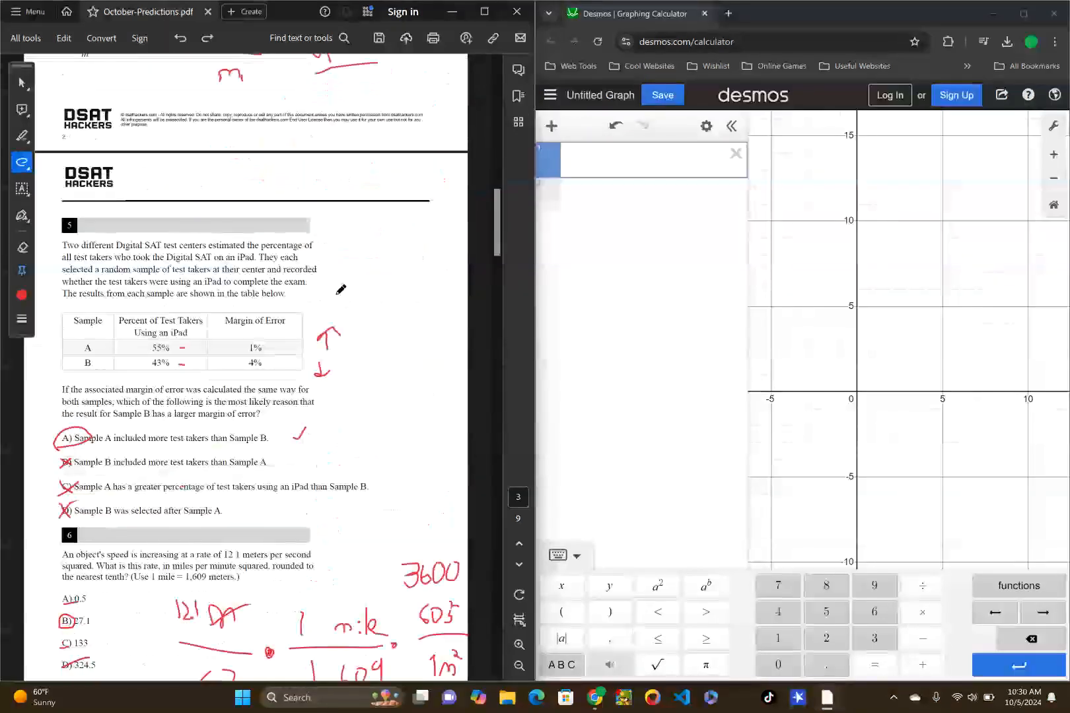
scroll(down, 3)
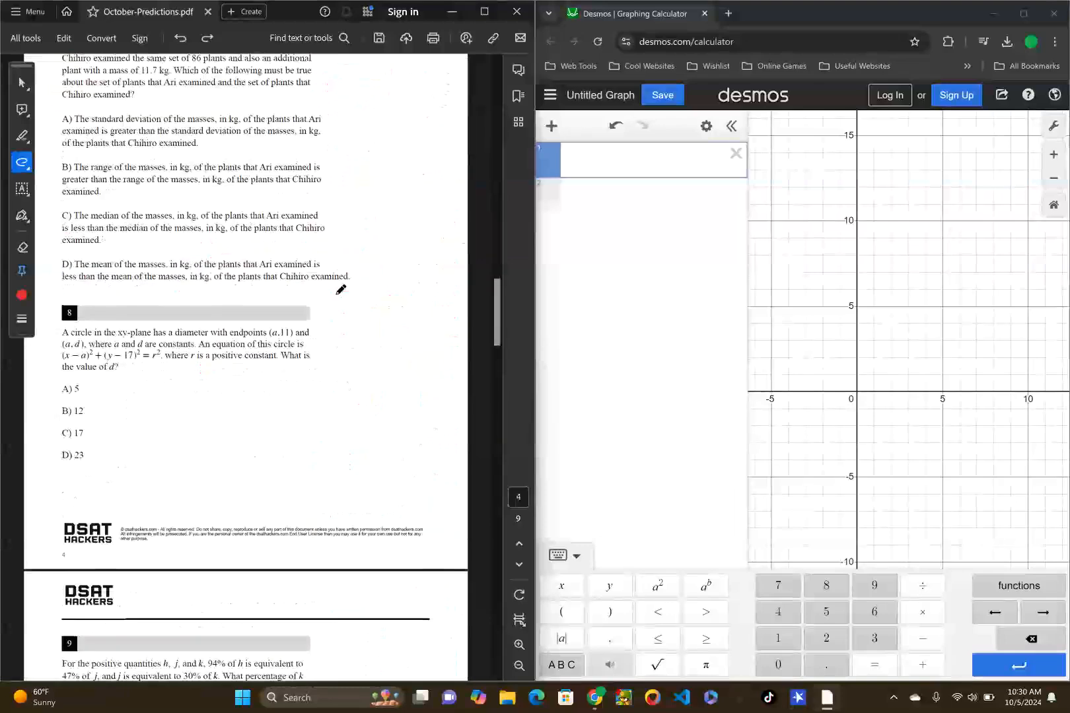